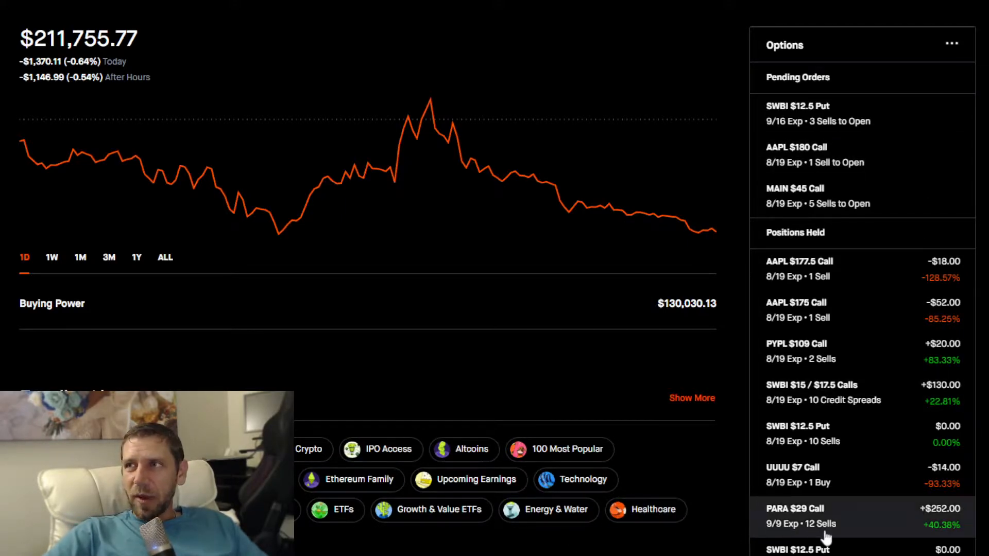
mouse_move(924, 111)
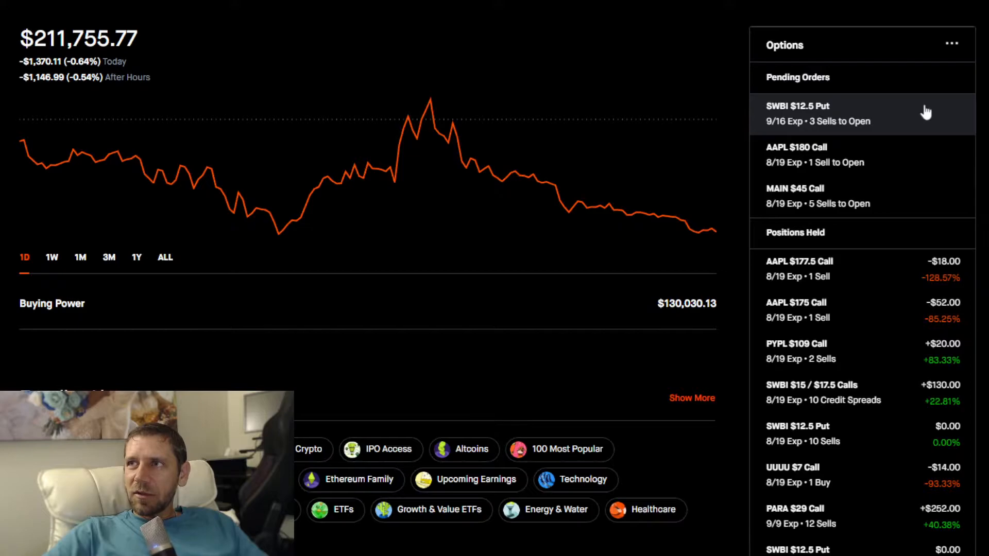
mouse_move(923, 122)
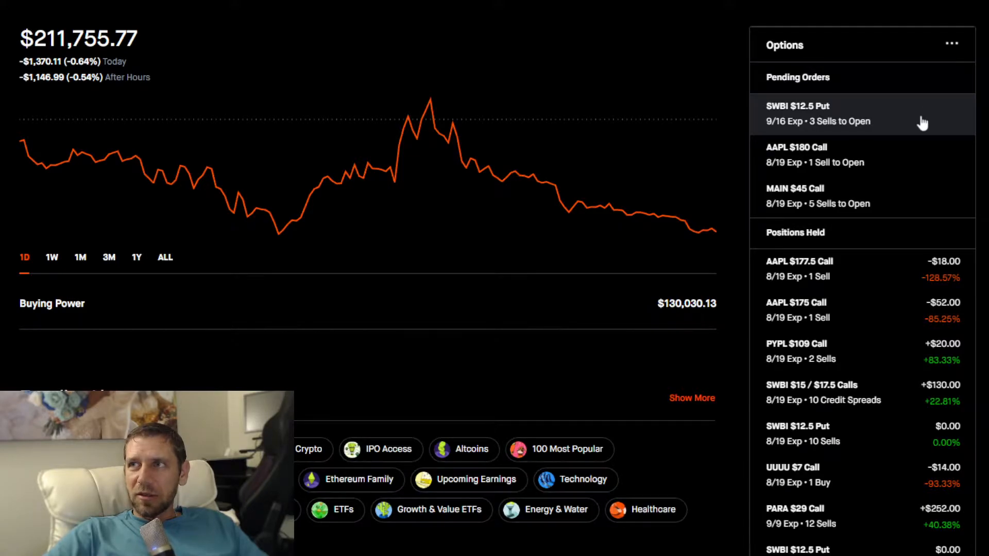
mouse_move(901, 198)
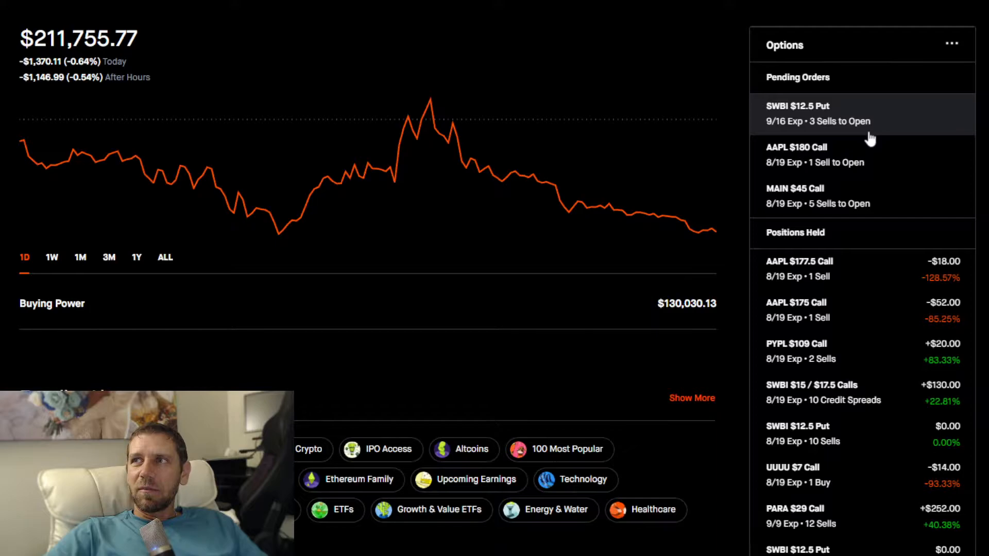
mouse_move(939, 75)
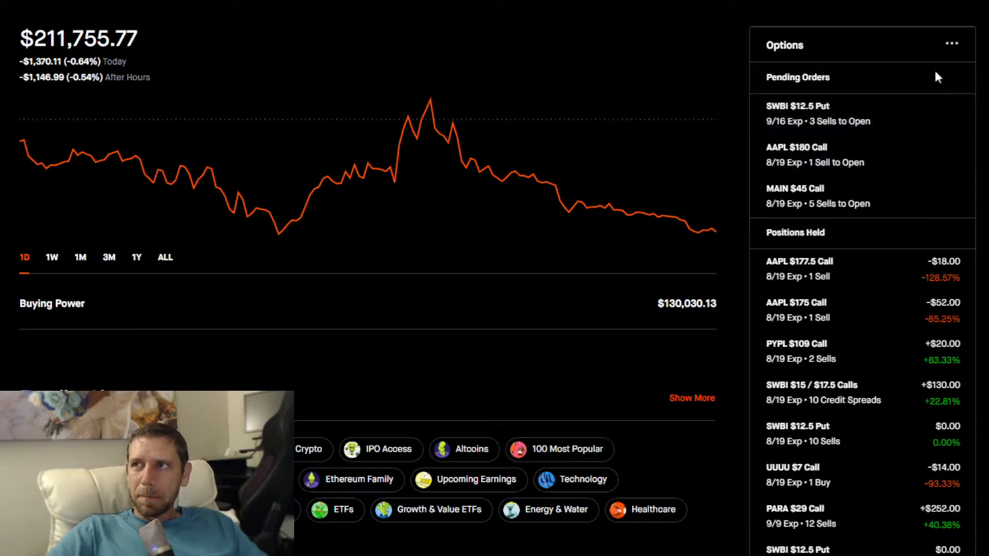
Scroll the sidebar down through held options past January 2024 expirations to the Stocks section
scroll(down, 3)
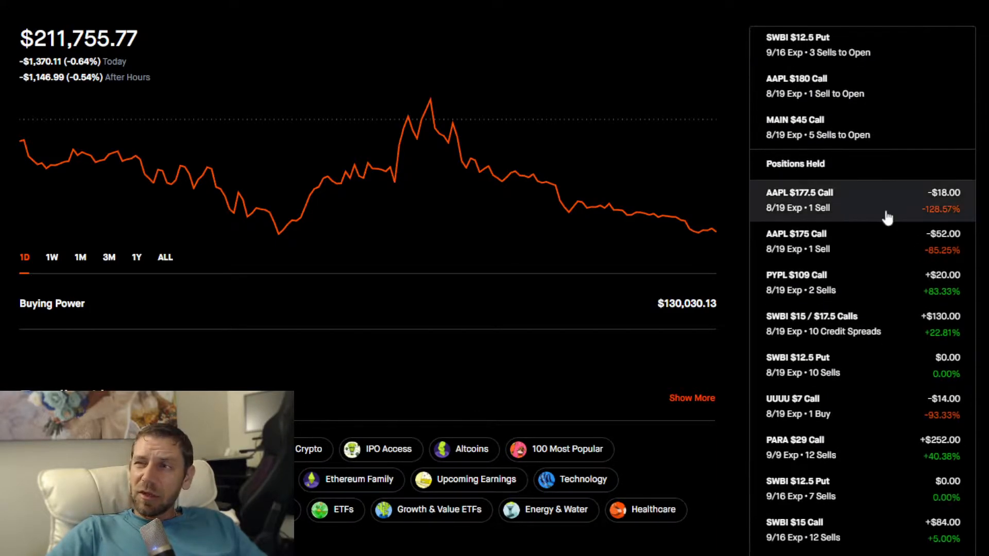
scroll(down, 3)
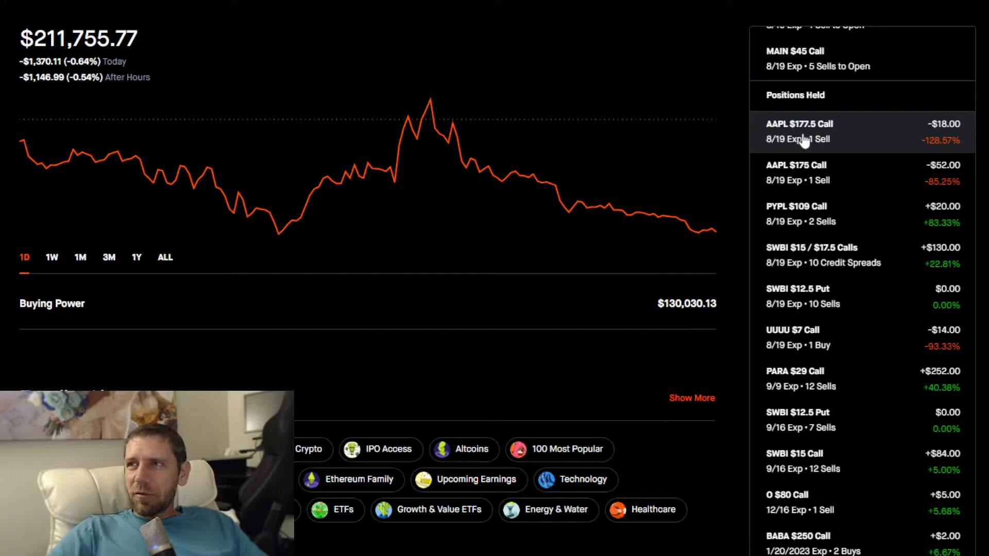
mouse_move(839, 154)
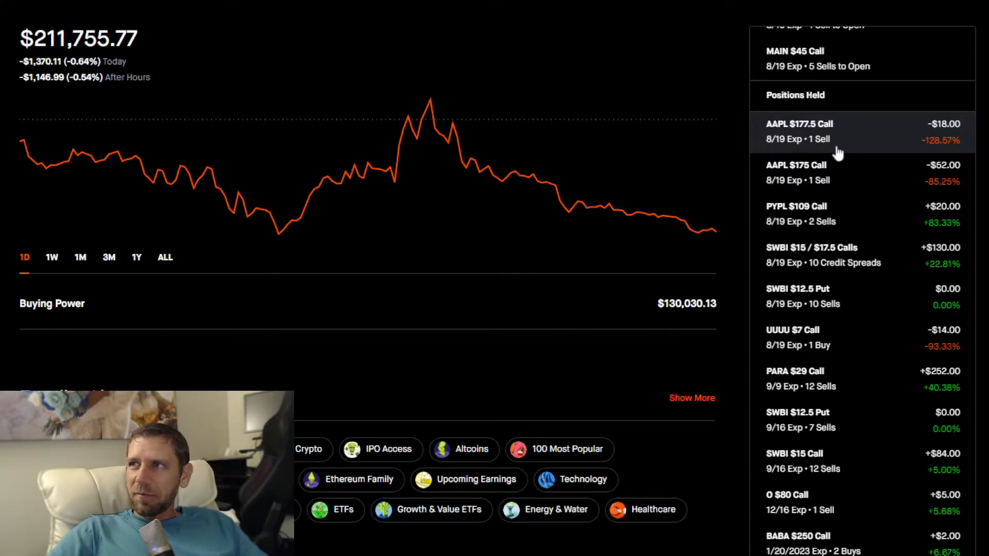
mouse_move(871, 208)
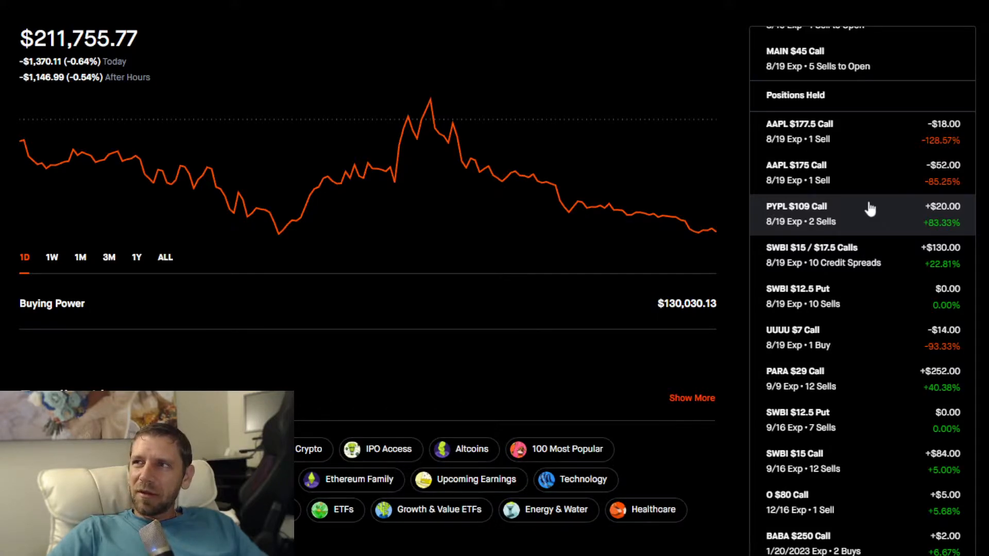
scroll(down, 3)
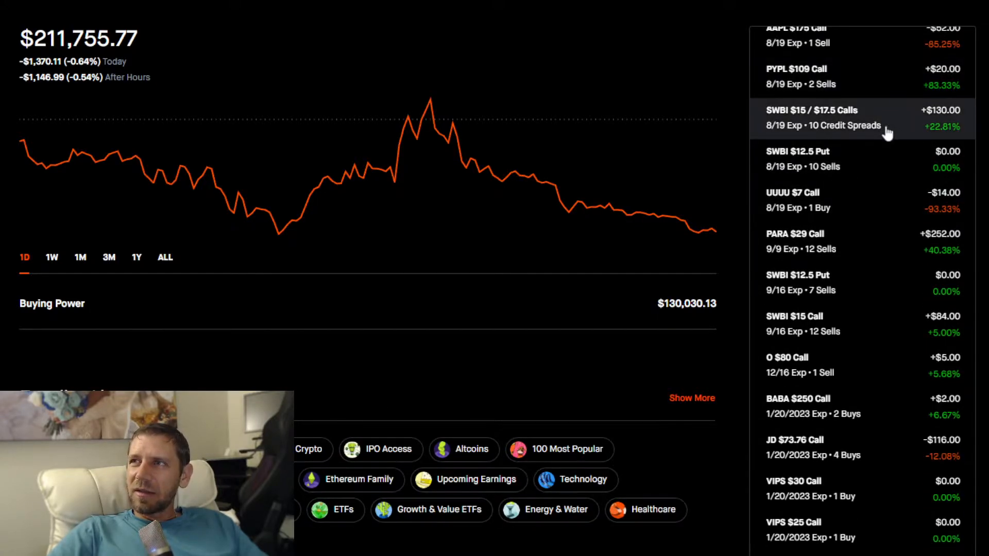
scroll(down, 3)
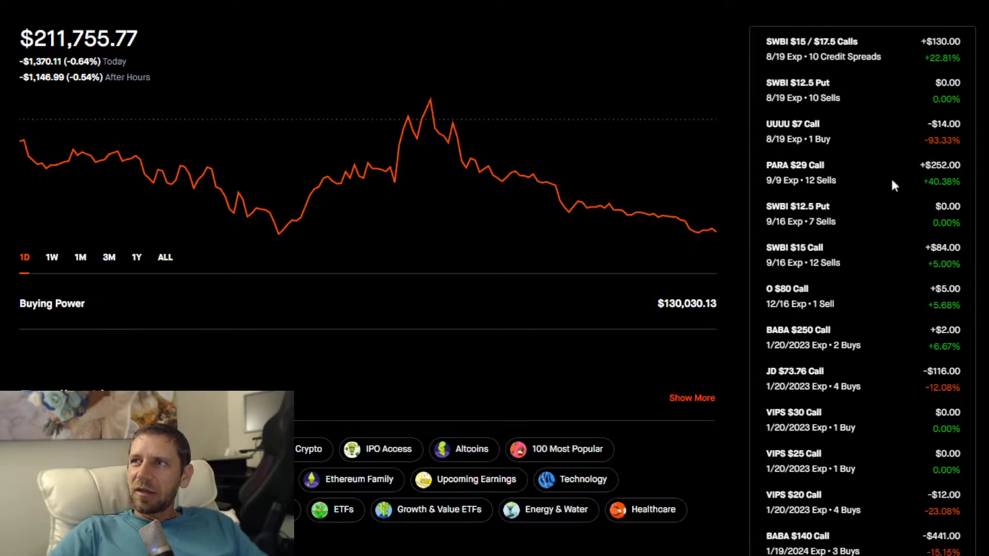
scroll(down, 3)
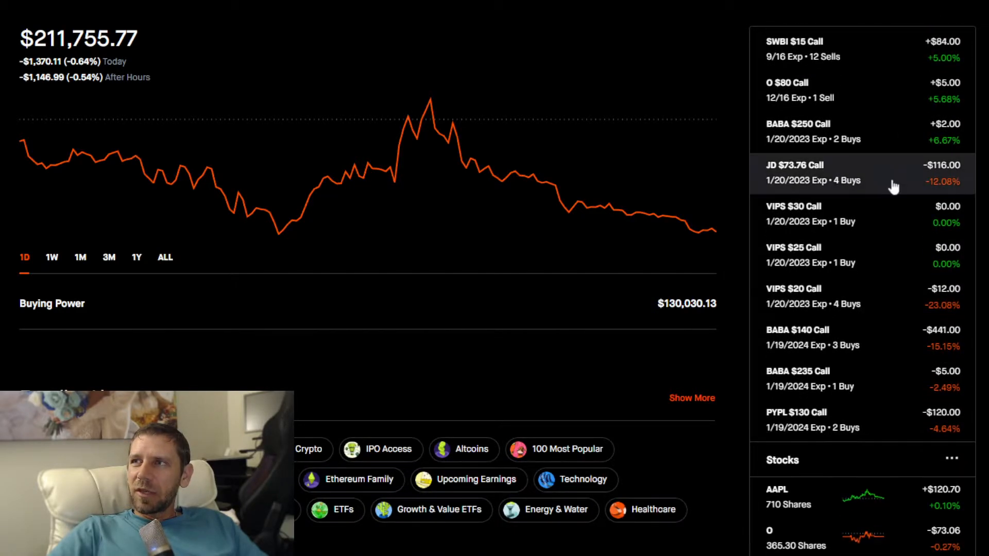
scroll(down, 3)
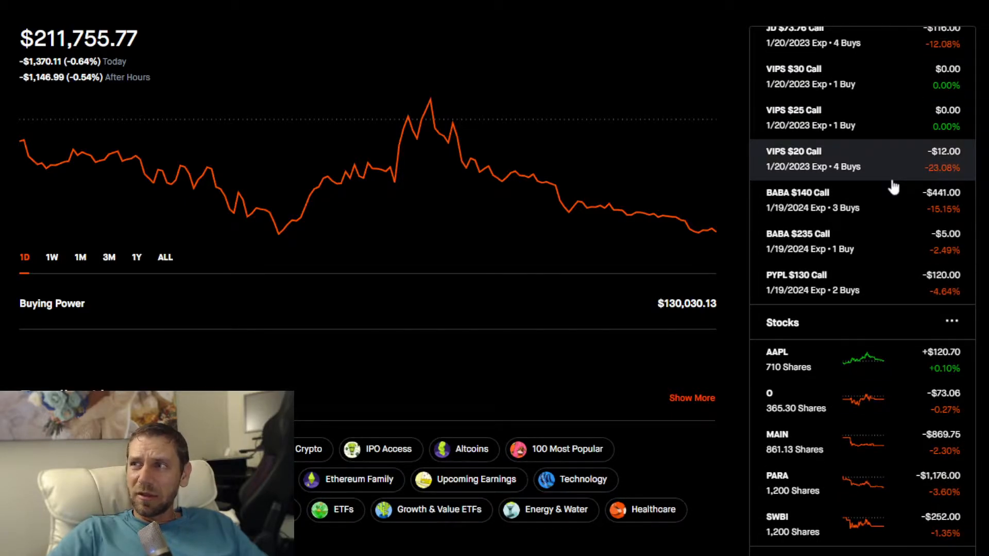
scroll(down, 3)
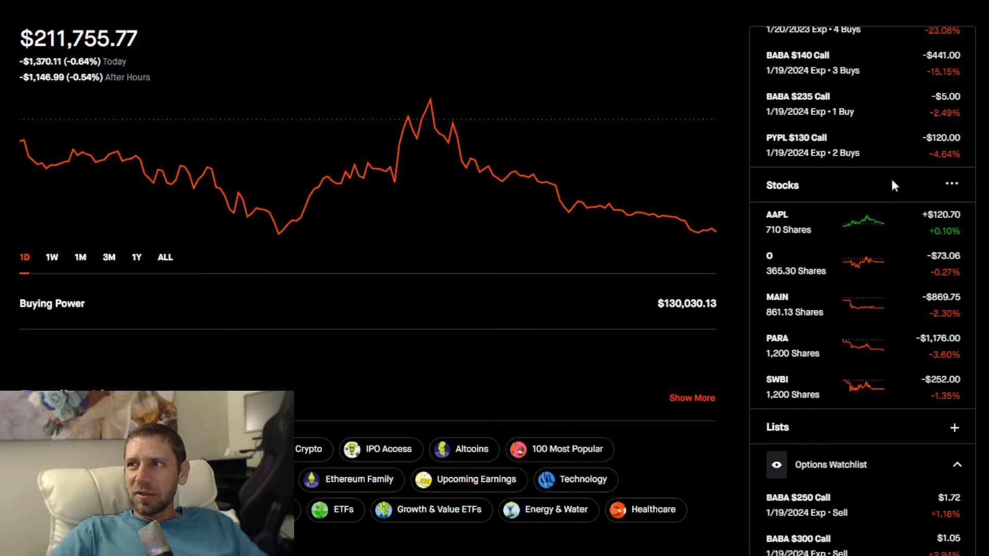
mouse_move(883, 222)
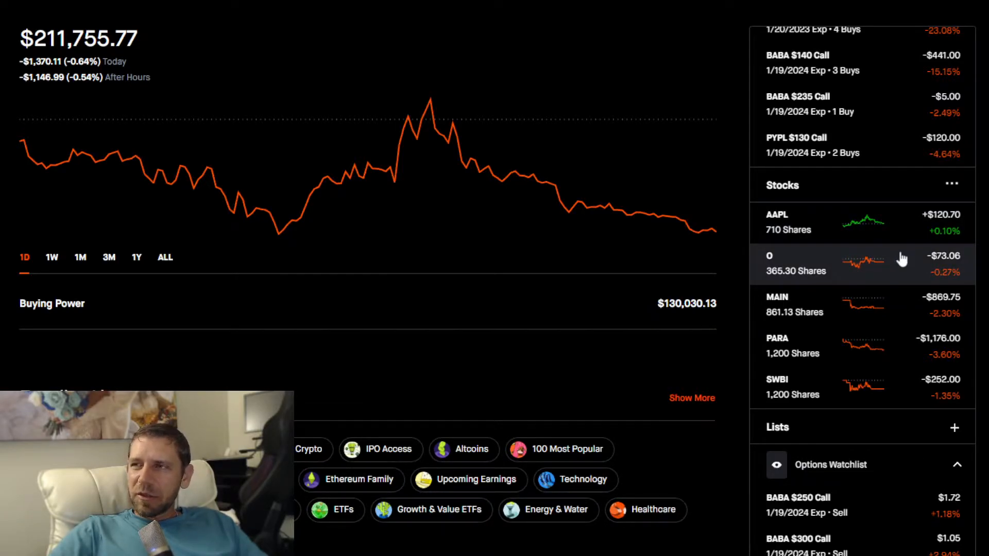
mouse_move(909, 306)
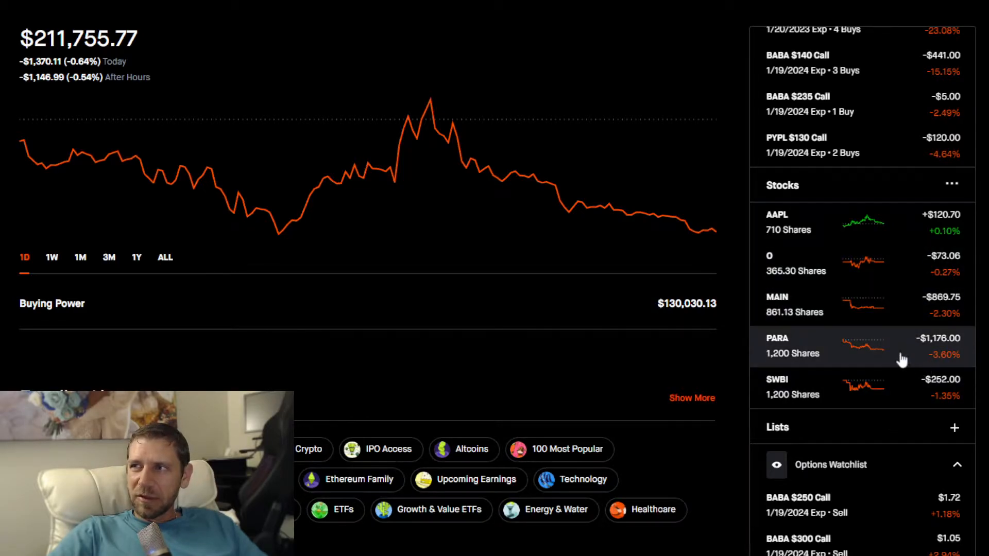
mouse_move(915, 404)
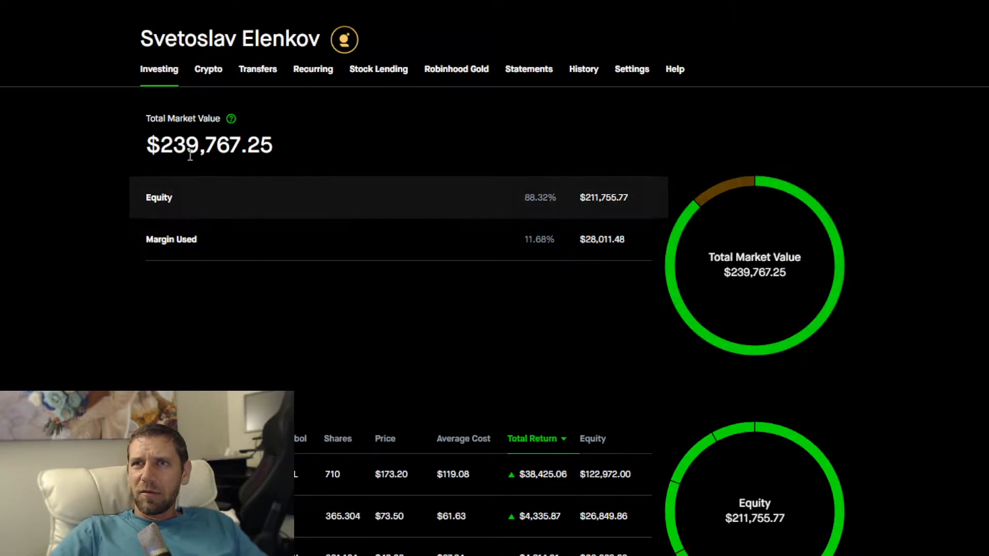
Show the Account Investing summary and sort the five holdings by Equity, Apple largest
triple_click(209, 145)
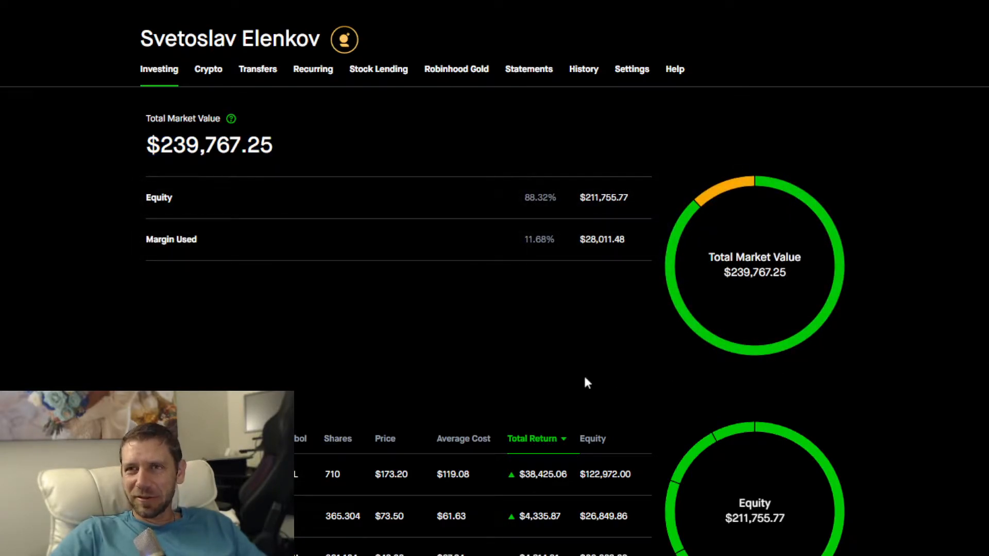
scroll(down, 3)
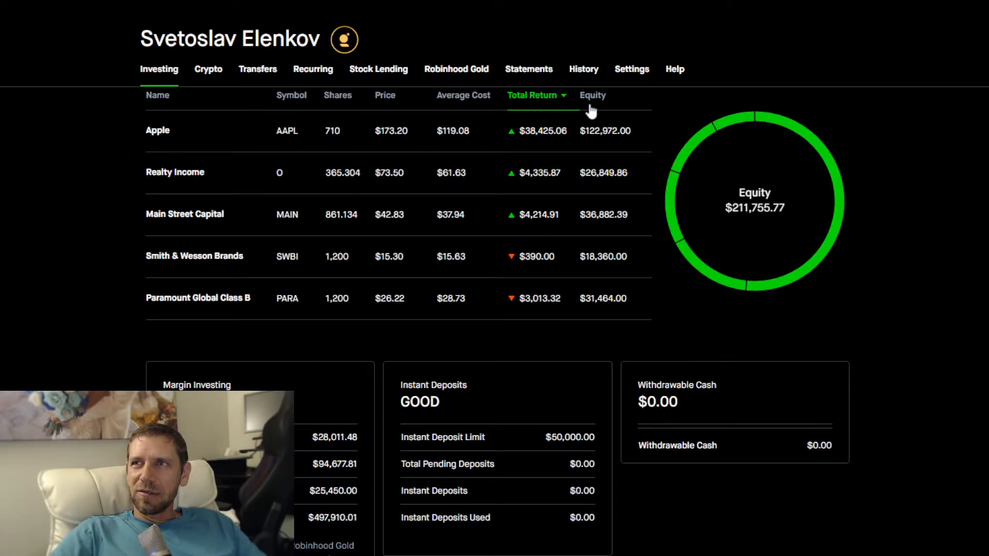
mouse_move(537, 172)
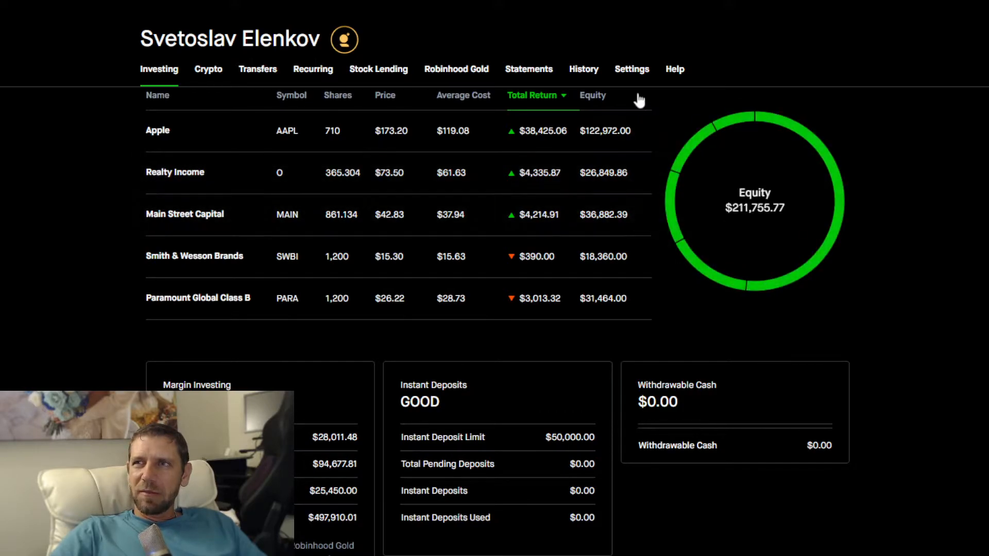
click(591, 95)
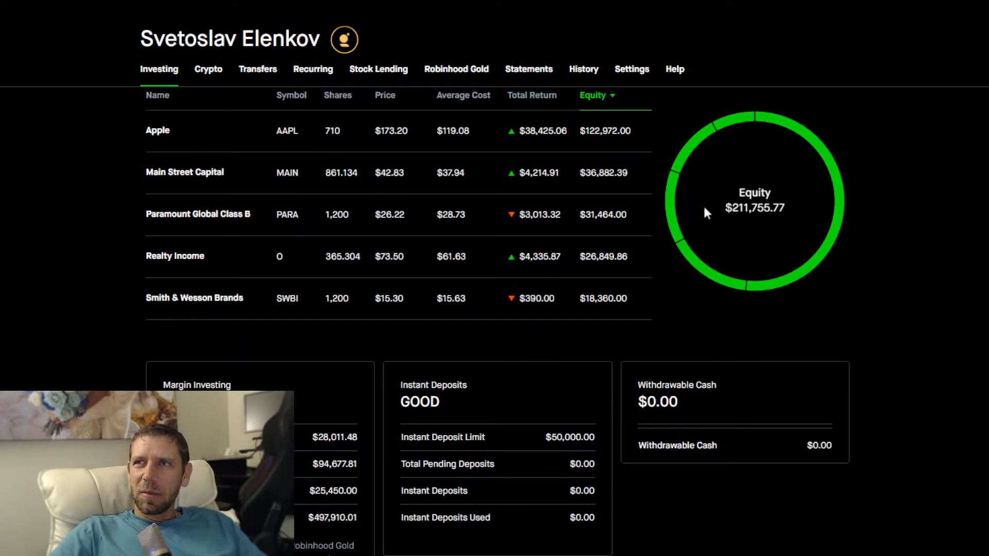
mouse_move(361, 214)
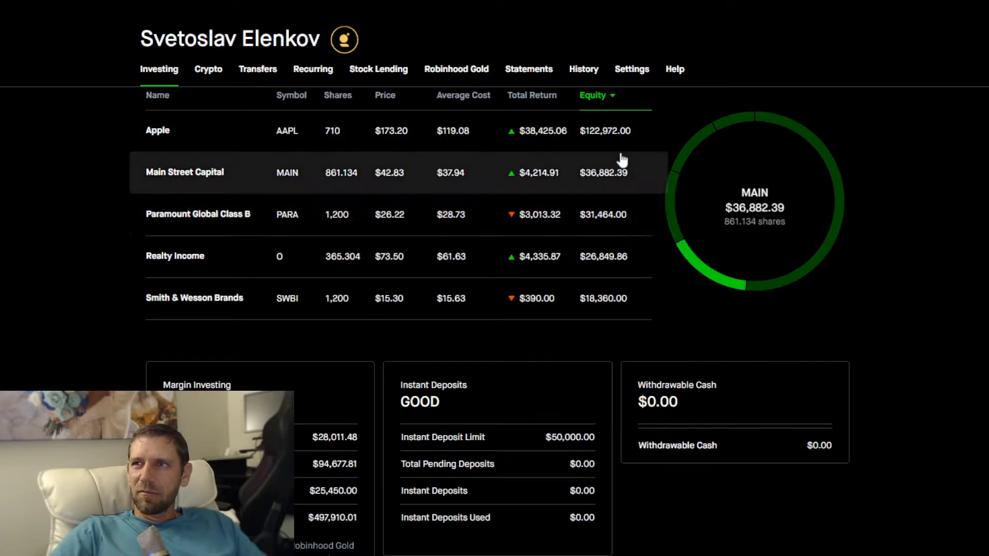
mouse_move(784, 156)
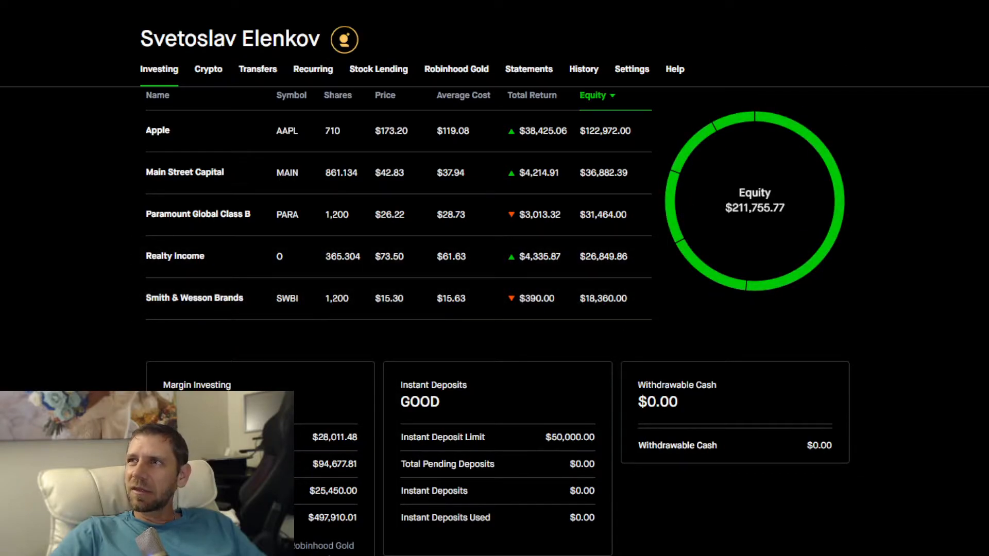
mouse_move(770, 291)
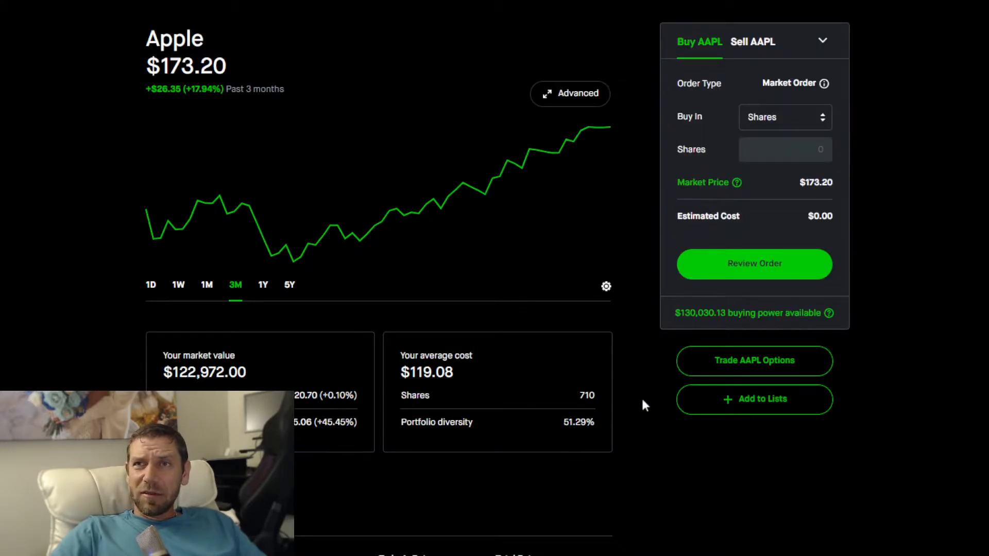
Scroll the holdings table toward the Apple row
scroll(down, 3)
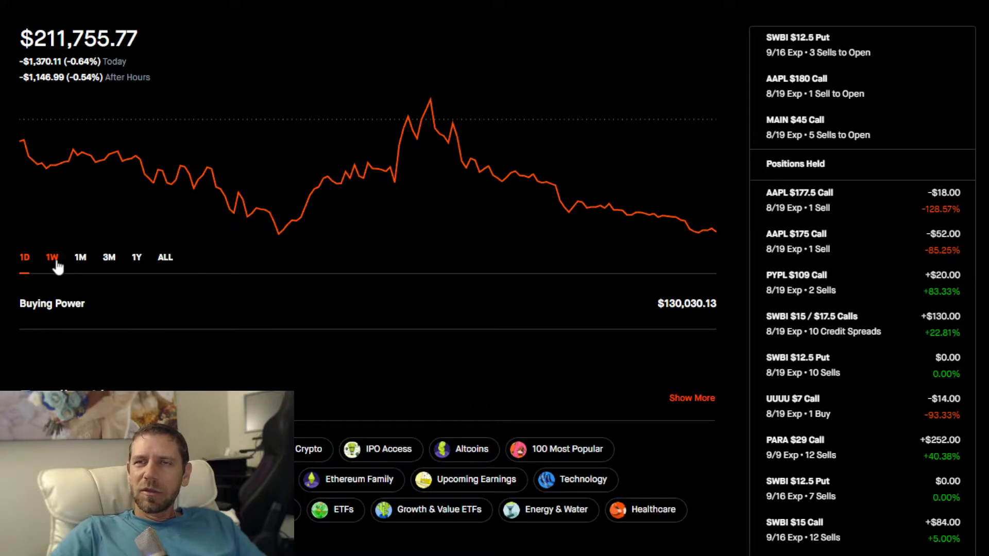
Step the portfolio chart through 1W, 1M, 3M to the 1Y range showing a 31.40% gain
click(52, 257)
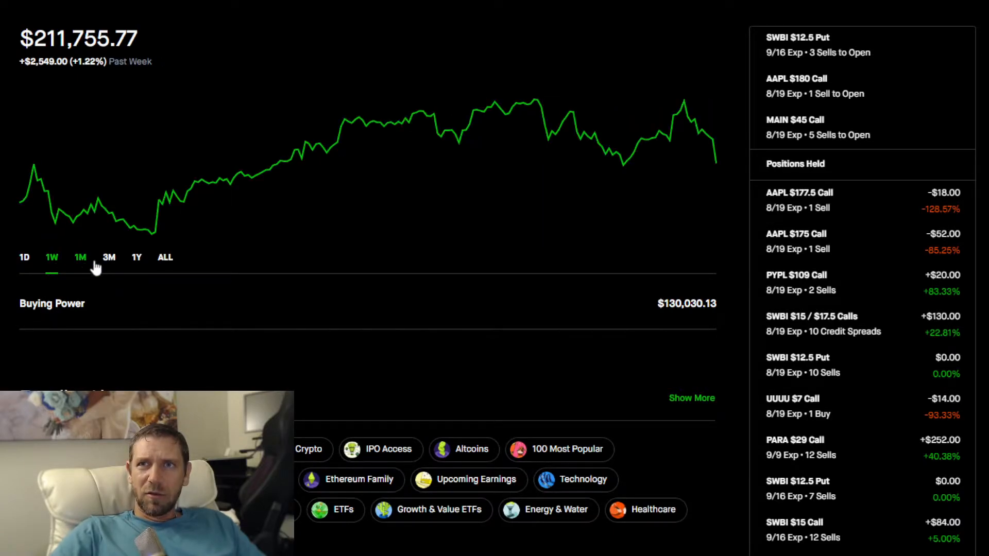
click(108, 258)
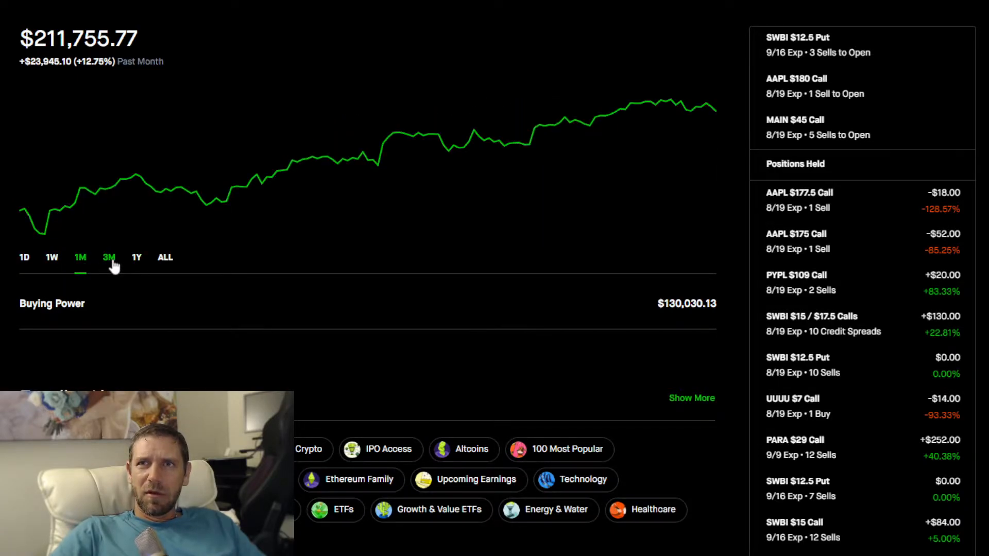
click(136, 257)
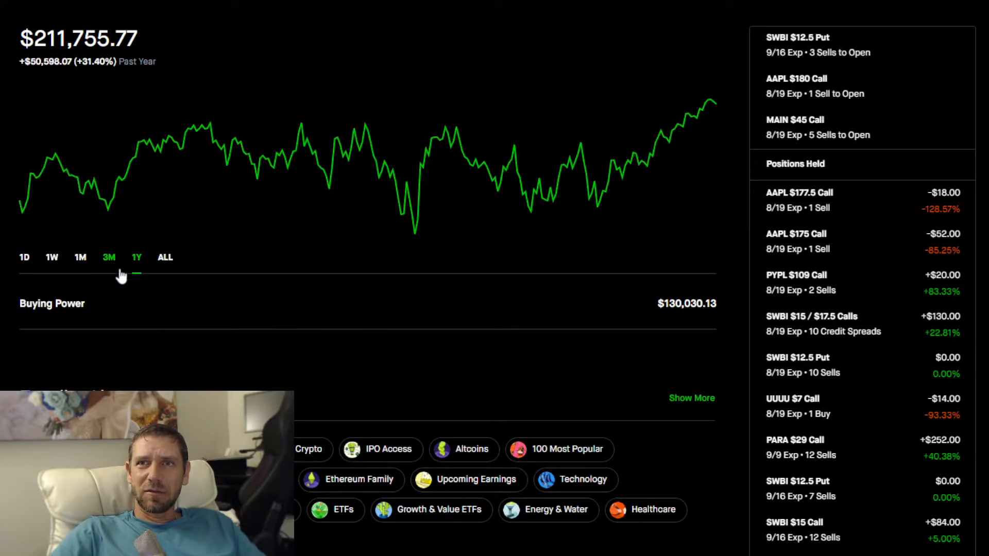
click(136, 257)
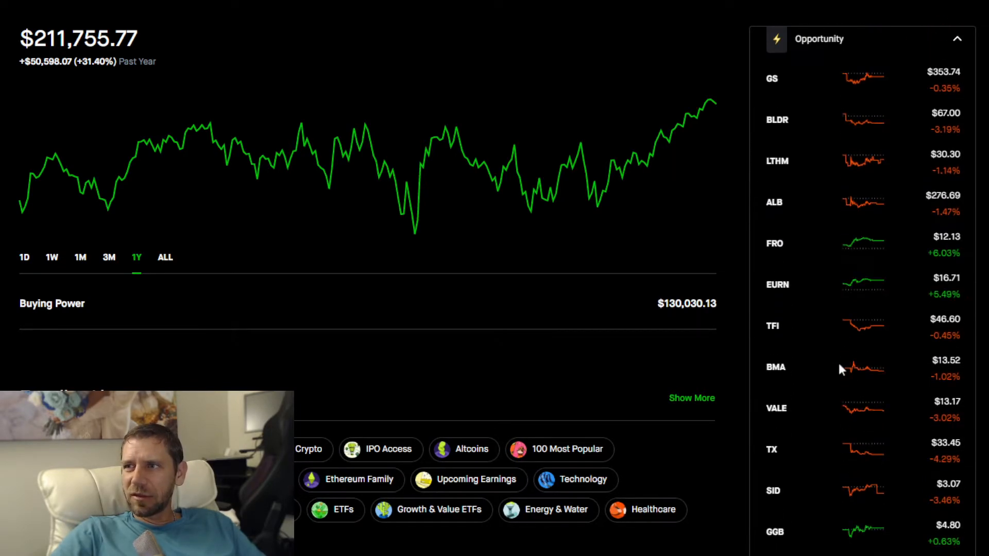
Go to the SPDR S&P 500 ETF (SPY) page from the Lists sidebar
scroll(down, 3)
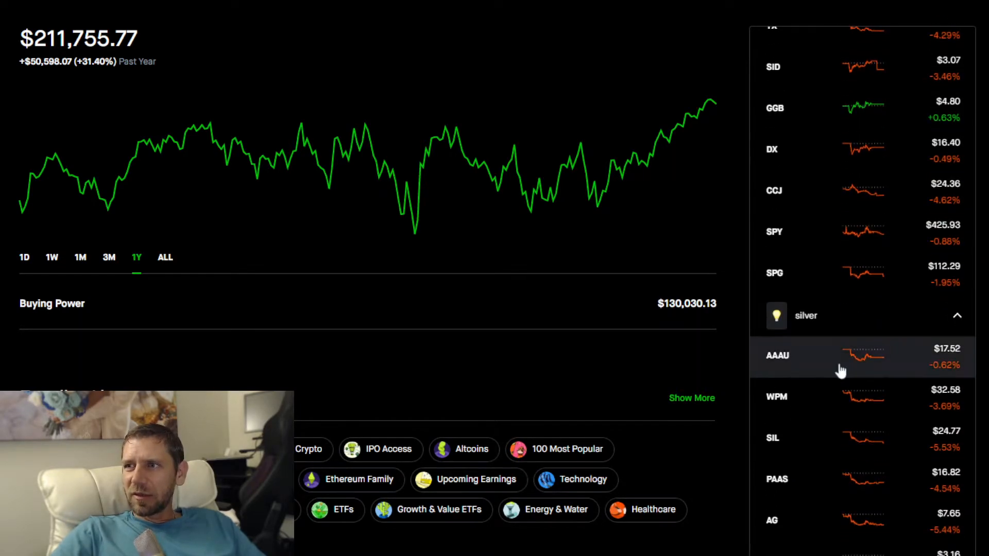
click(774, 232)
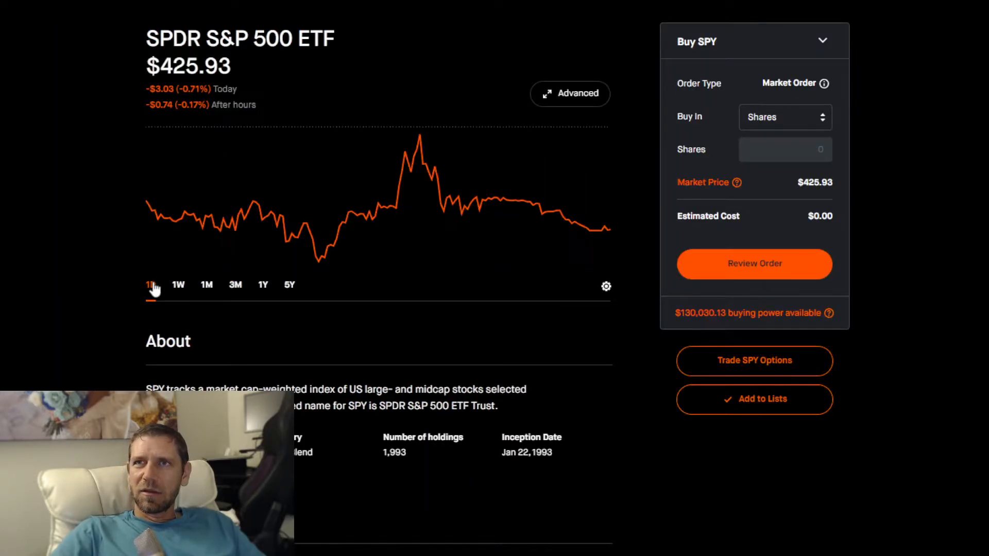
View SPY's 1D, 1M and 3M charts (three-month gain 5.56%), then head back home
click(178, 285)
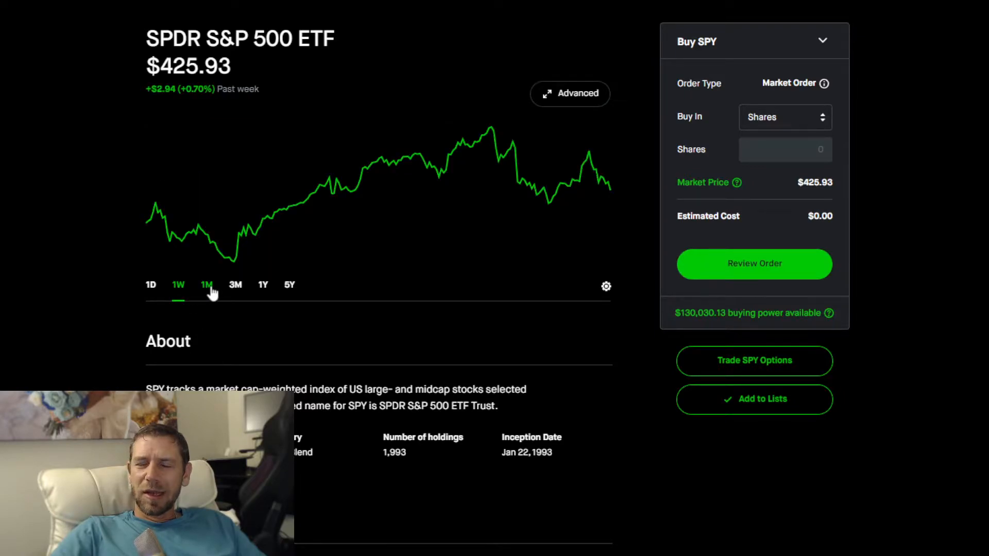
click(206, 284)
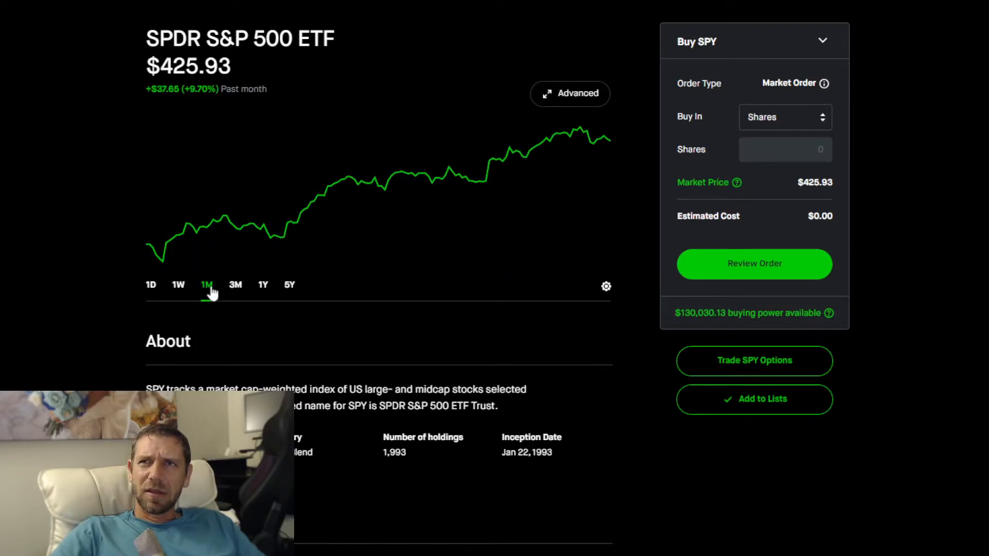
click(235, 285)
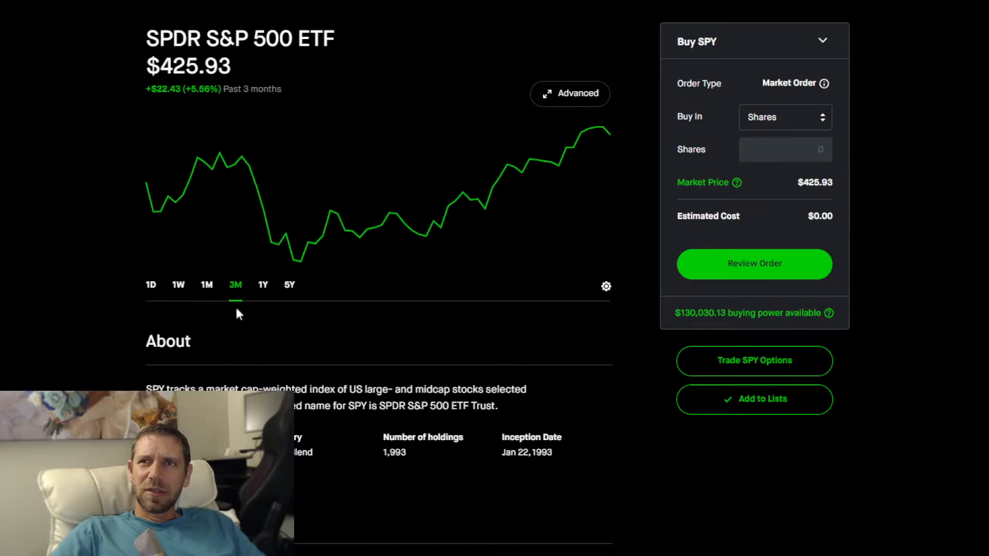
mouse_move(280, 312)
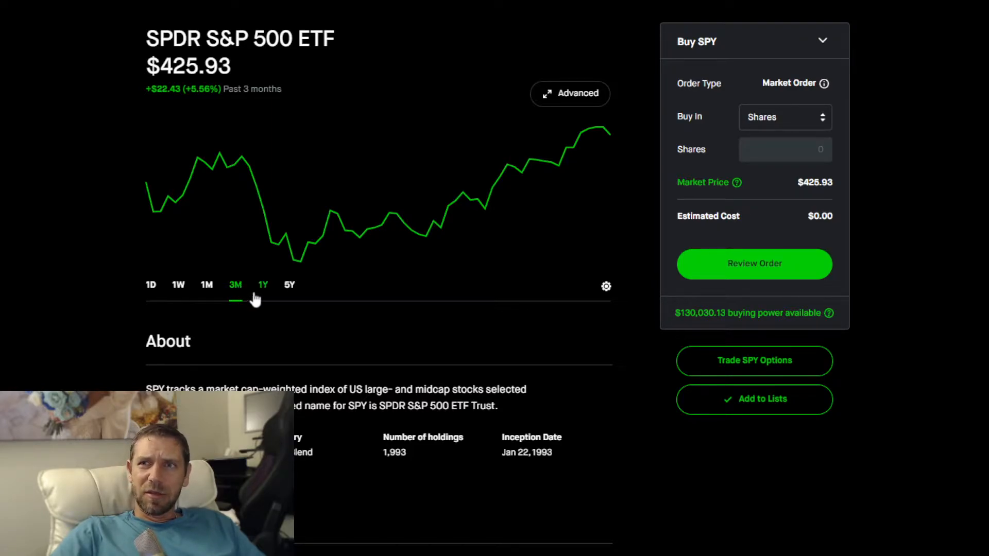
click(262, 285)
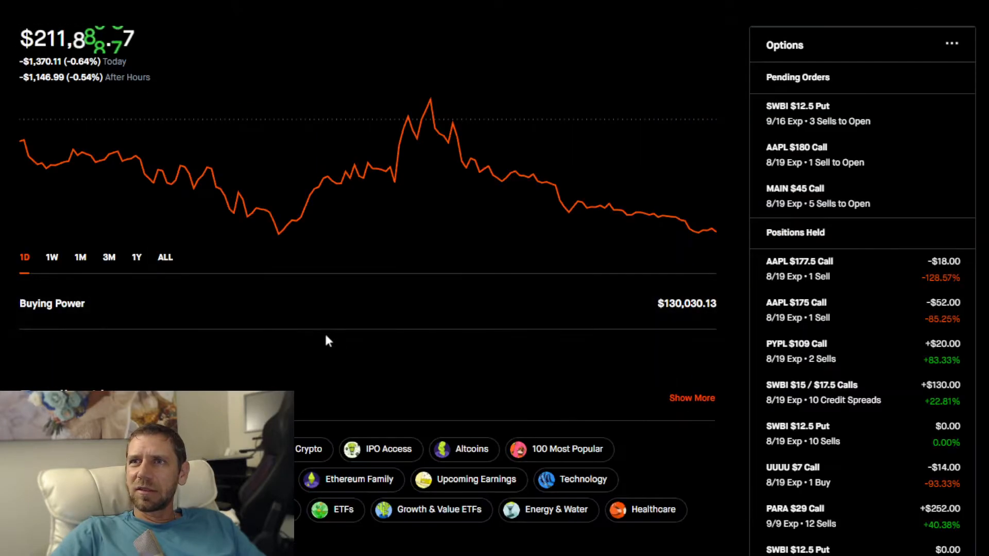
Show the portfolio's 1Y gain of 31.48% and scroll past Trending Lists into News
click(136, 258)
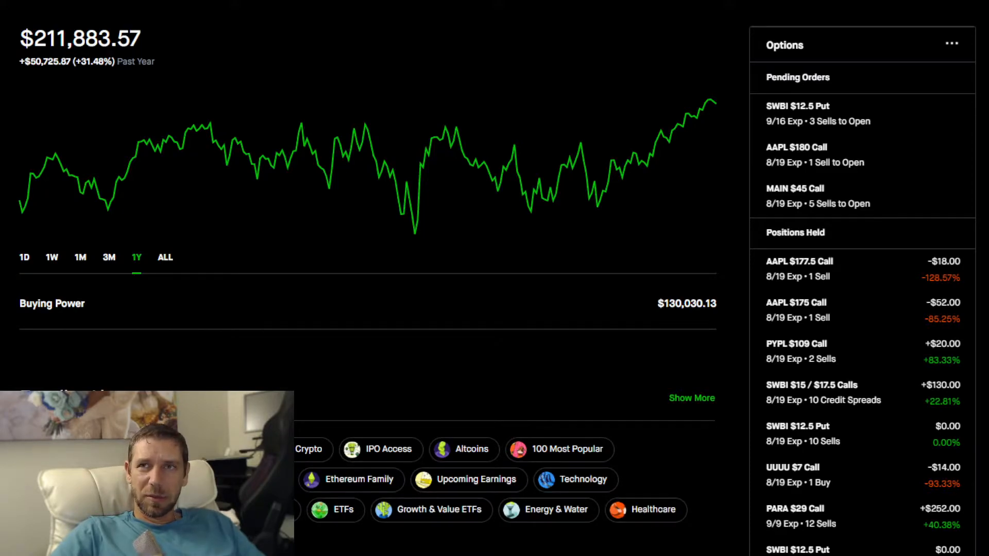
scroll(down, 3)
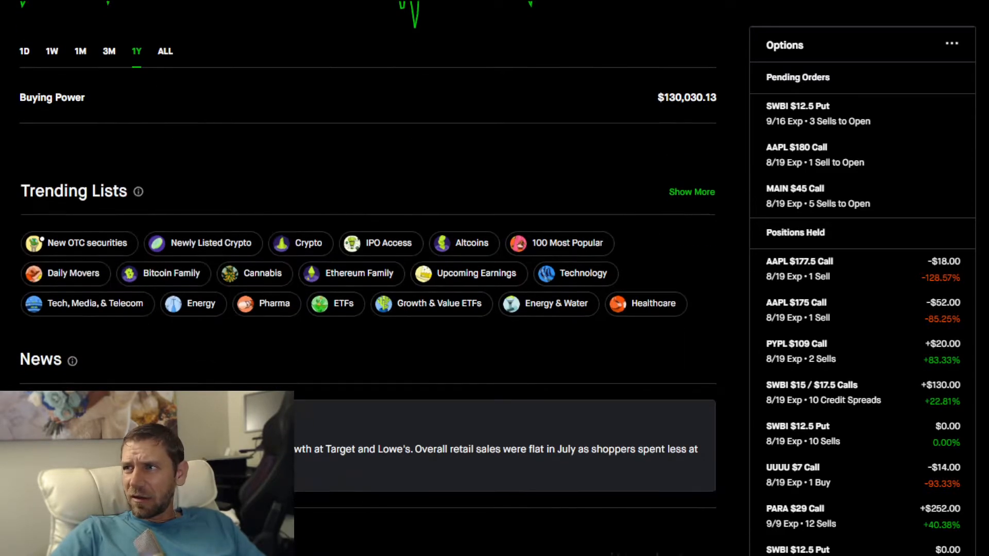
scroll(down, 3)
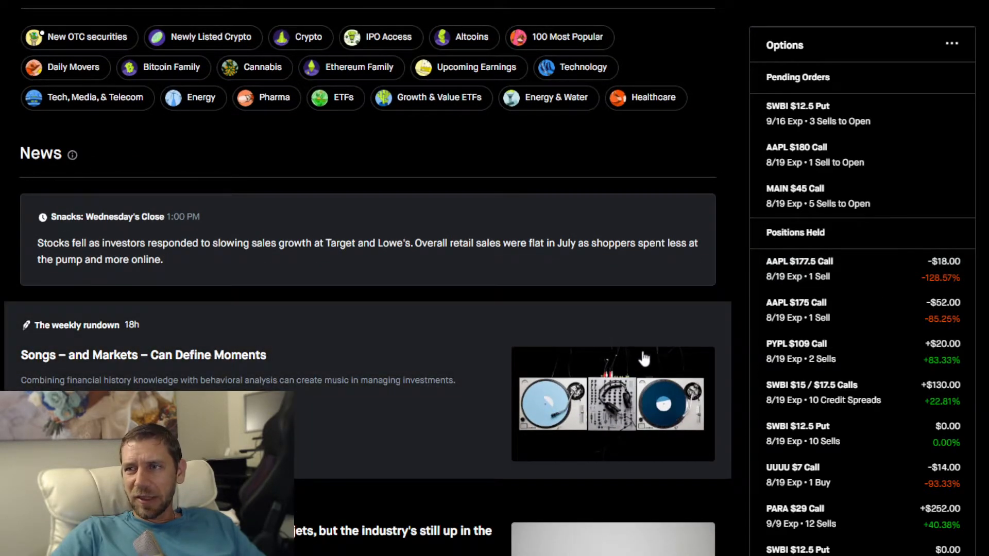
scroll(down, 3)
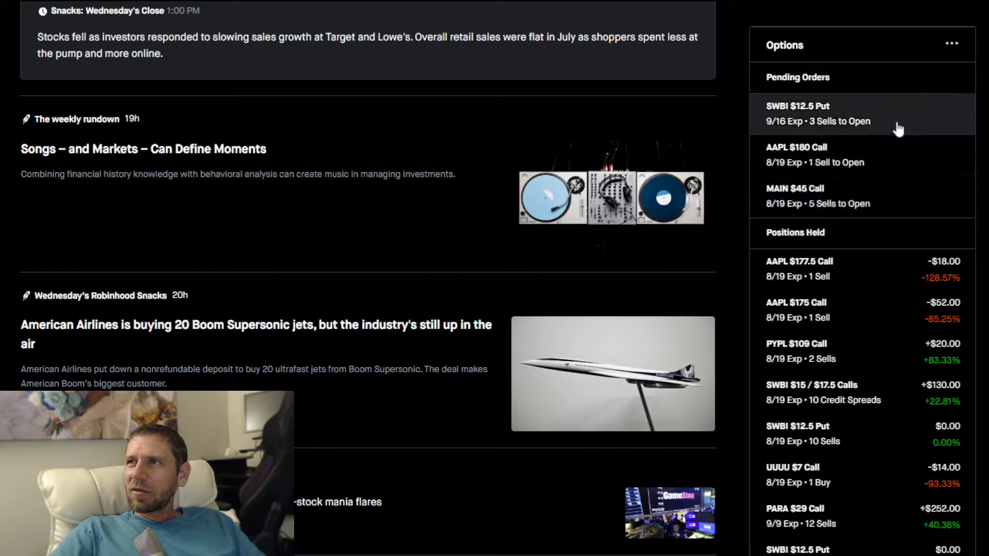
Check the pending SWBI $12.5 Put sell order details, close them, and scroll toward SWBI under Stocks
click(818, 114)
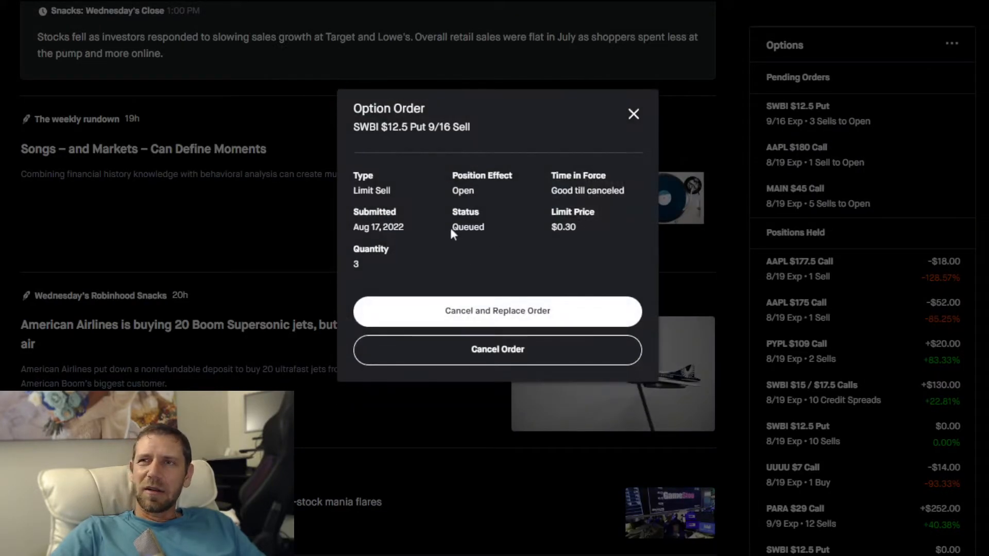
click(633, 114)
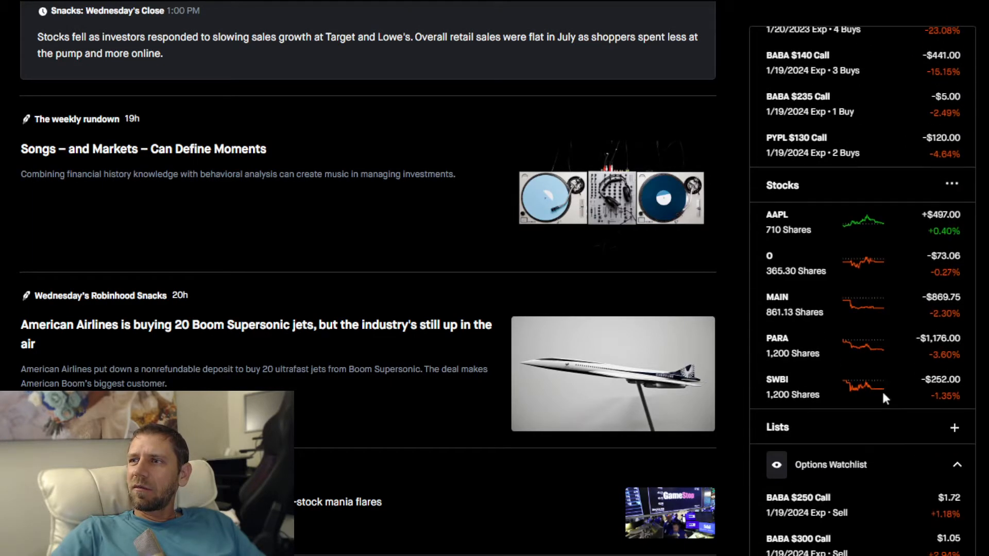
scroll(down, 3)
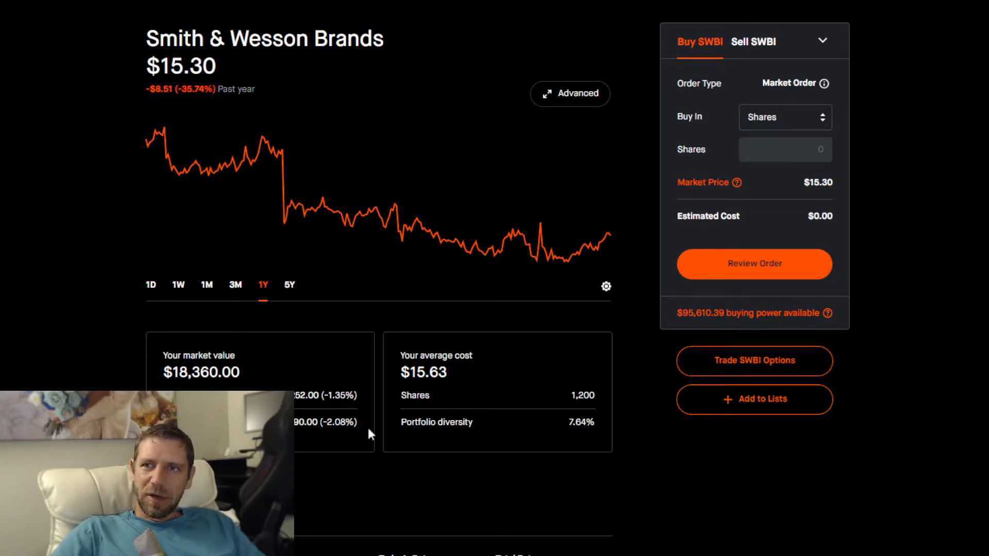
Review SWBI's Options summary and switch its chart to 1D
scroll(down, 3)
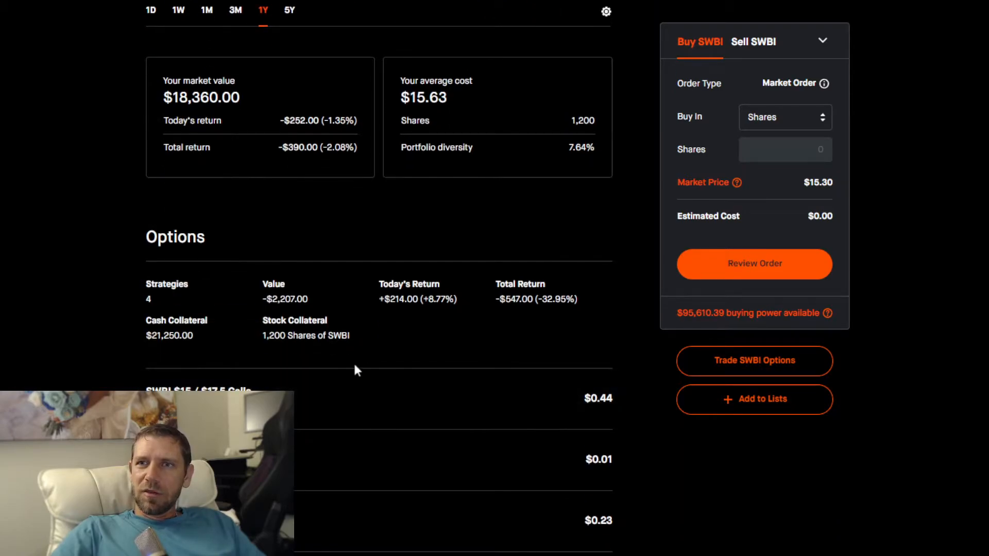
scroll(down, 3)
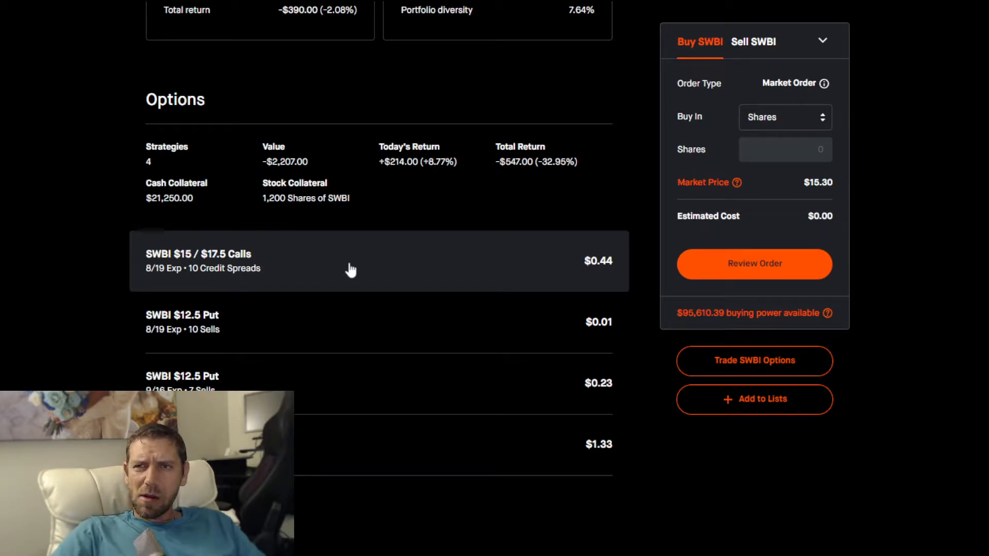
mouse_move(423, 261)
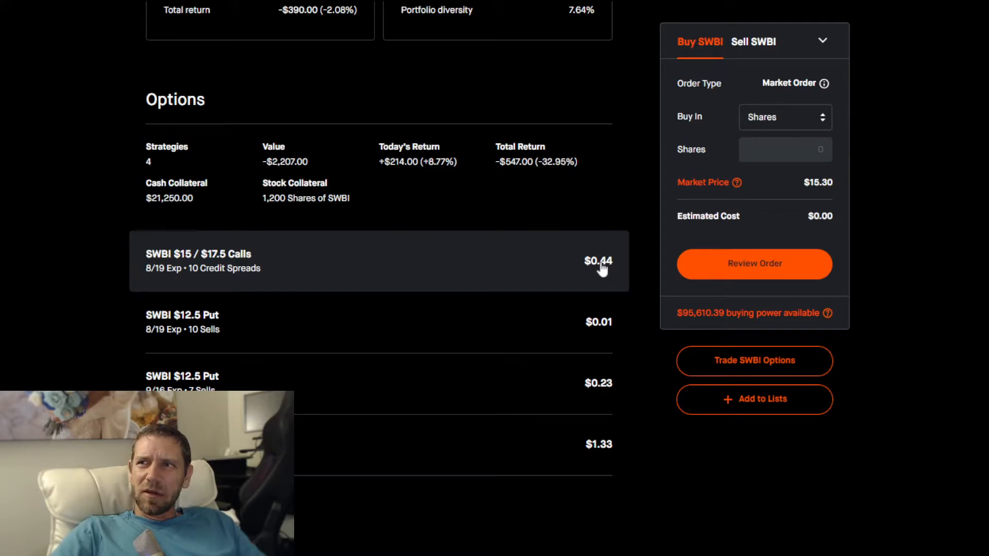
scroll(down, 3)
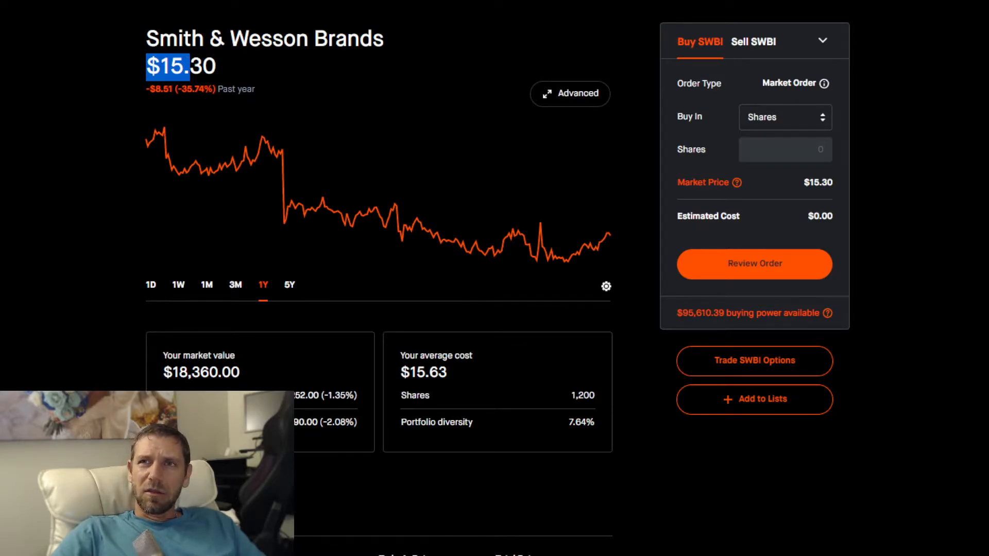
click(151, 284)
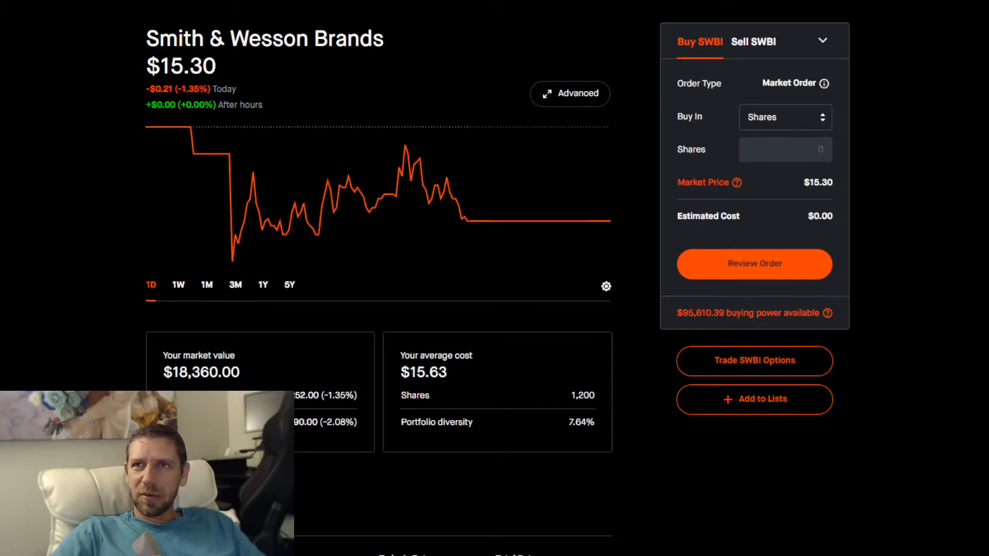
Go into the SWBI $15 / $17.5 Calls credit spread position
scroll(down, 3)
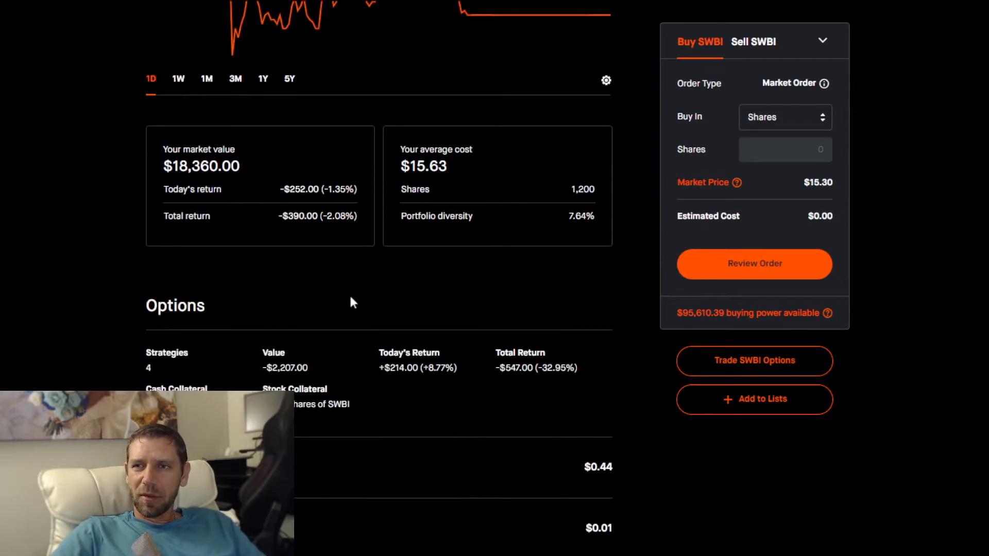
scroll(down, 3)
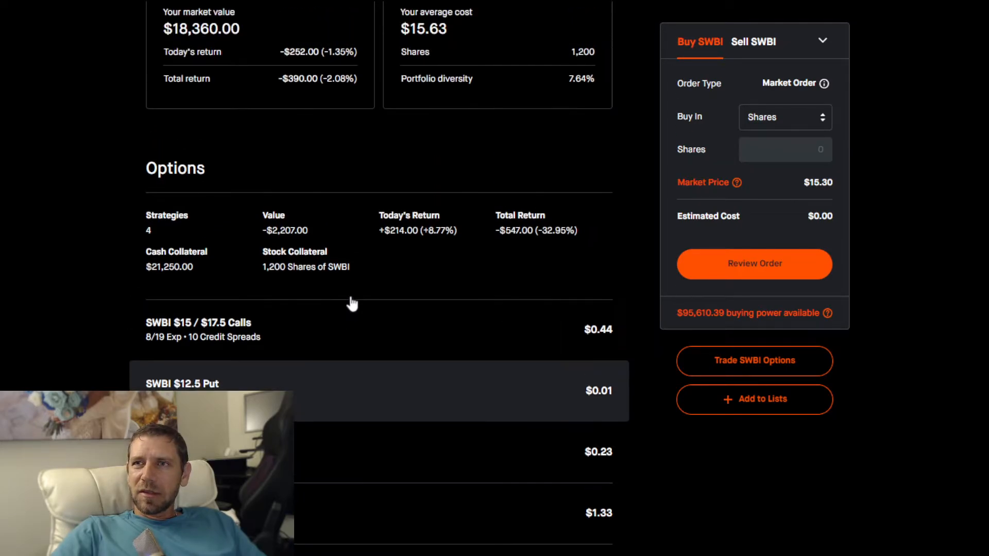
click(197, 328)
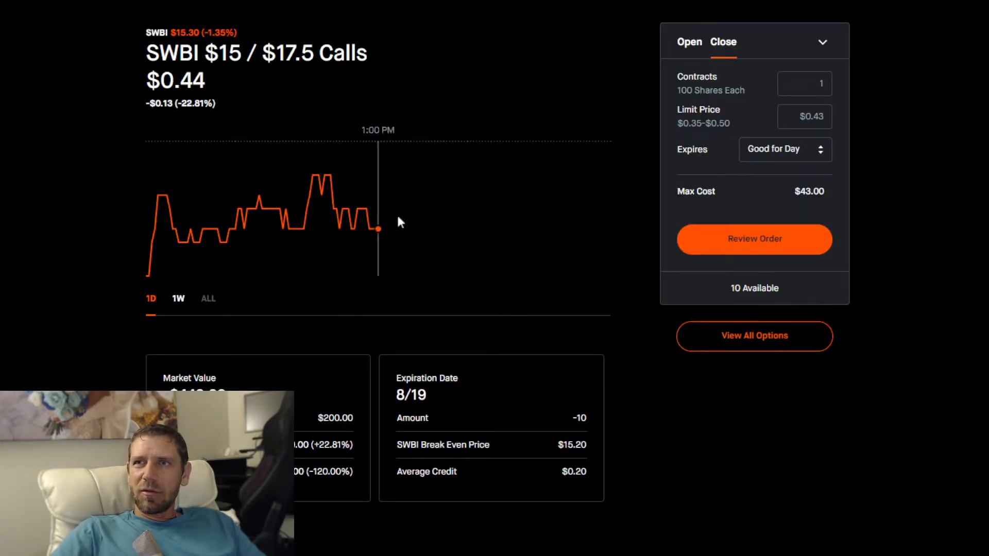
mouse_move(345, 209)
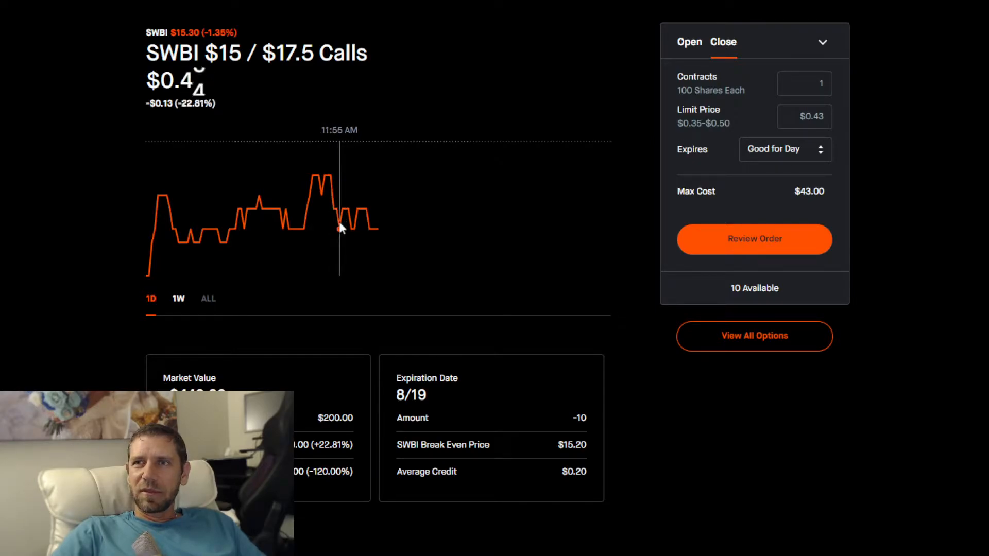
mouse_move(351, 229)
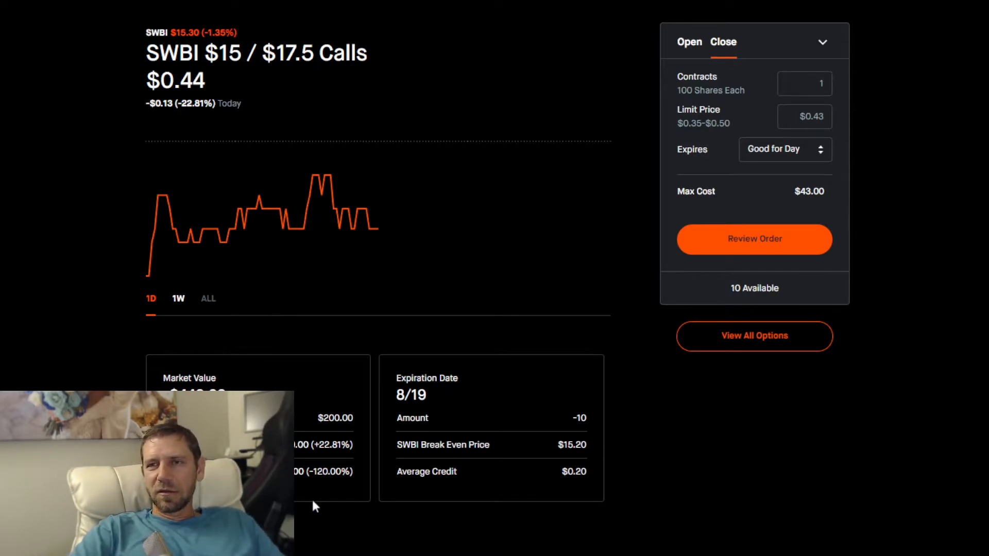
Scroll to the spread's Market Value and legs list, SWBI $15 Call at $0.45 with 10 sells
scroll(down, 3)
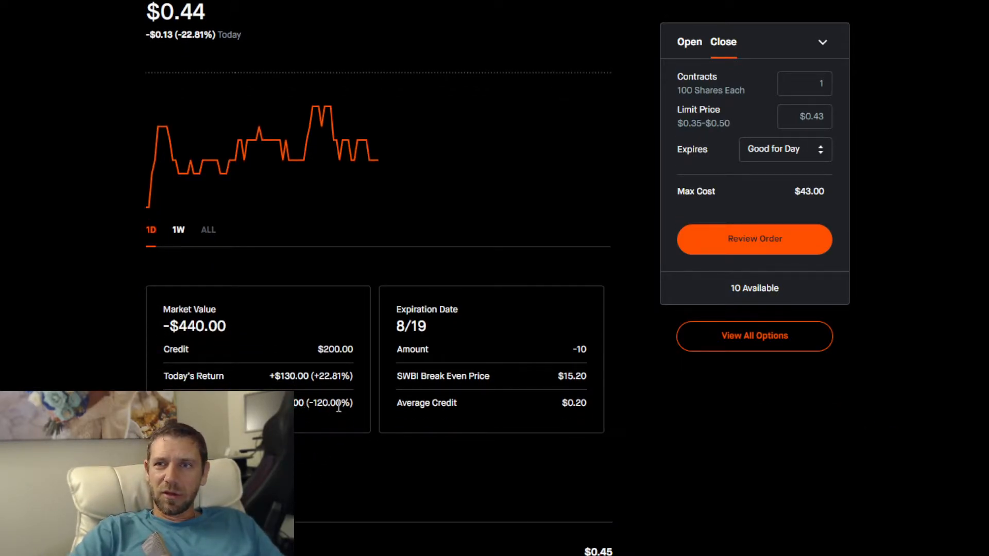
scroll(down, 3)
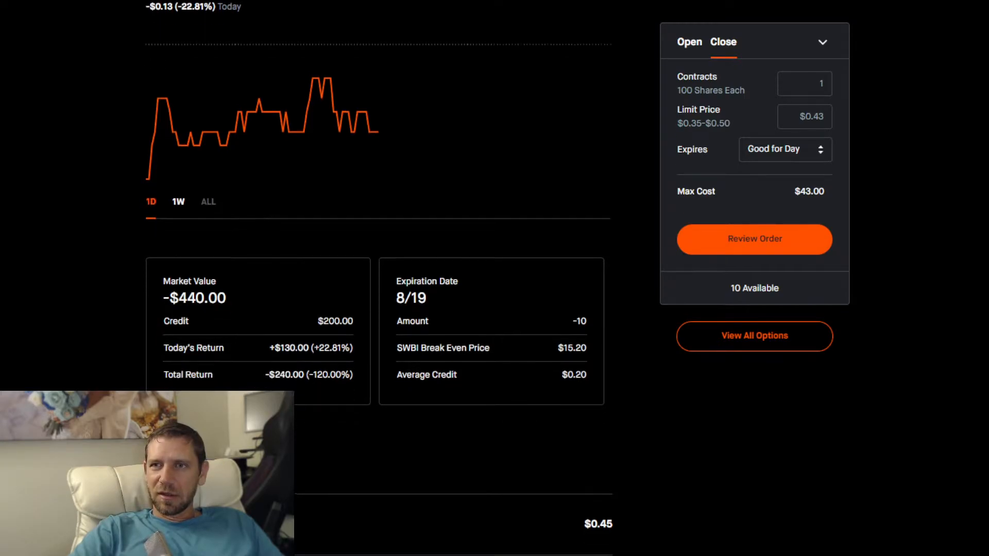
scroll(down, 3)
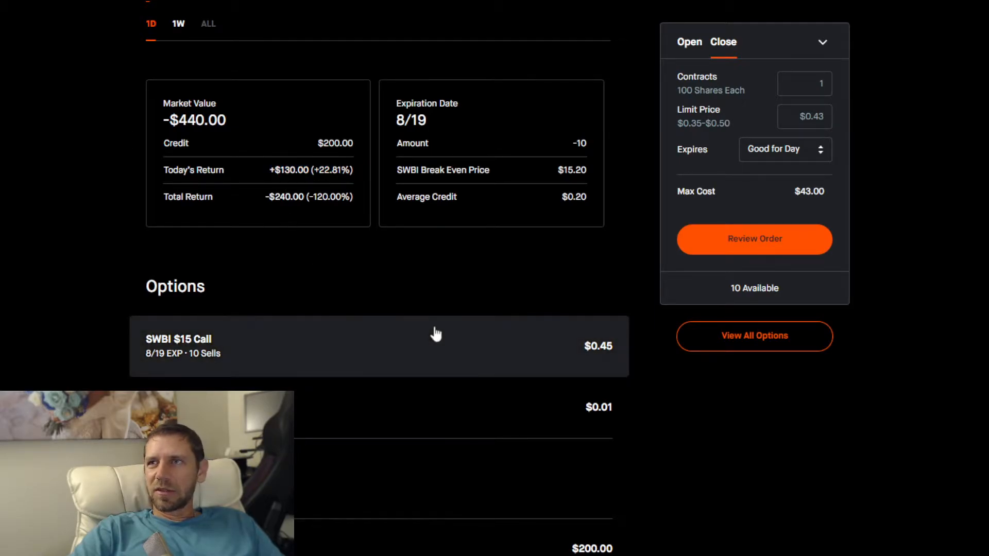
mouse_move(921, 5)
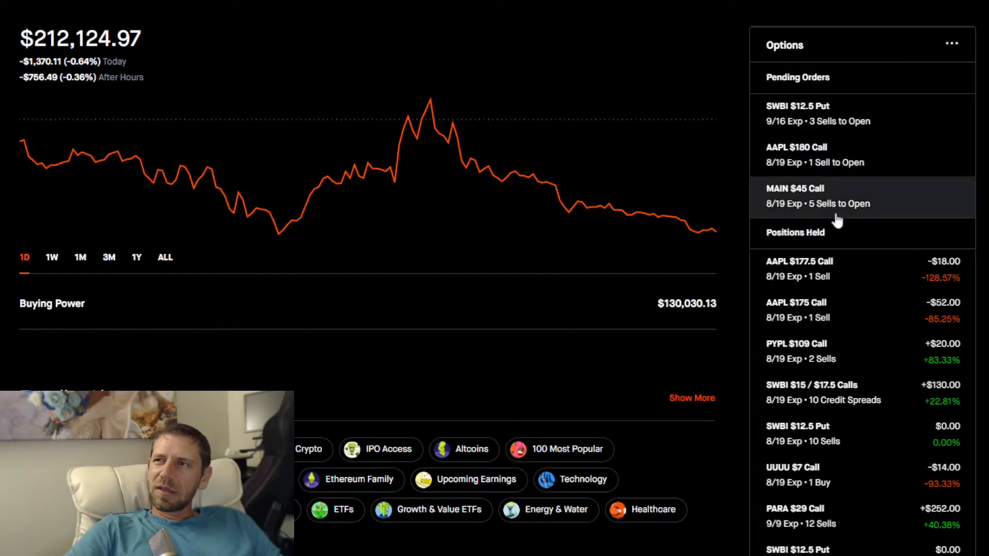
Scroll the SWBI page toward the Options section and the $12.5 Put 9/16 row
scroll(down, 3)
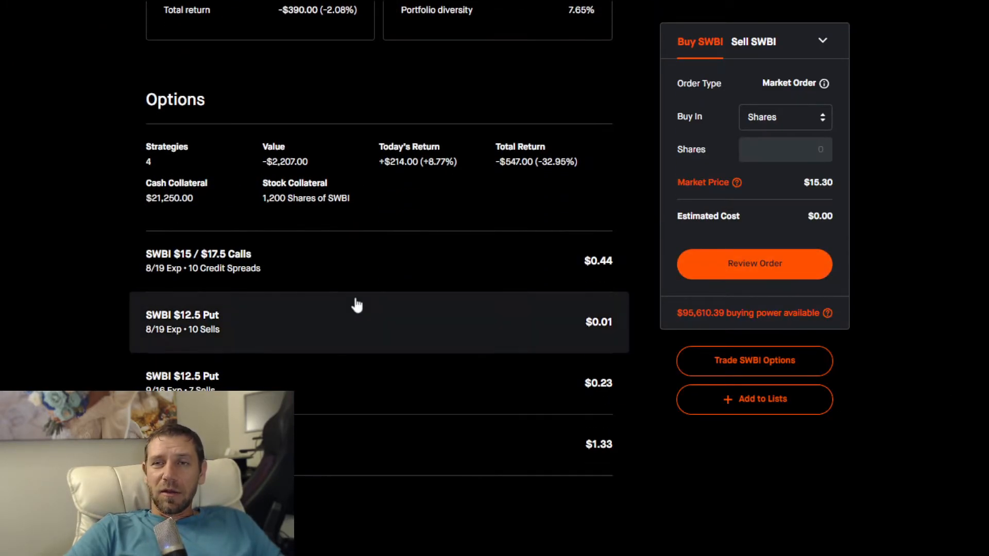
mouse_move(341, 341)
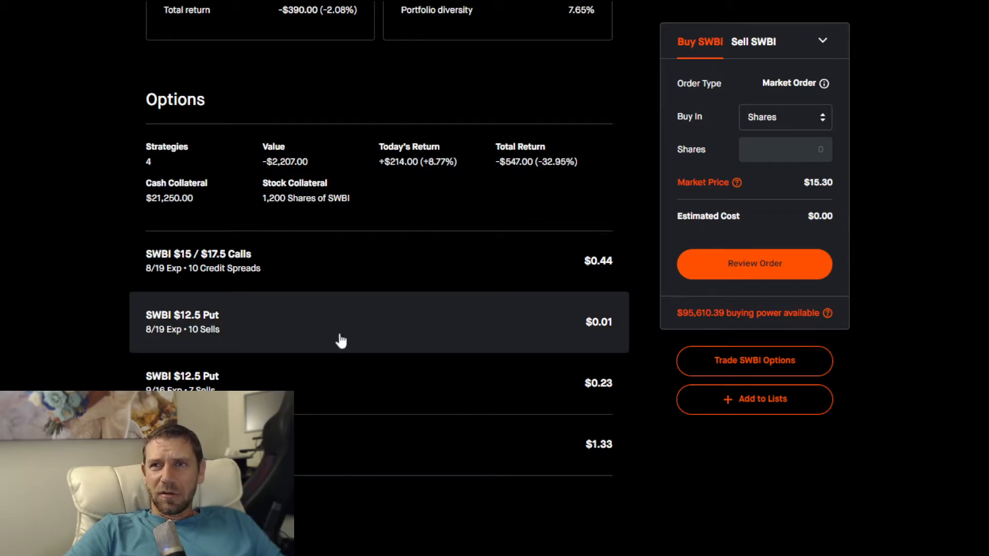
mouse_move(310, 400)
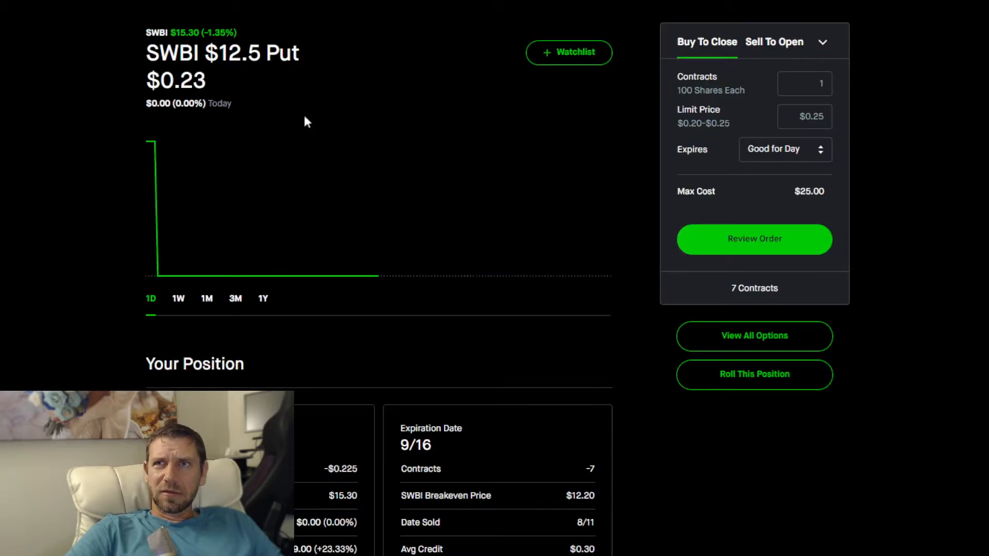
Scroll through the SWBI $12.5 Put position page past its market value and gain figures
scroll(down, 3)
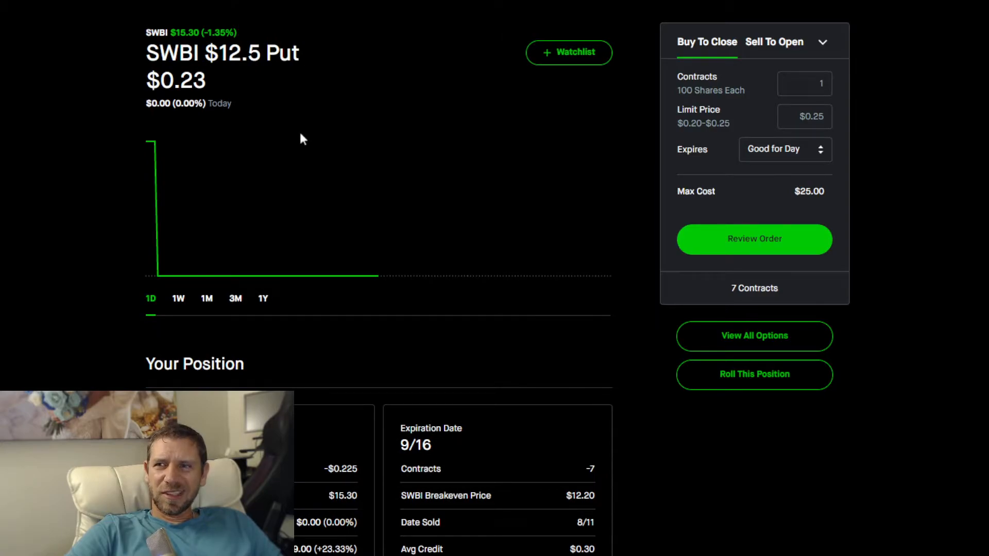
scroll(down, 3)
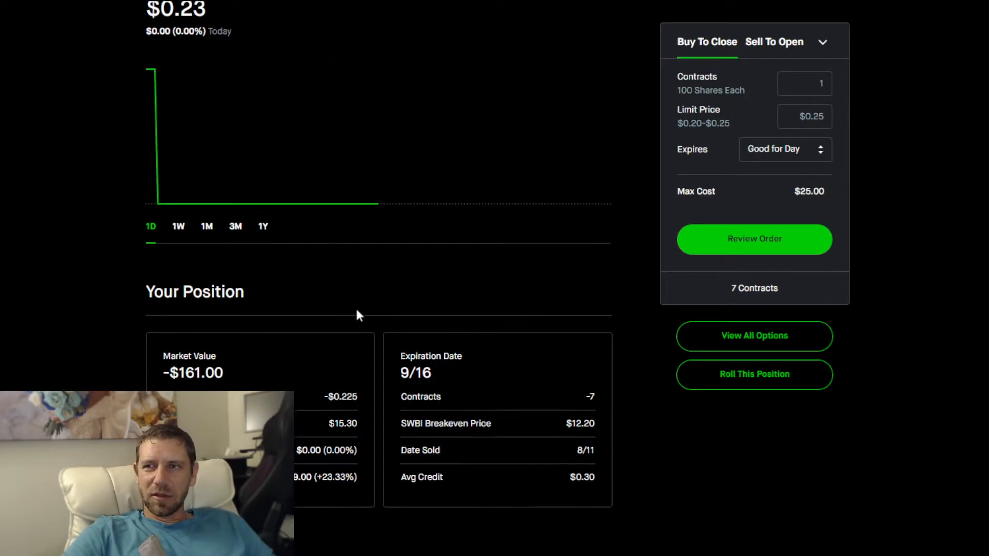
scroll(down, 3)
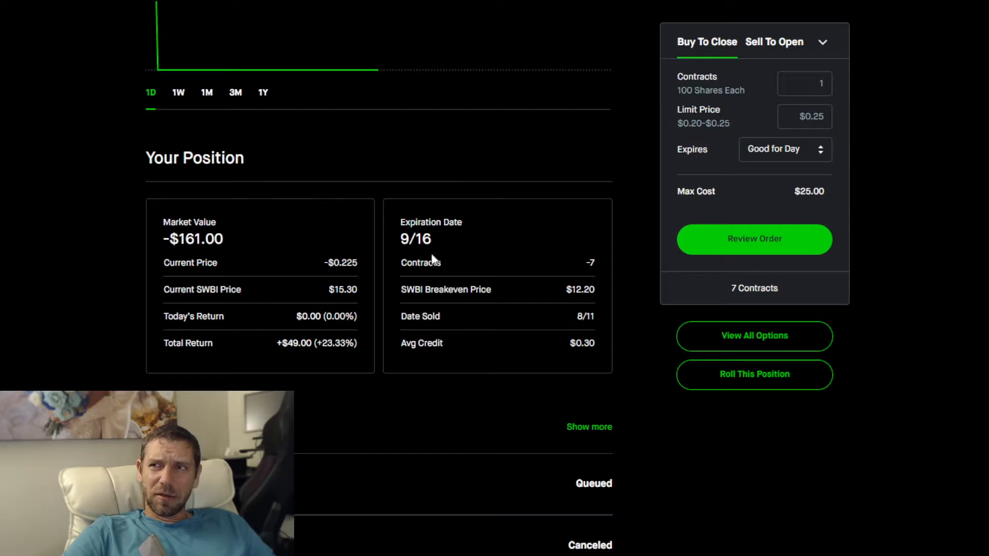
mouse_move(375, 296)
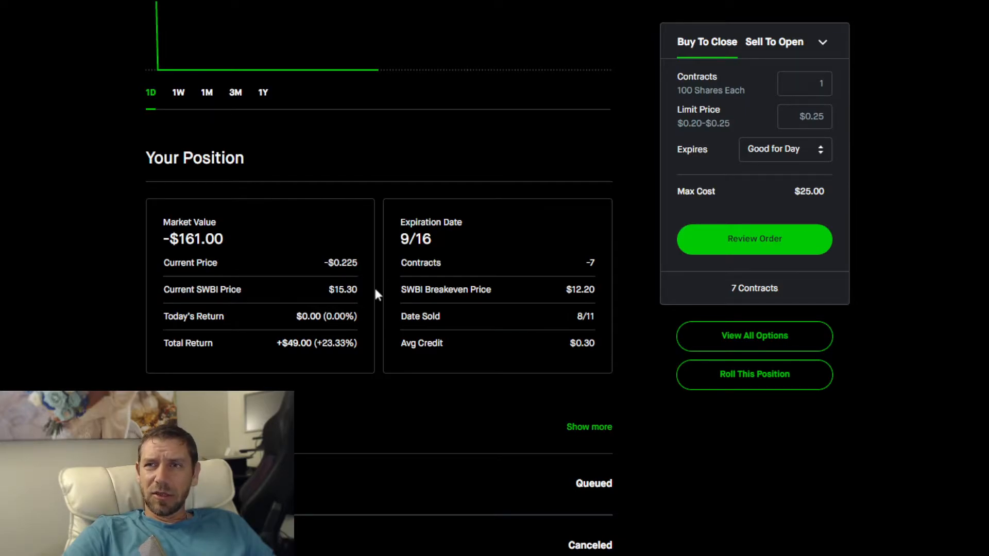
mouse_move(520, 264)
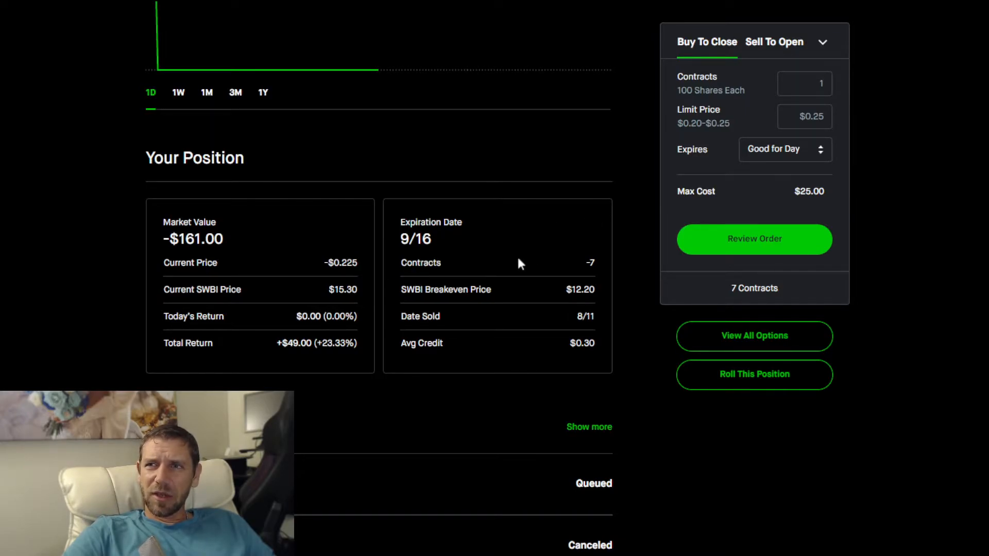
scroll(down, 3)
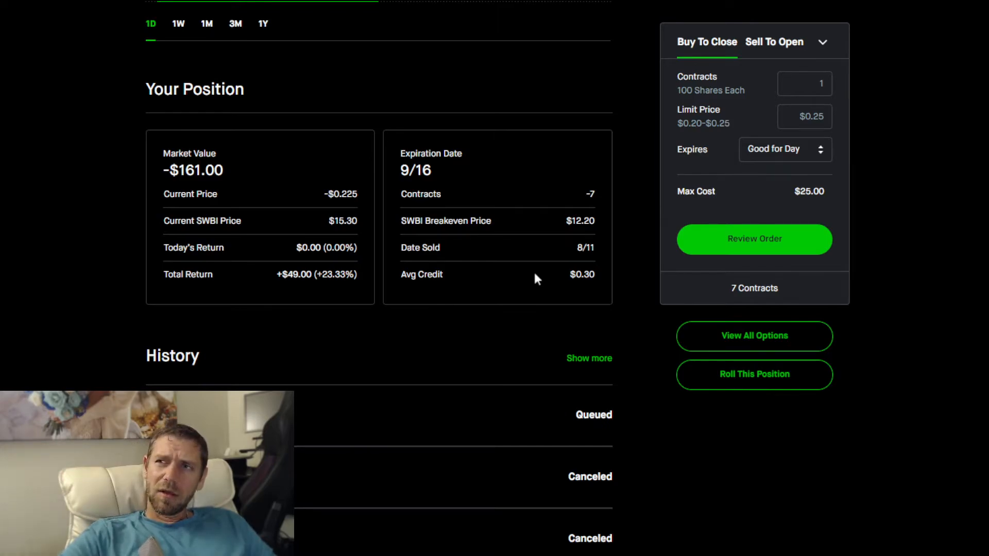
mouse_move(427, 271)
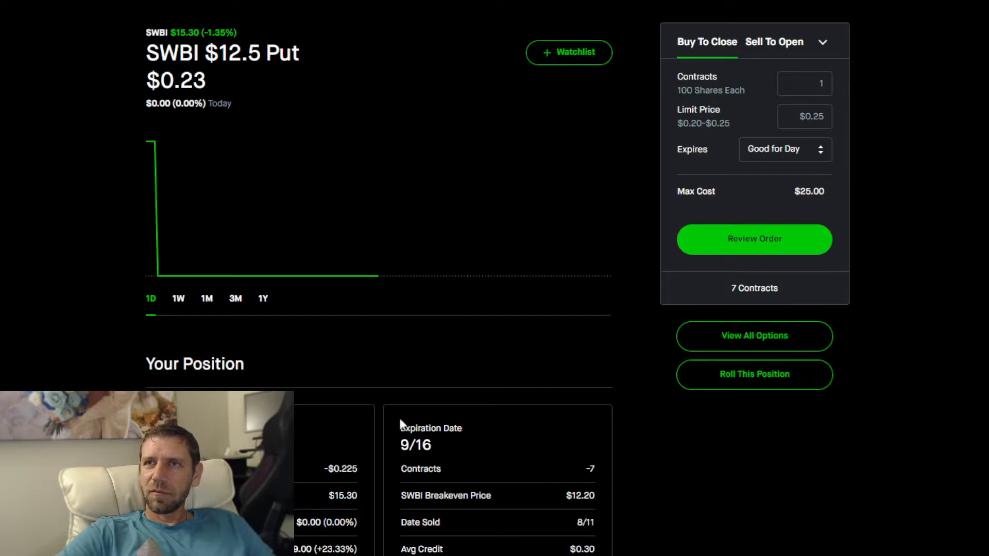
scroll(down, 3)
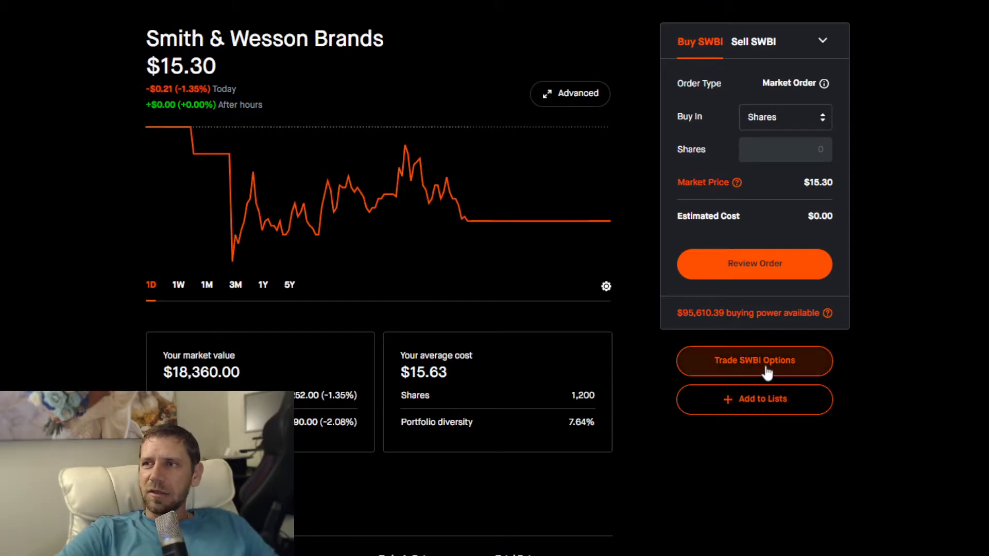
Open the SWBI options chain and set the expiration to September 16
click(754, 361)
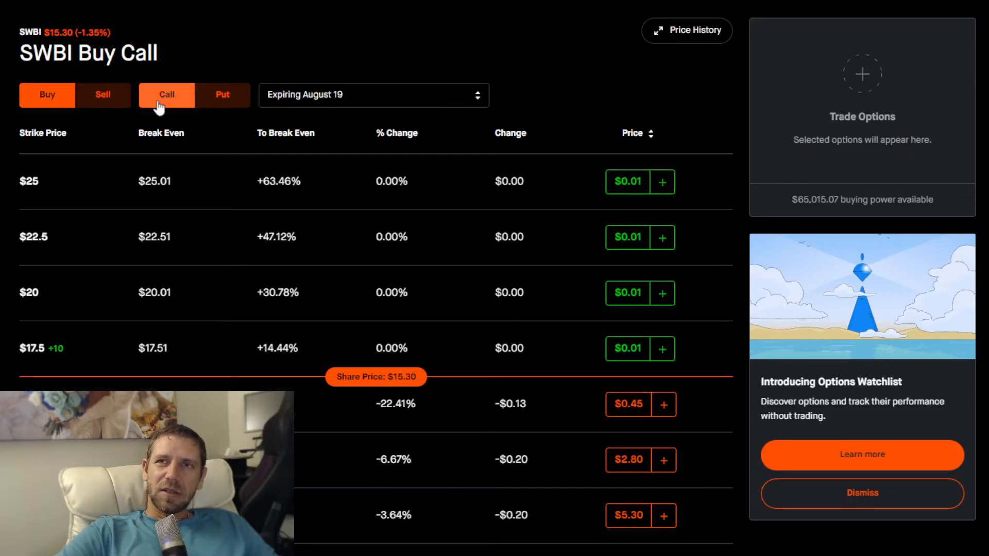
click(373, 95)
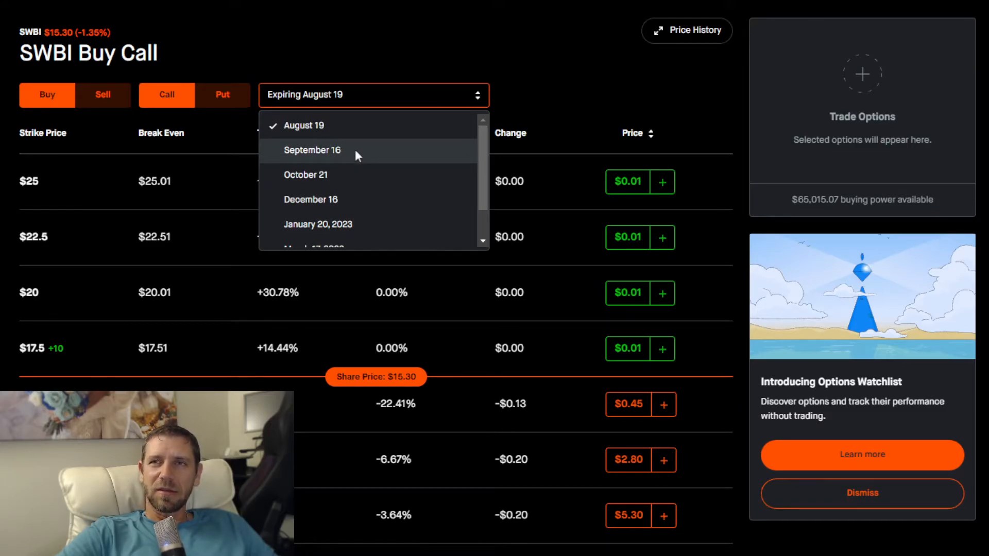
click(312, 151)
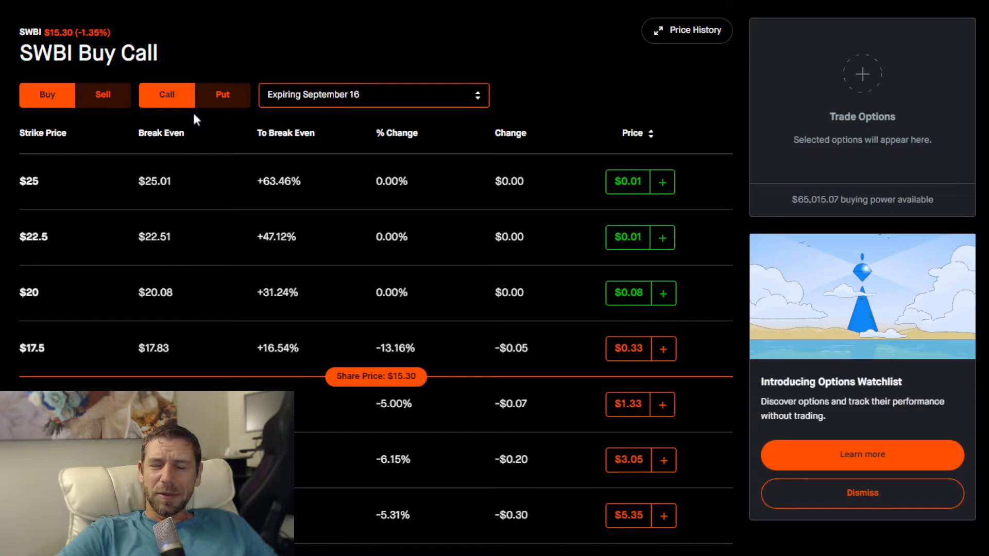
mouse_move(232, 150)
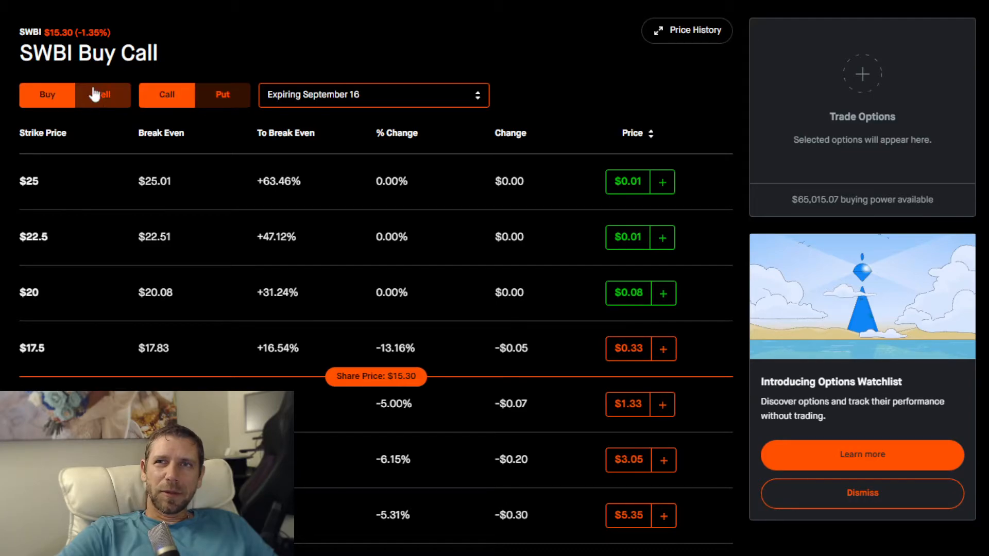
Review the Sell Put strikes for September 16, then switch the chain back to calls
click(102, 95)
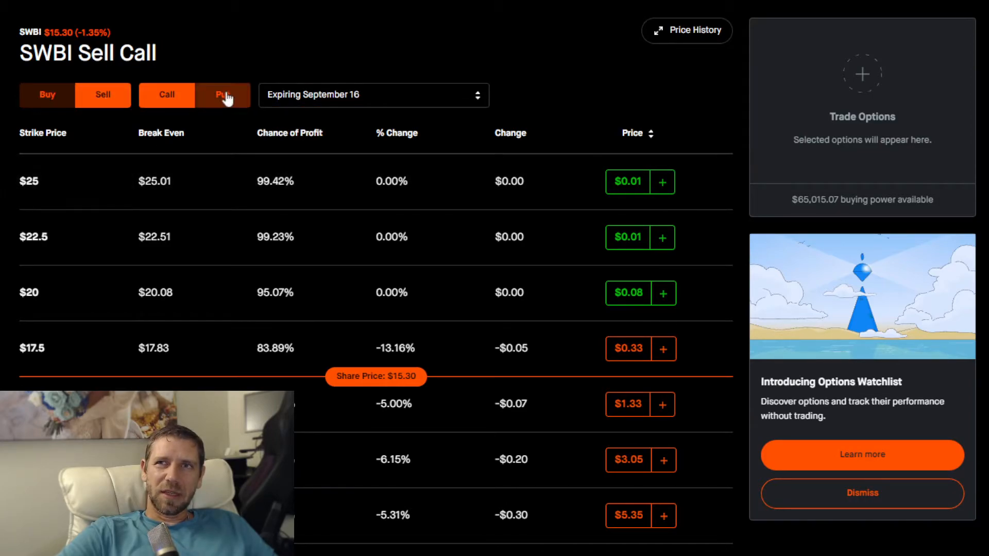
click(222, 95)
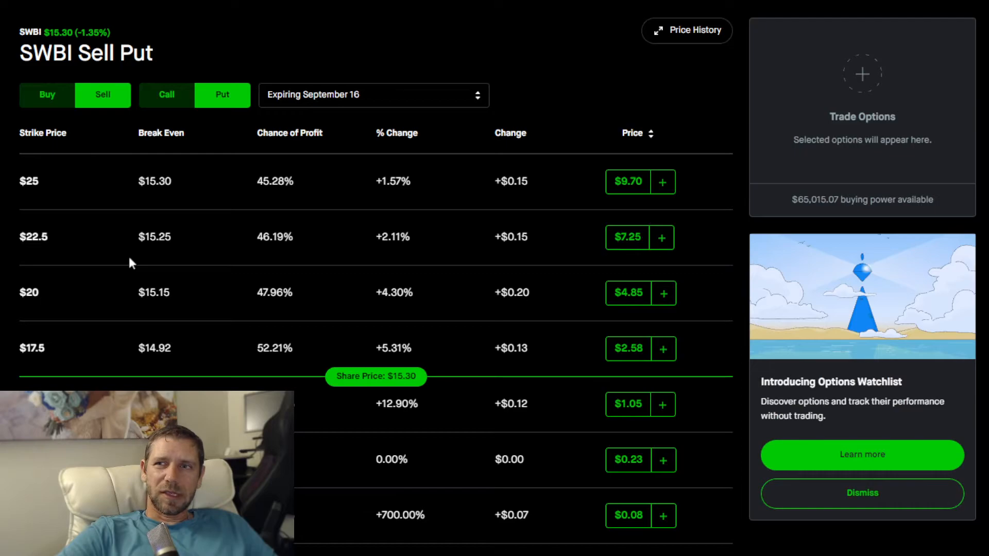
mouse_move(71, 302)
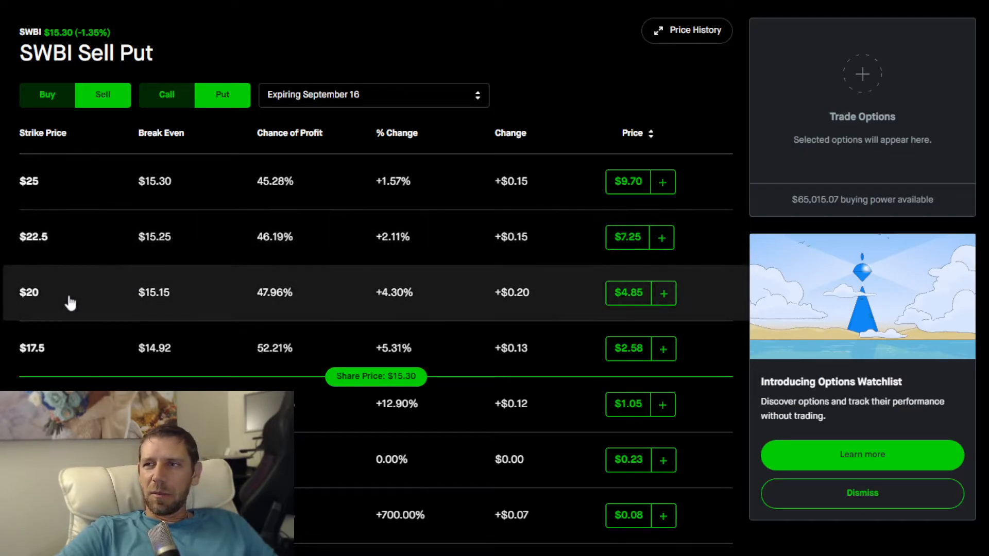
scroll(down, 3)
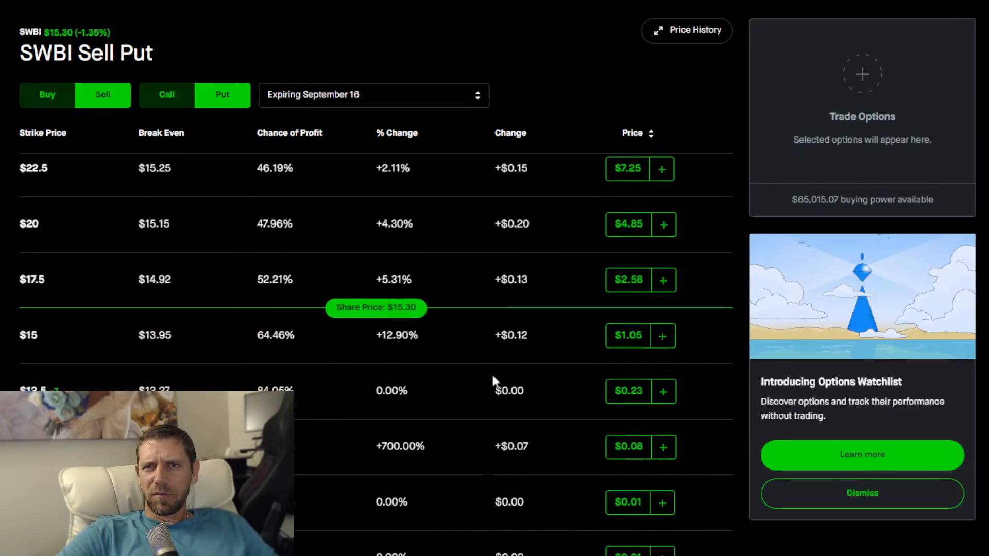
mouse_move(438, 322)
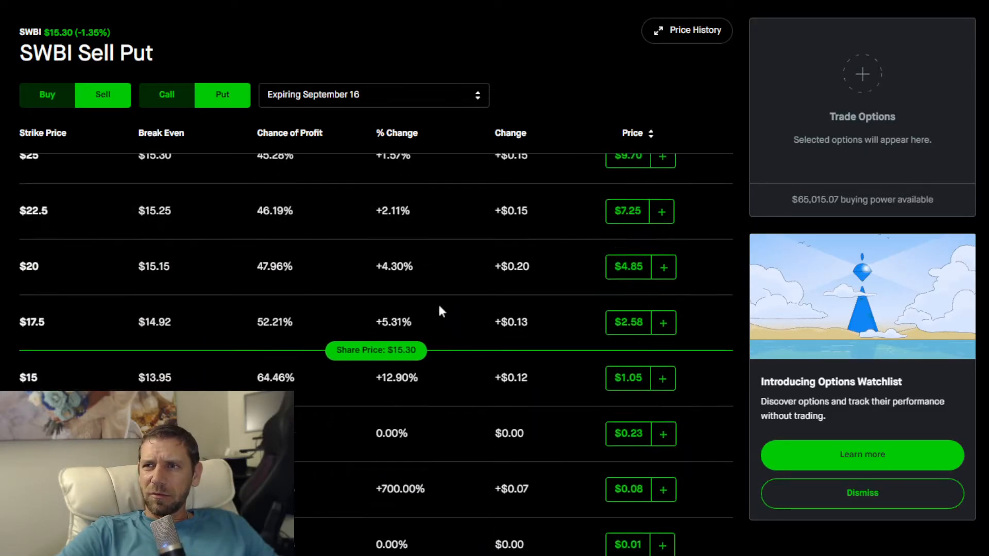
mouse_move(439, 315)
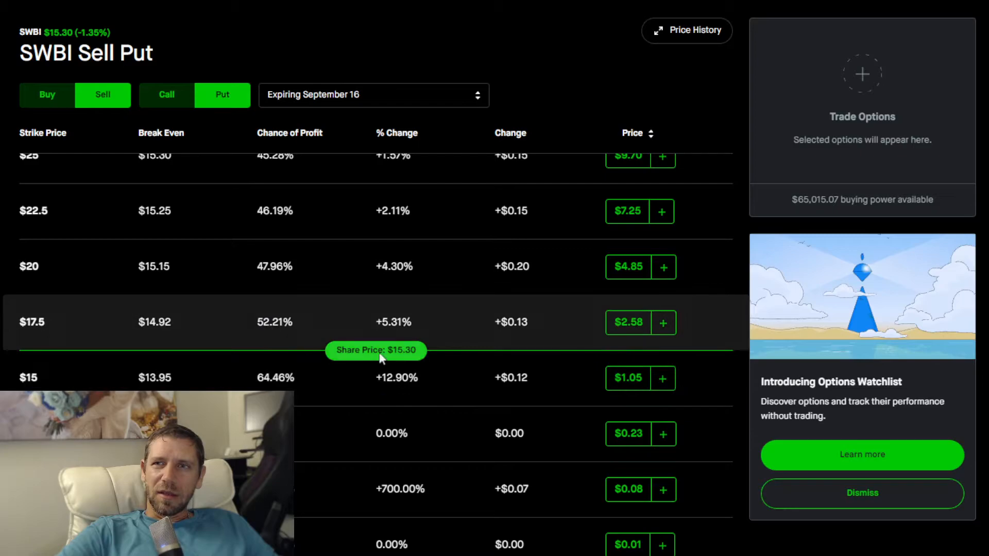
mouse_move(427, 363)
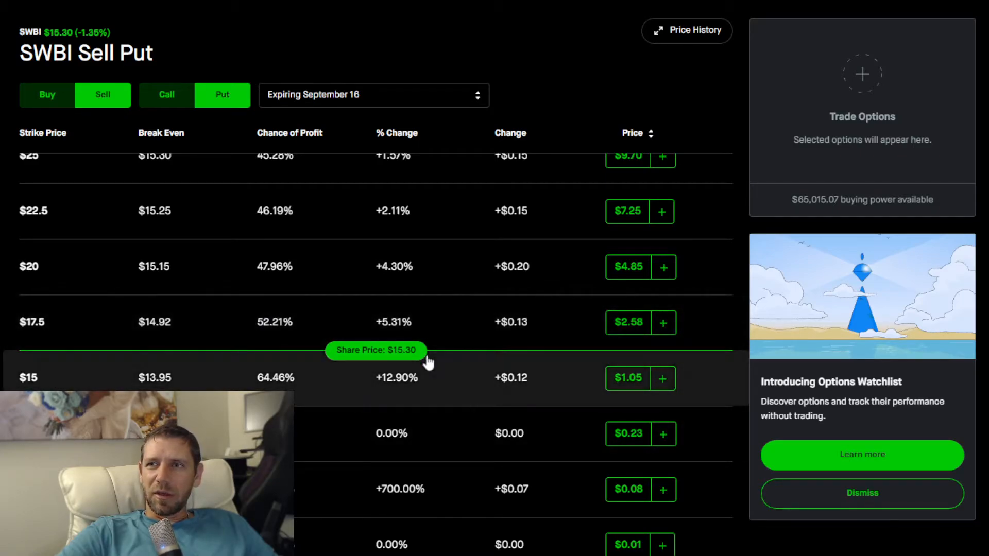
mouse_move(493, 356)
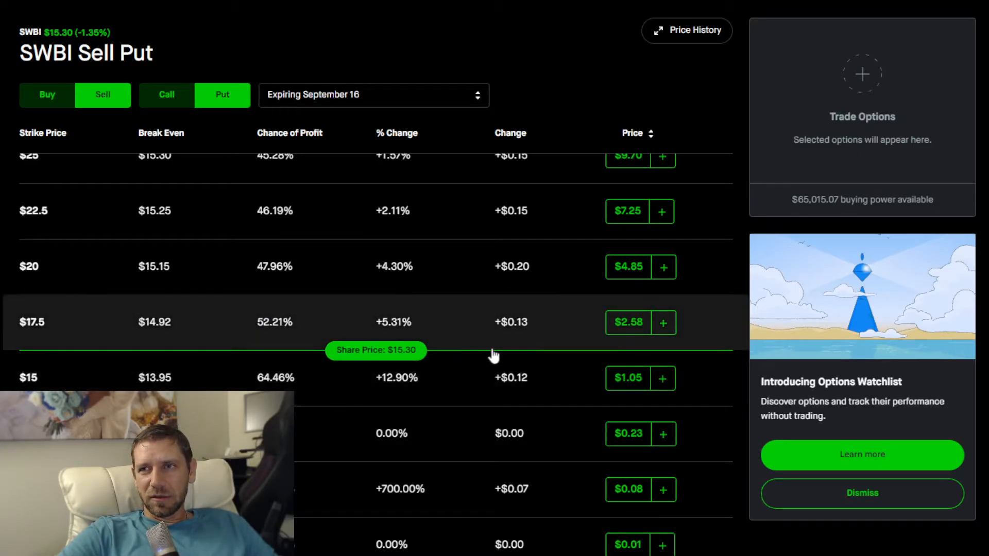
mouse_move(357, 384)
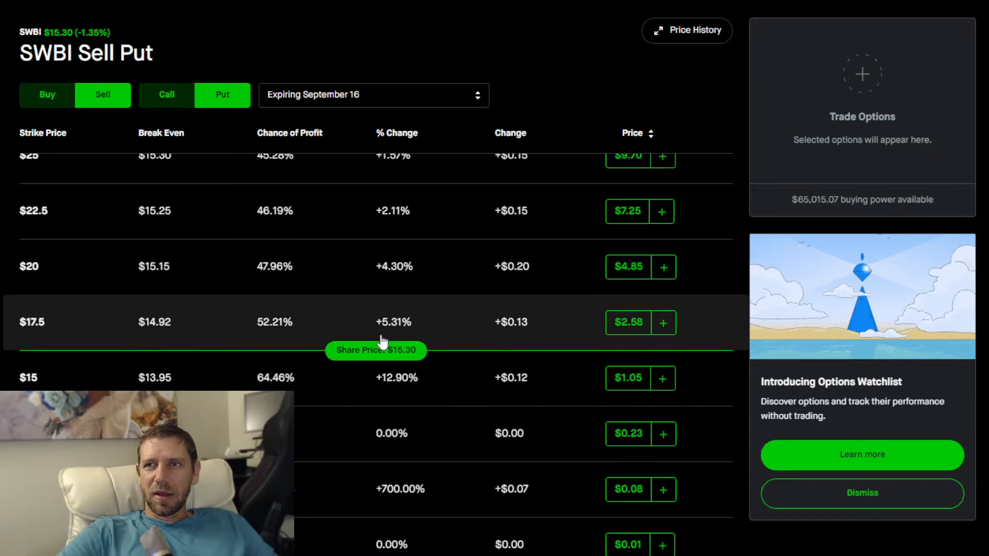
mouse_move(433, 377)
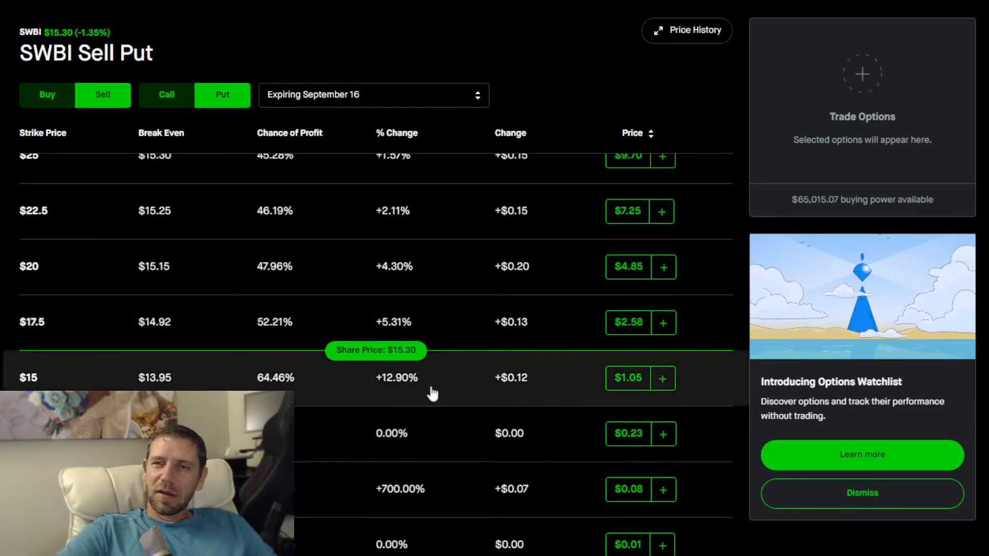
mouse_move(485, 260)
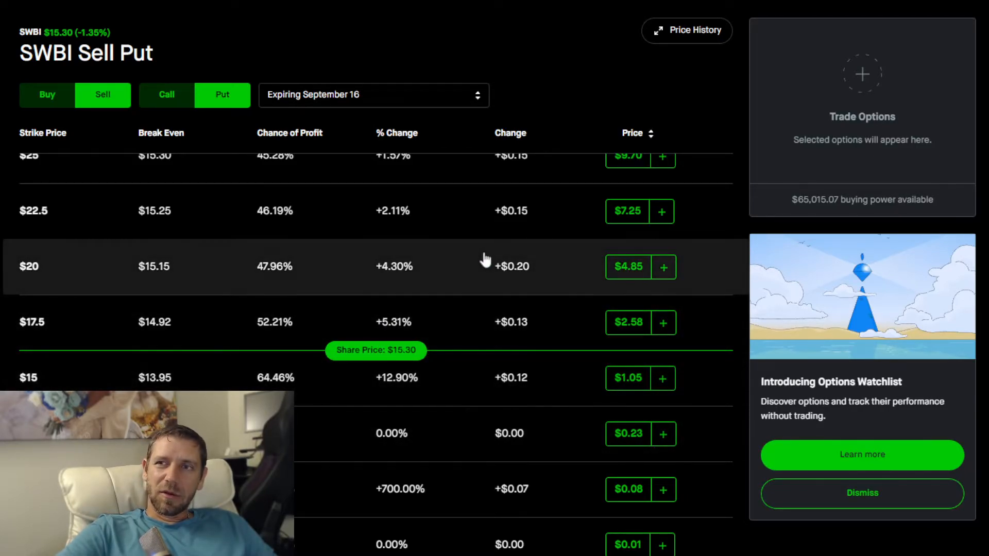
mouse_move(364, 307)
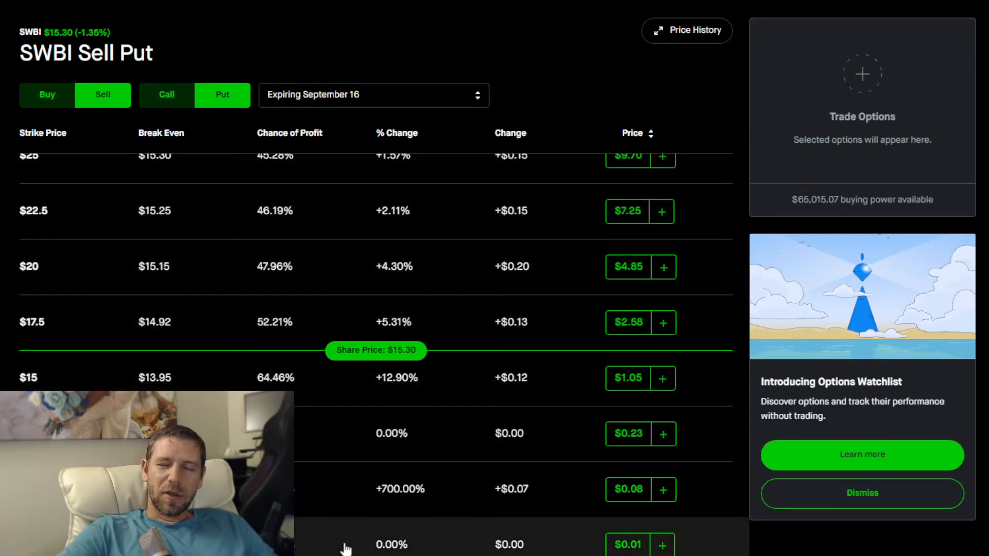
click(166, 95)
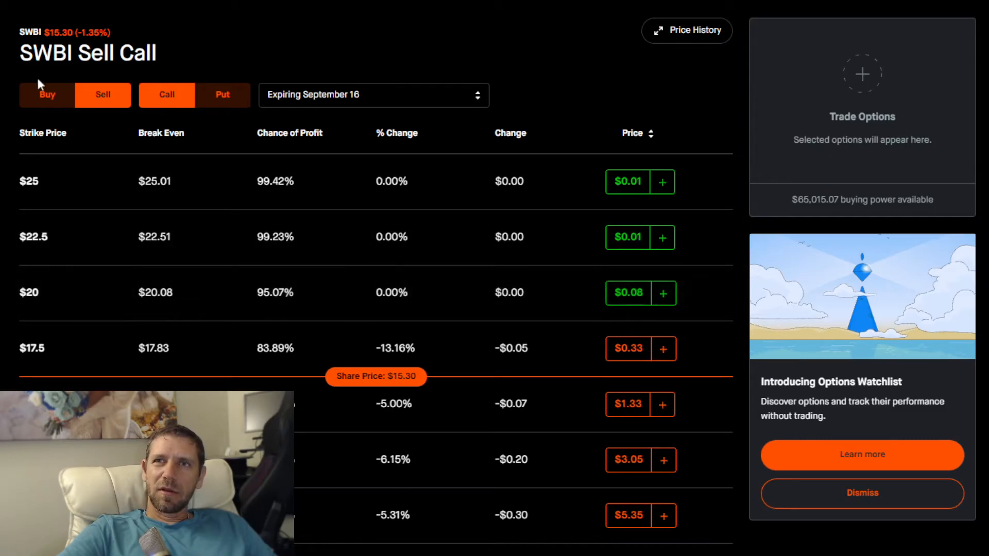
click(47, 95)
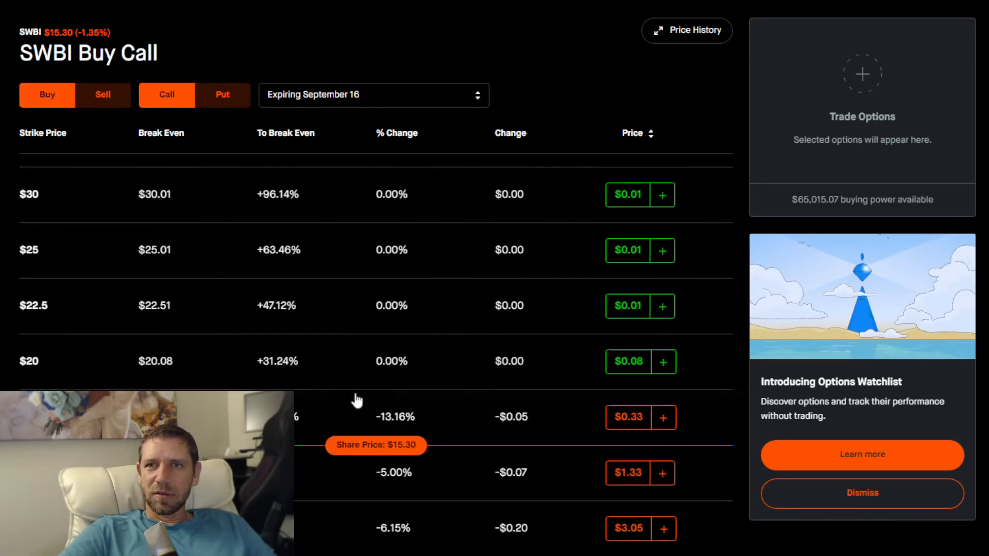
mouse_move(176, 341)
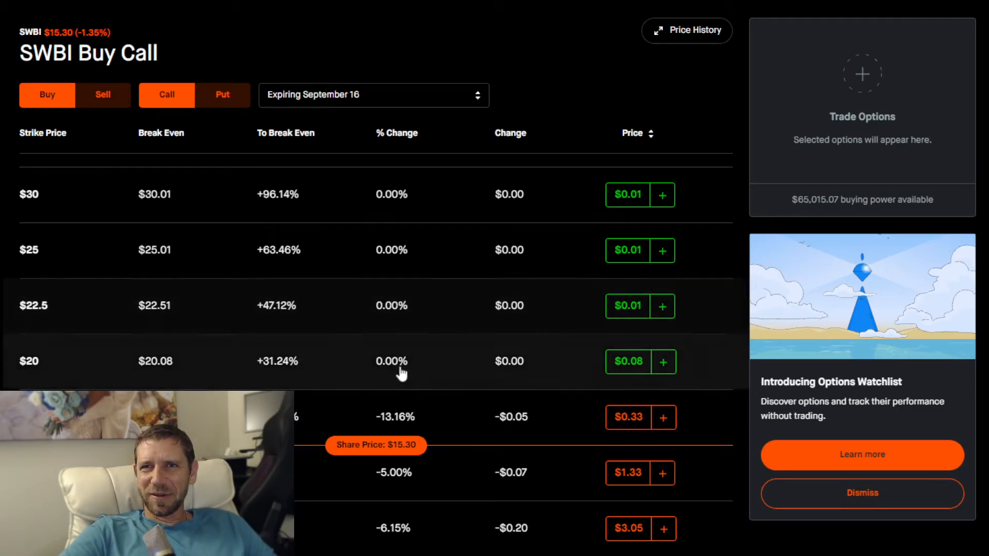
mouse_move(11, 382)
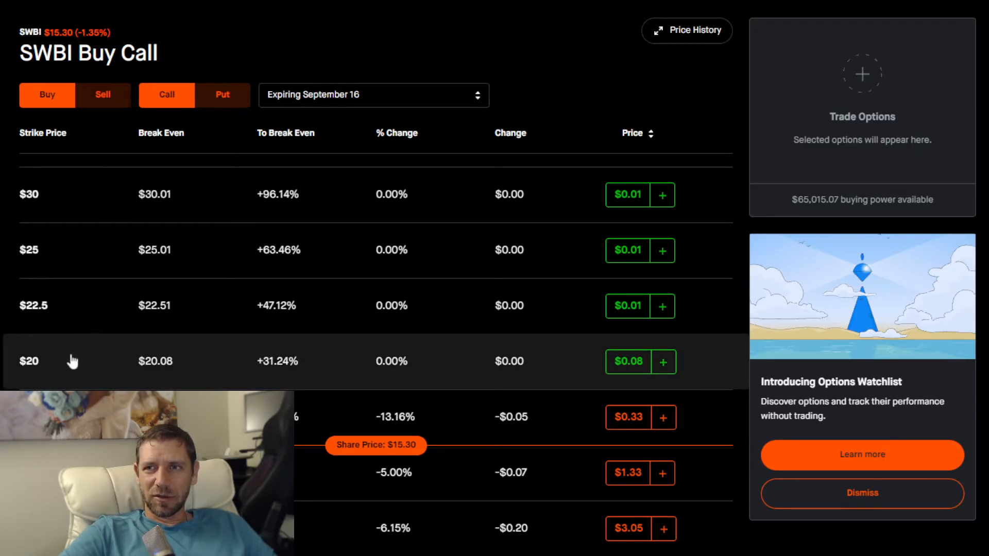
mouse_move(589, 368)
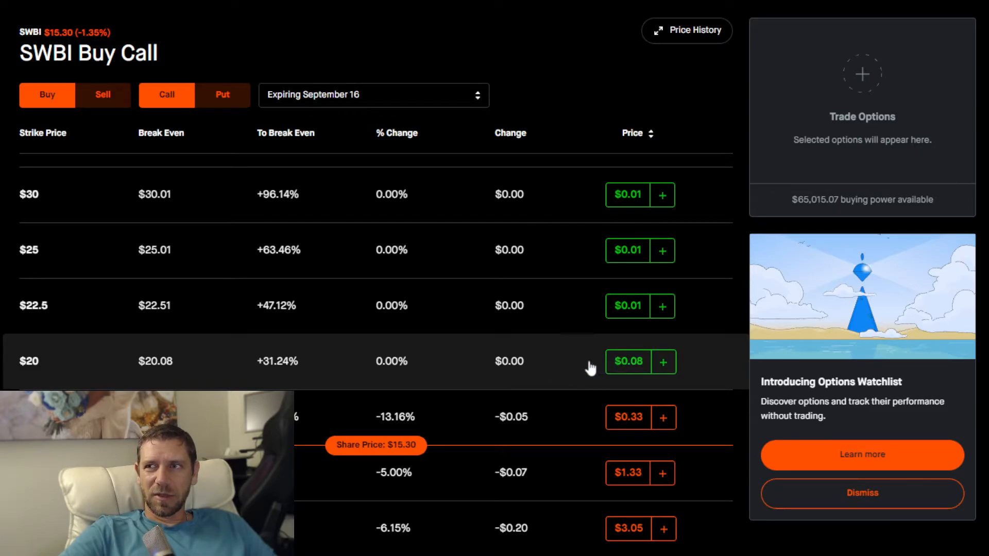
mouse_move(300, 373)
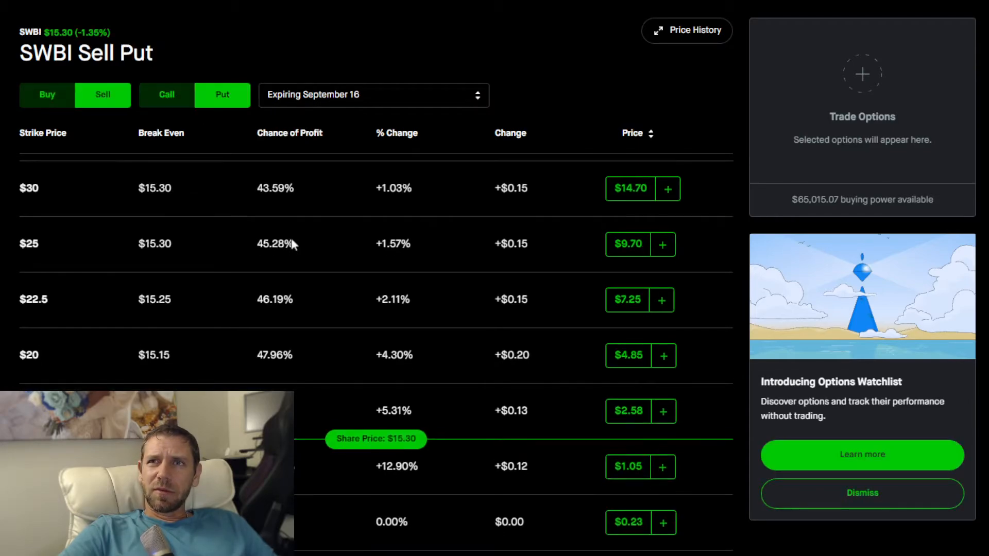
Scroll the Sell Put chain down to the $12.5 strike row with the -7 badge
scroll(down, 3)
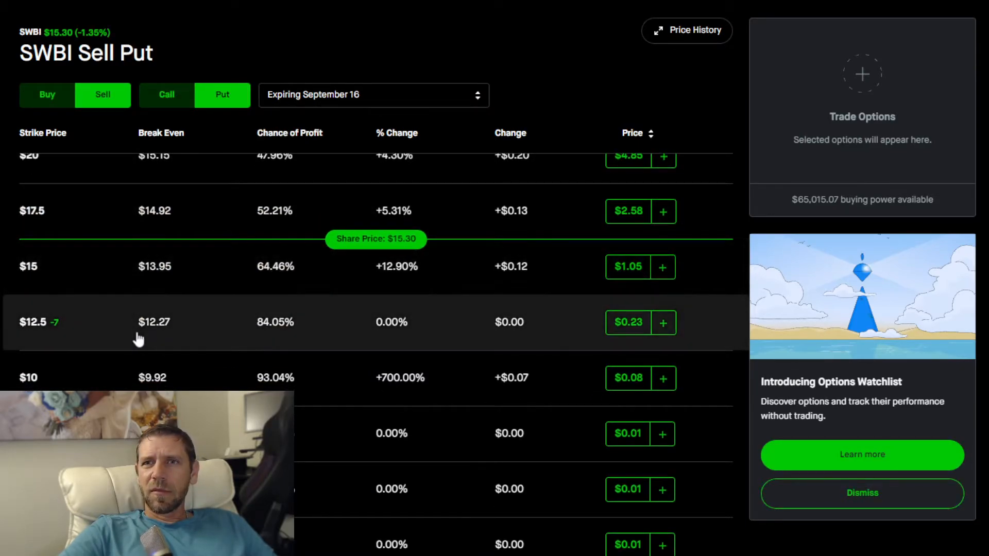
scroll(down, 3)
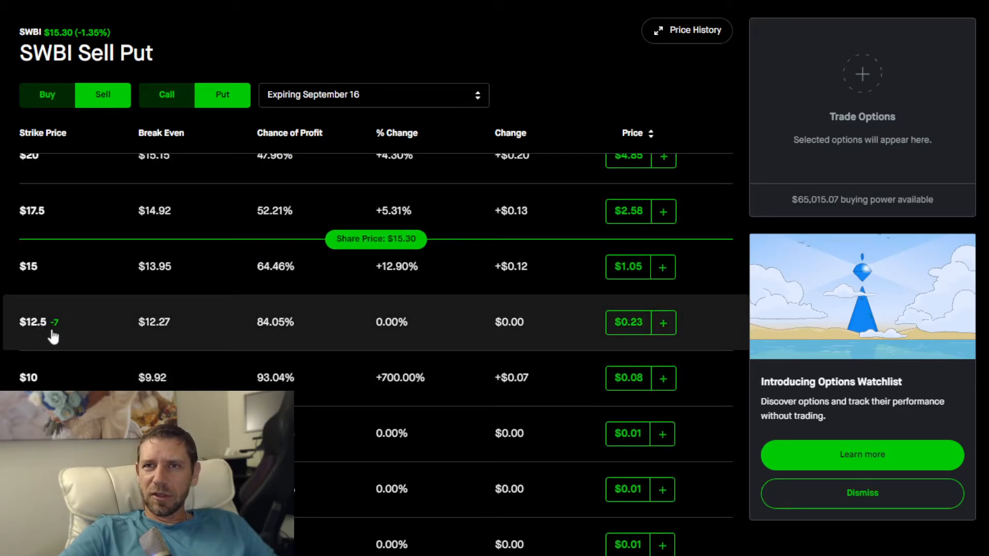
mouse_move(647, 341)
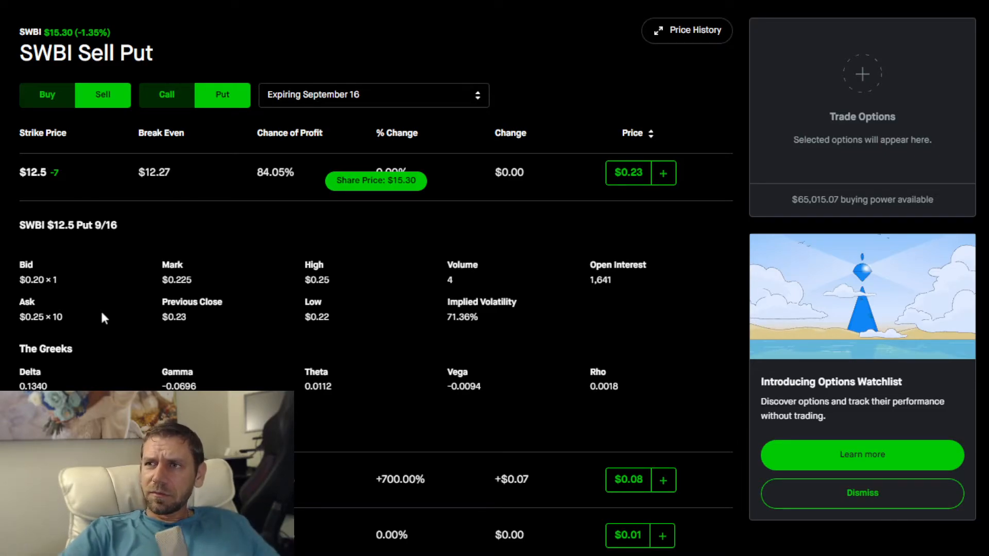
mouse_move(409, 440)
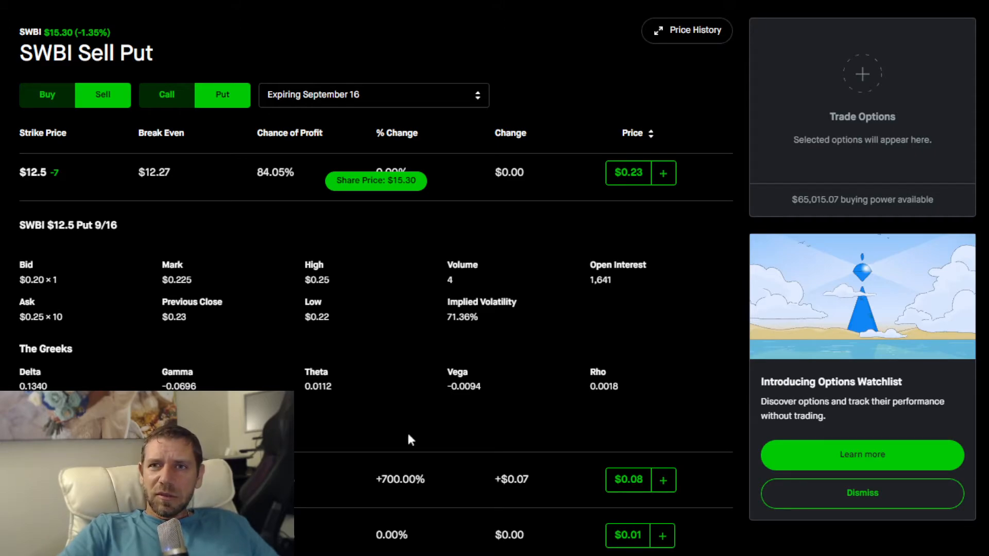
mouse_move(572, 291)
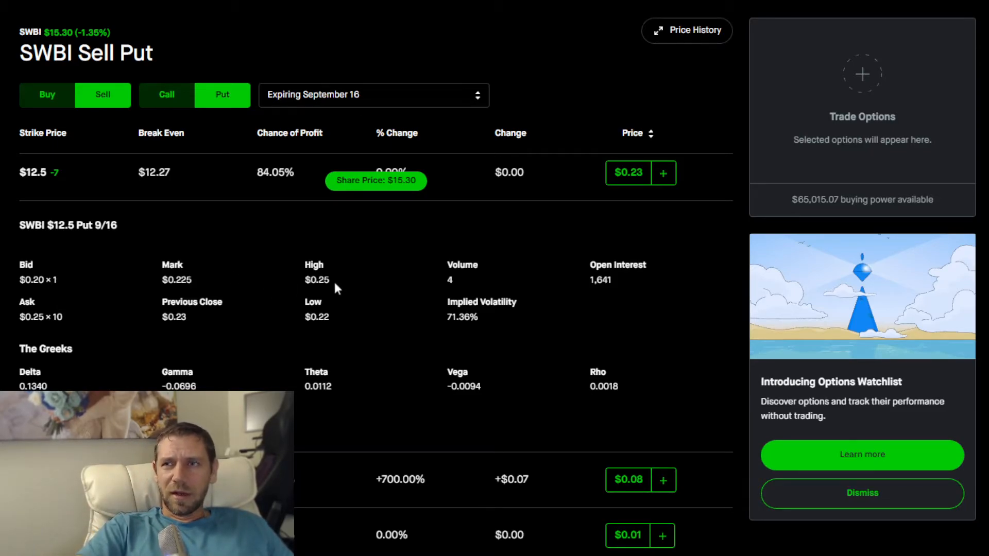
mouse_move(555, 308)
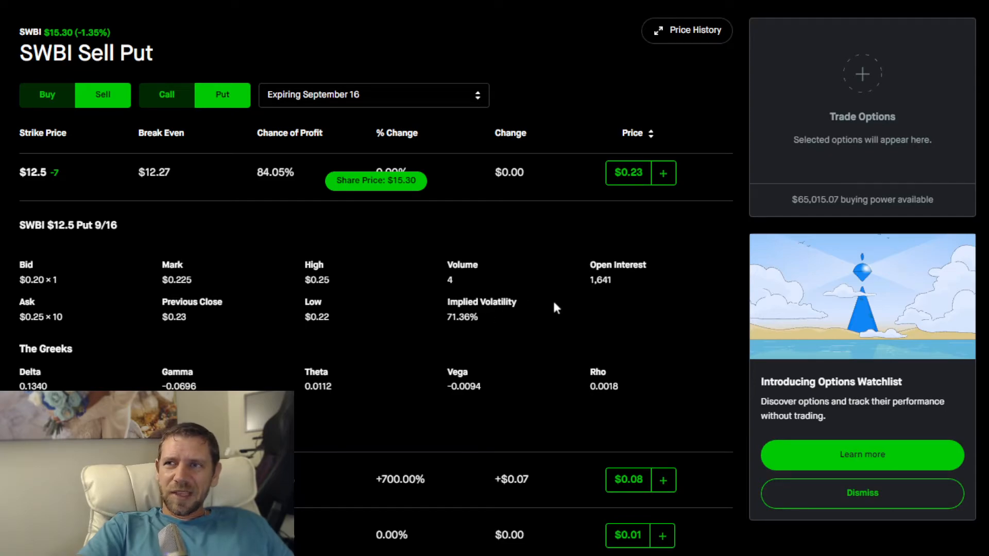
mouse_move(481, 318)
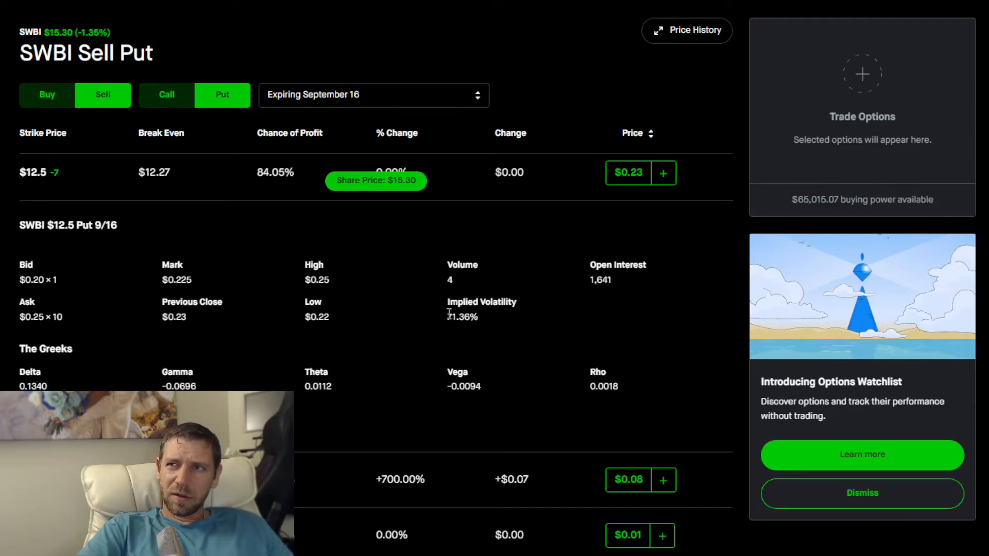
mouse_move(509, 332)
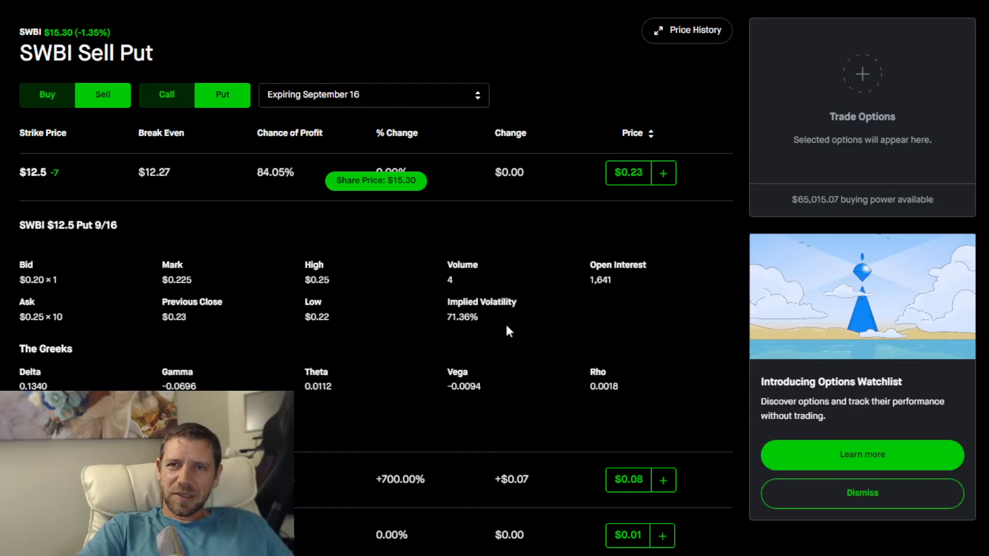
mouse_move(545, 301)
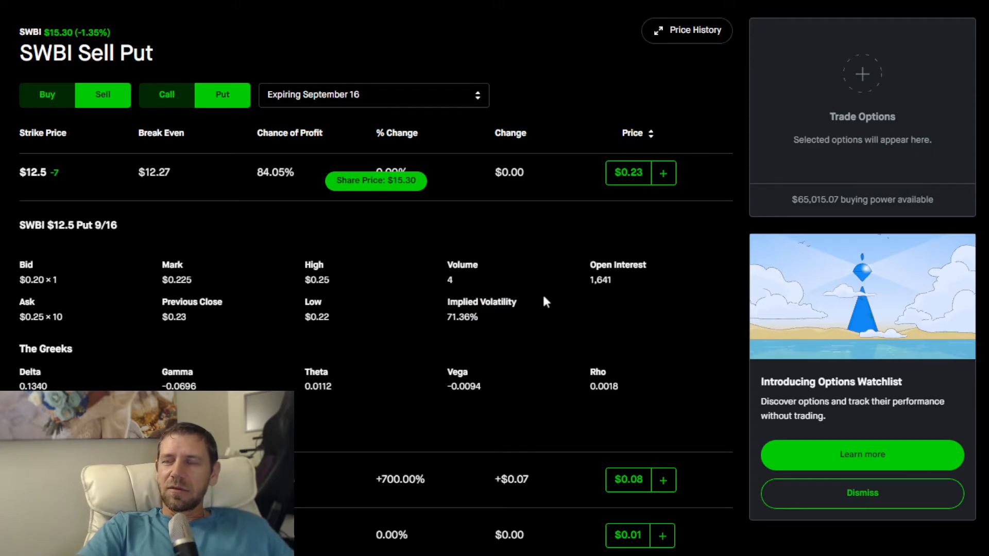
mouse_move(637, 292)
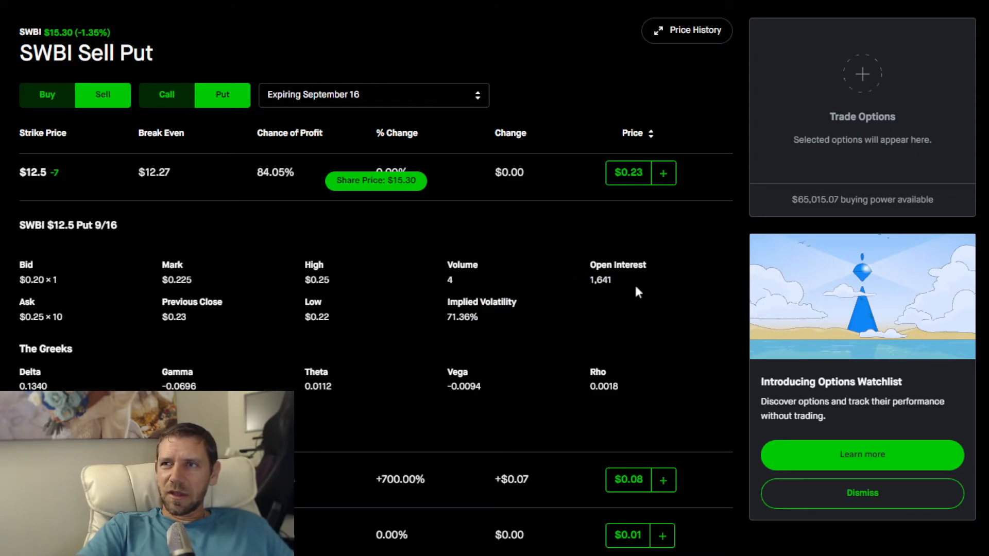
mouse_move(621, 289)
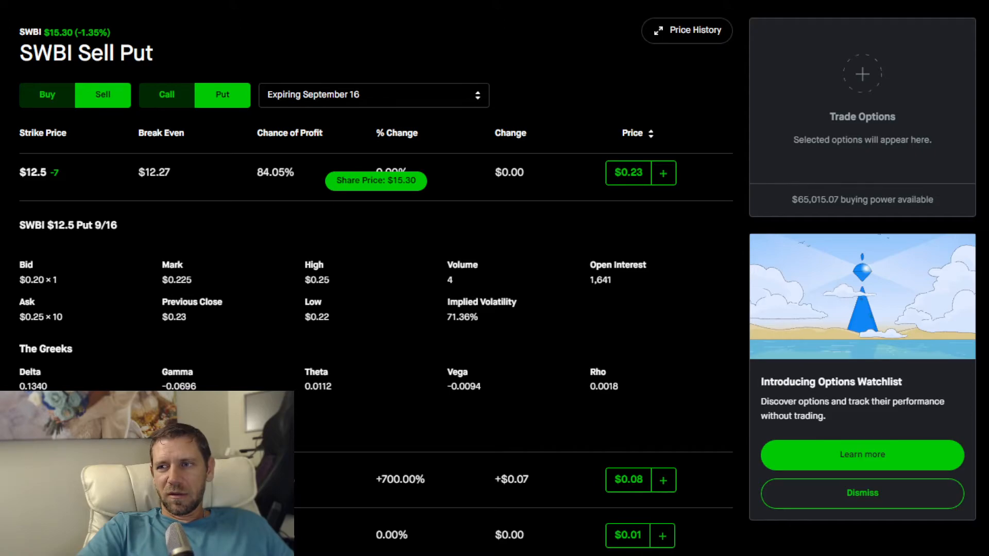
mouse_move(636, 343)
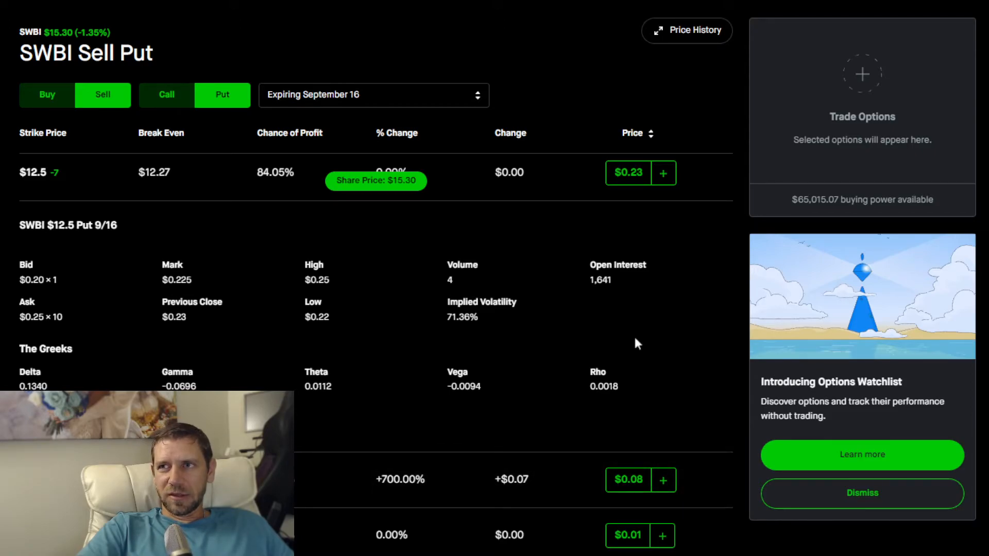
mouse_move(586, 284)
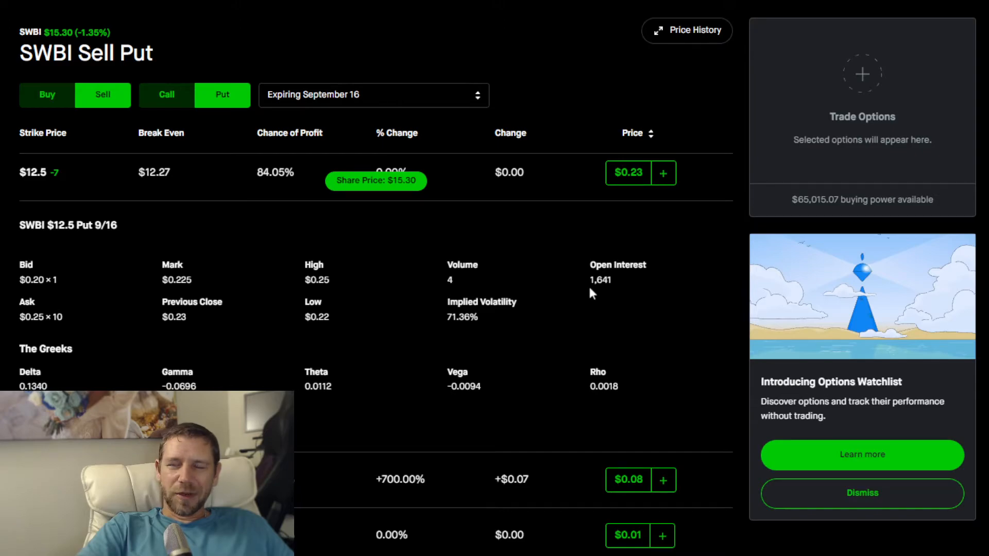
Highlight the 1,641 Open Interest figure, then scroll down to the $10 strike row
double_click(600, 280)
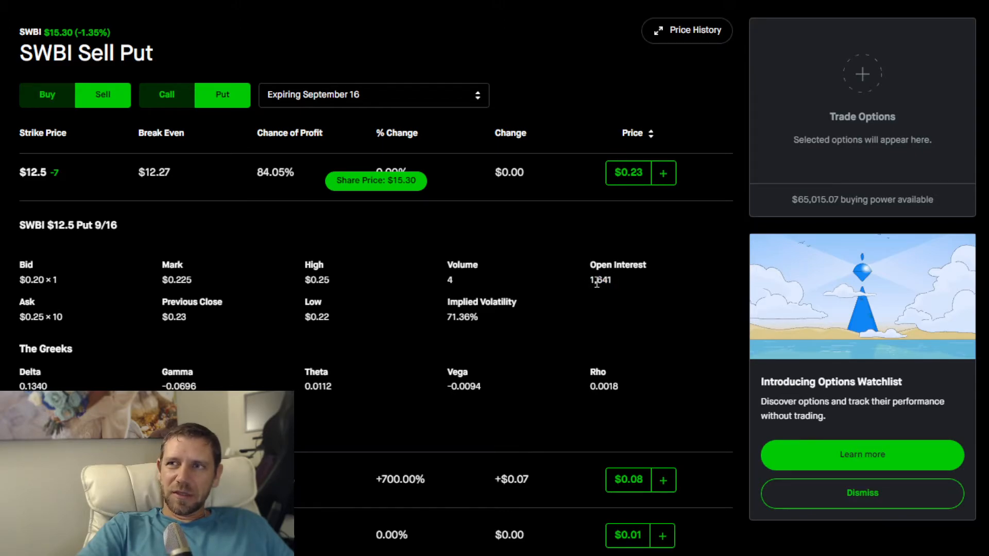
mouse_move(618, 288)
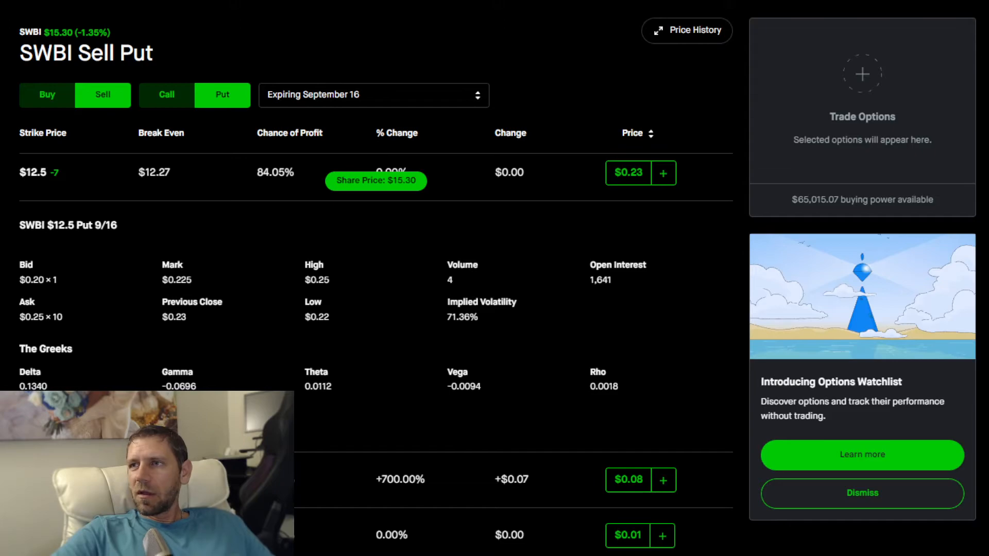
mouse_move(621, 265)
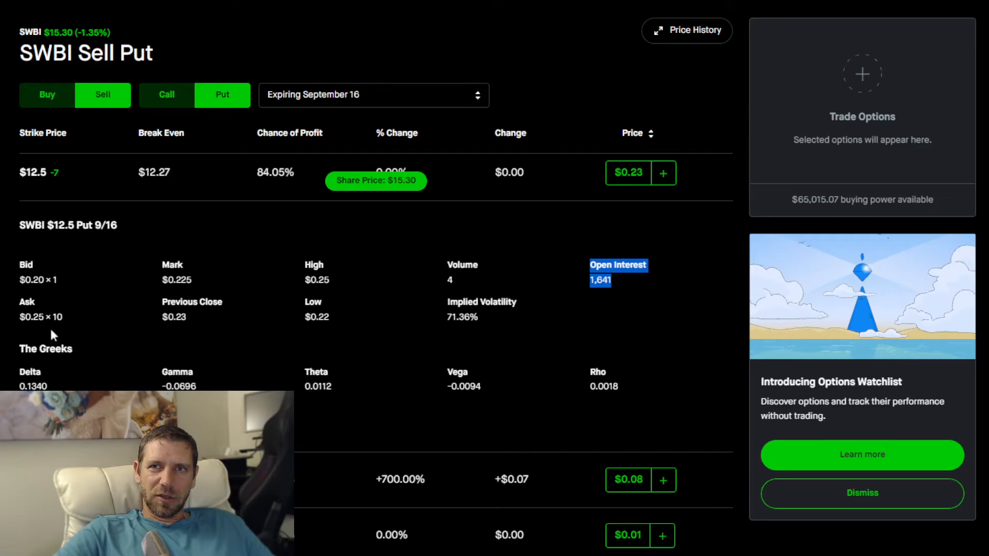
mouse_move(51, 331)
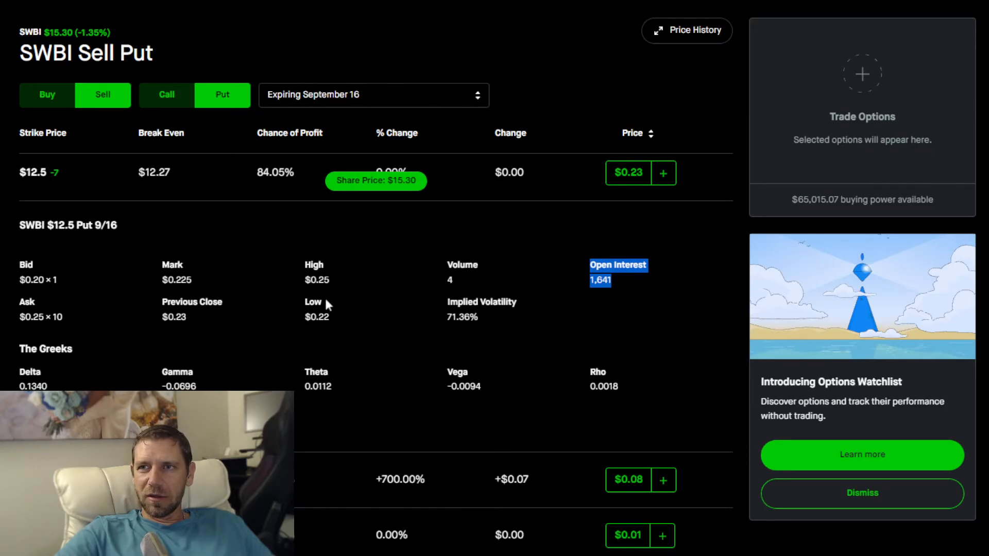
mouse_move(226, 325)
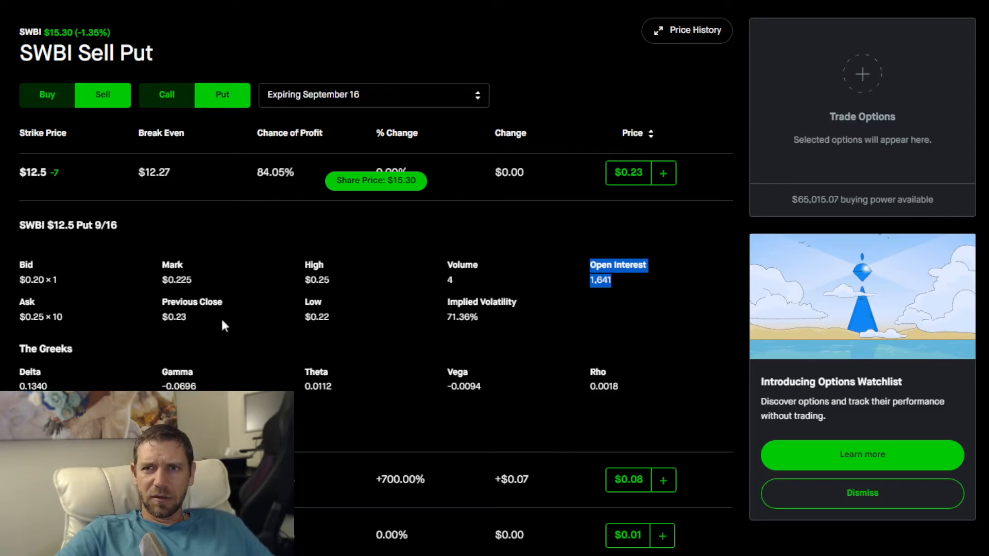
scroll(down, 3)
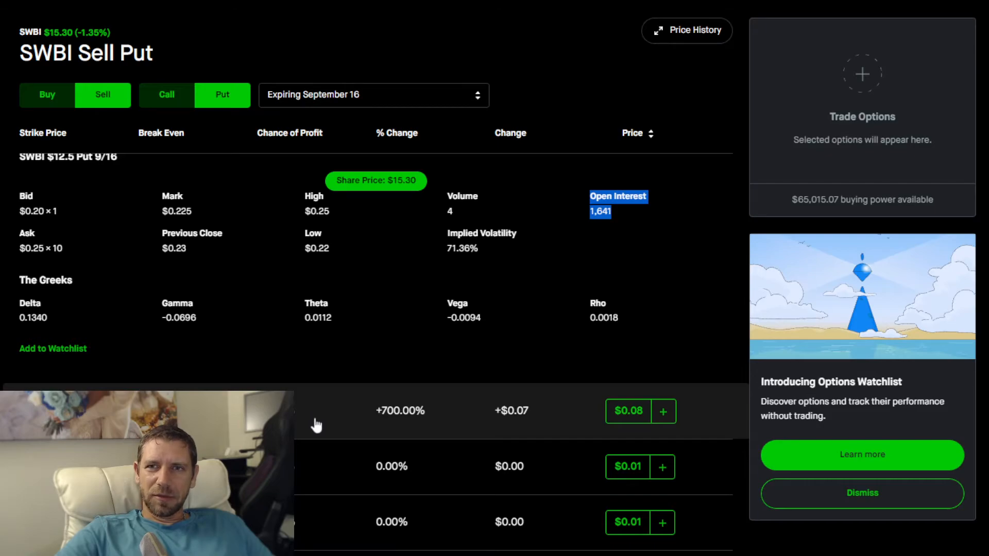
scroll(down, 3)
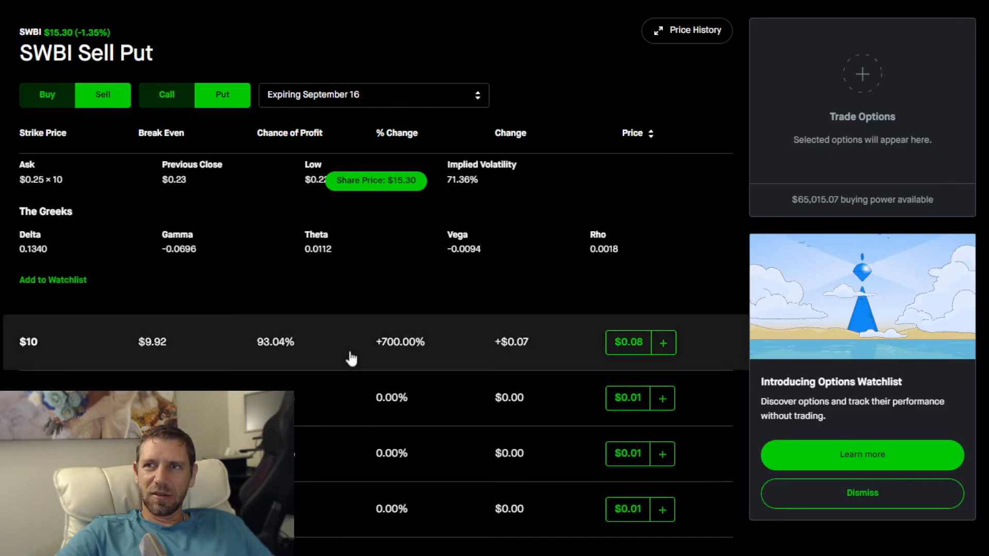
Expand the $10 strike put to show its quote, Greeks and 510 open interest
click(252, 342)
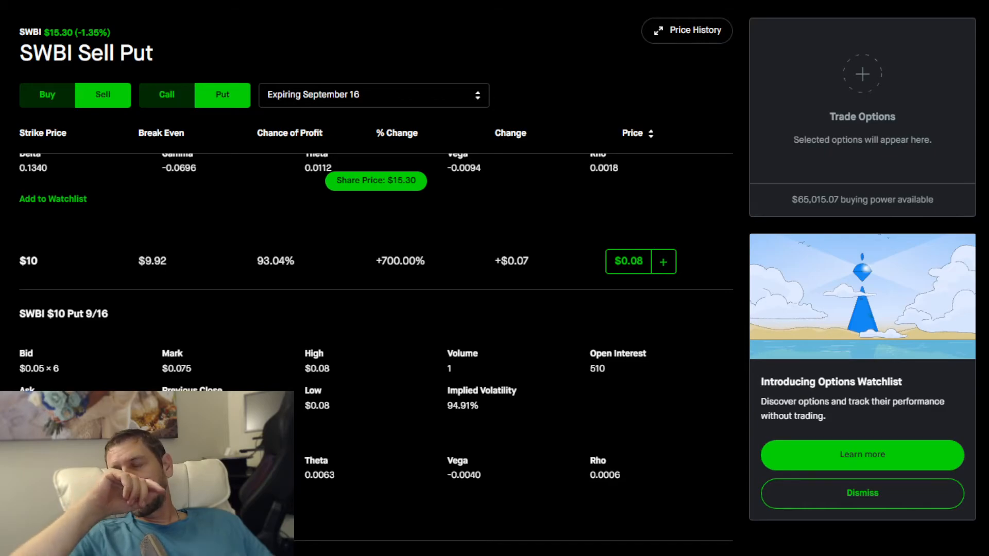
mouse_move(574, 264)
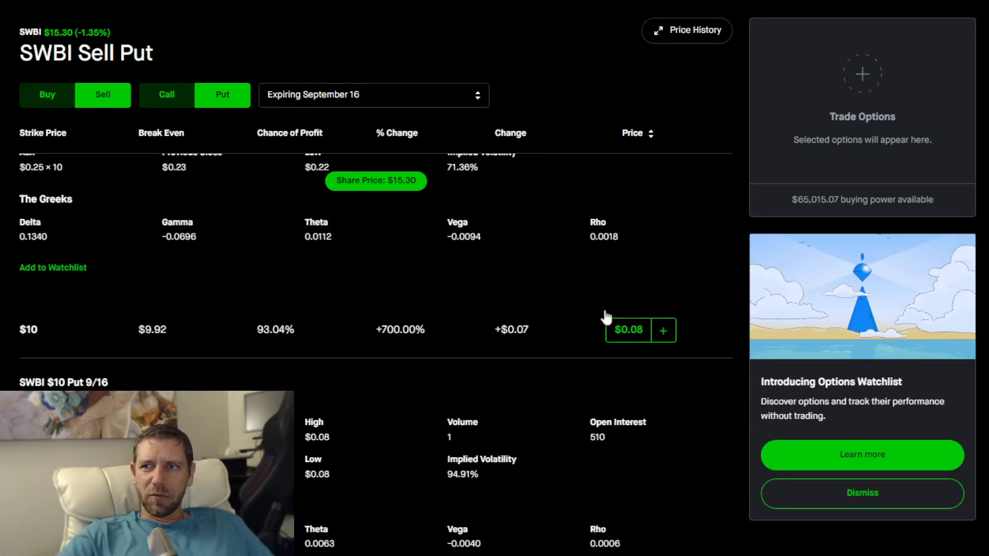
scroll(down, 3)
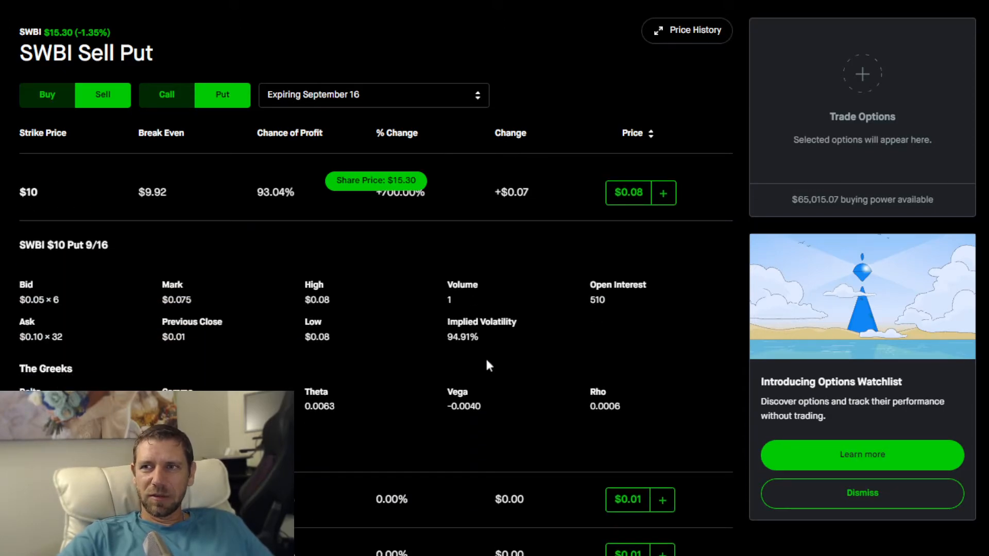
mouse_move(524, 350)
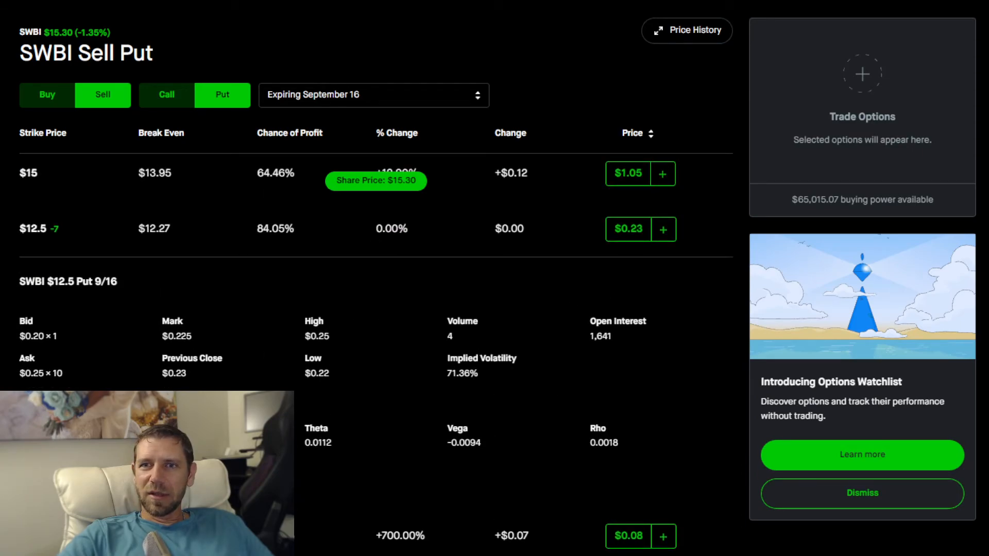
mouse_move(141, 352)
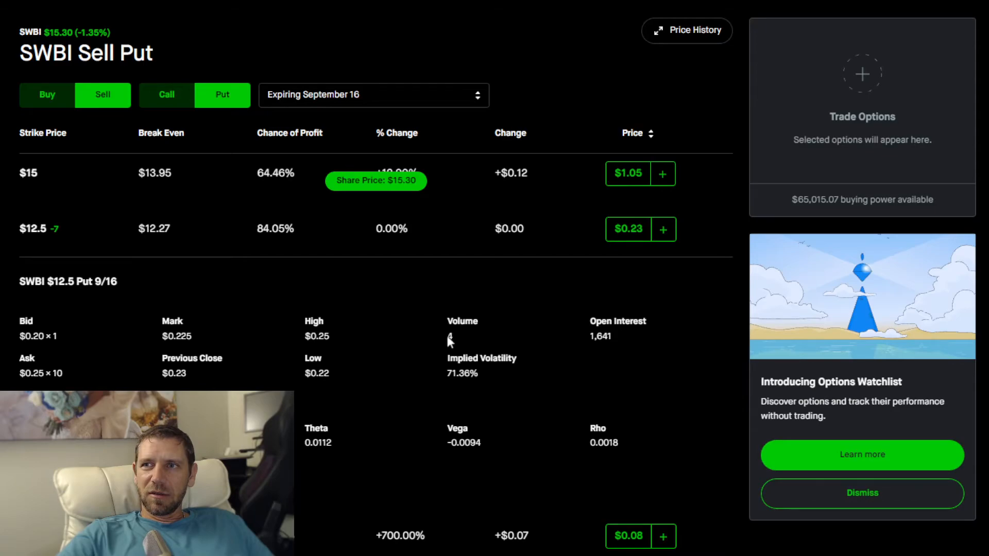
mouse_move(491, 352)
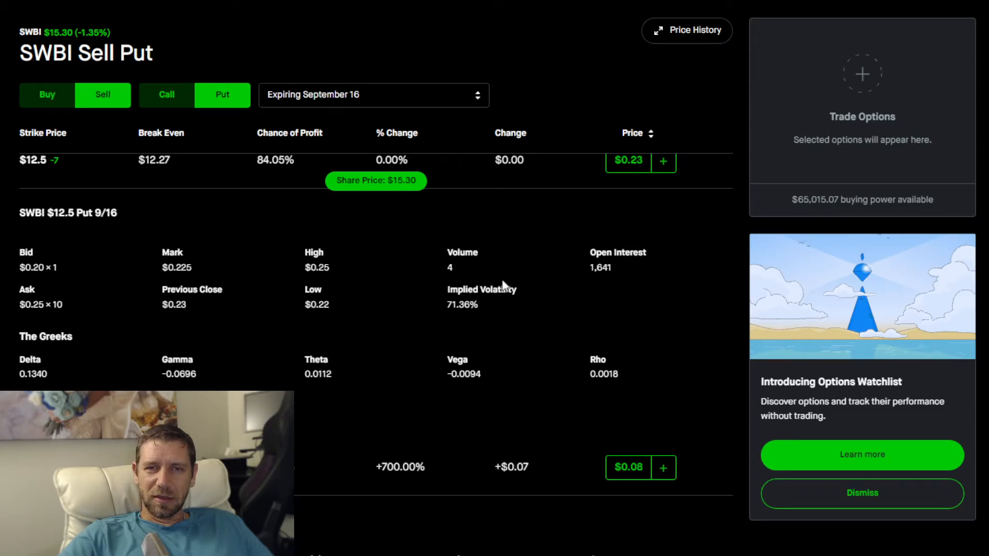
mouse_move(442, 274)
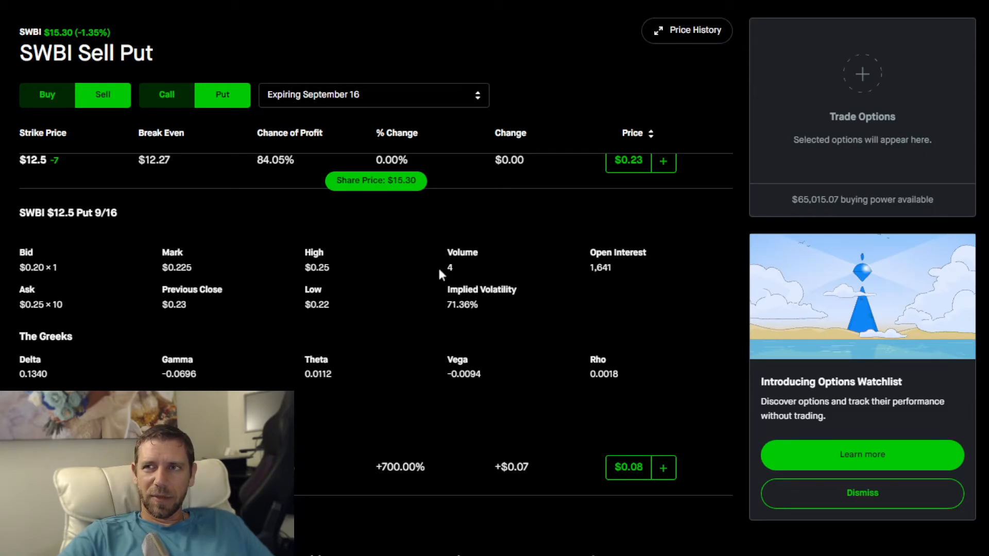
mouse_move(450, 280)
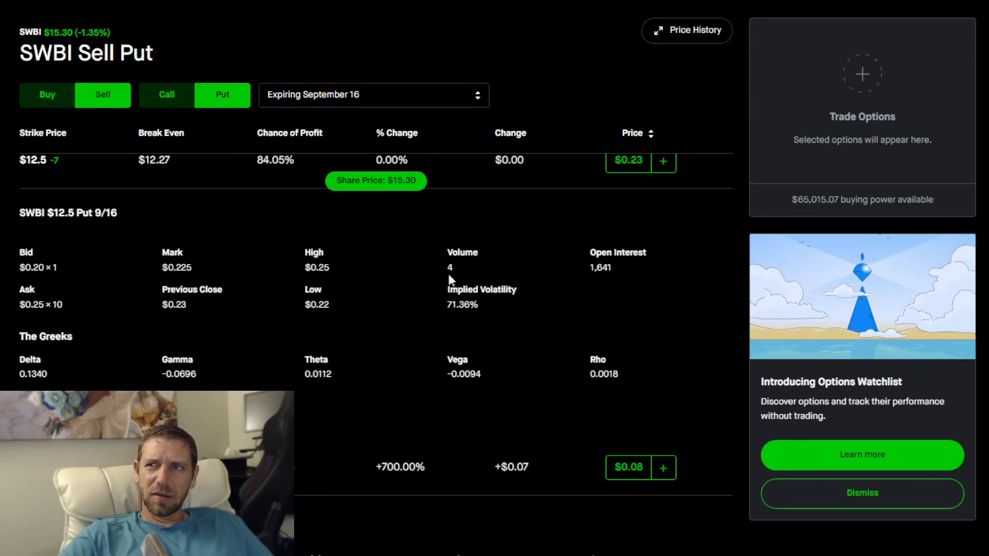
mouse_move(457, 277)
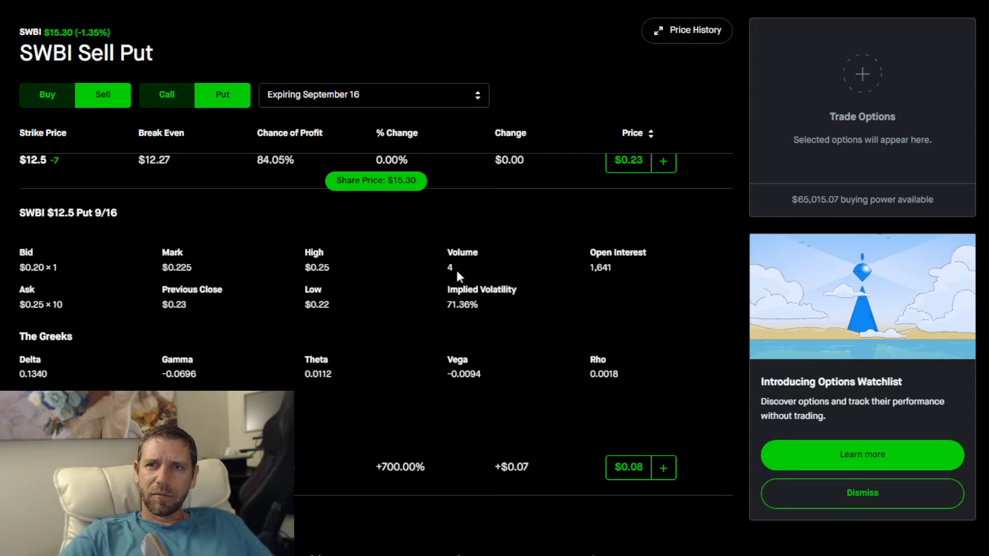
mouse_move(159, 338)
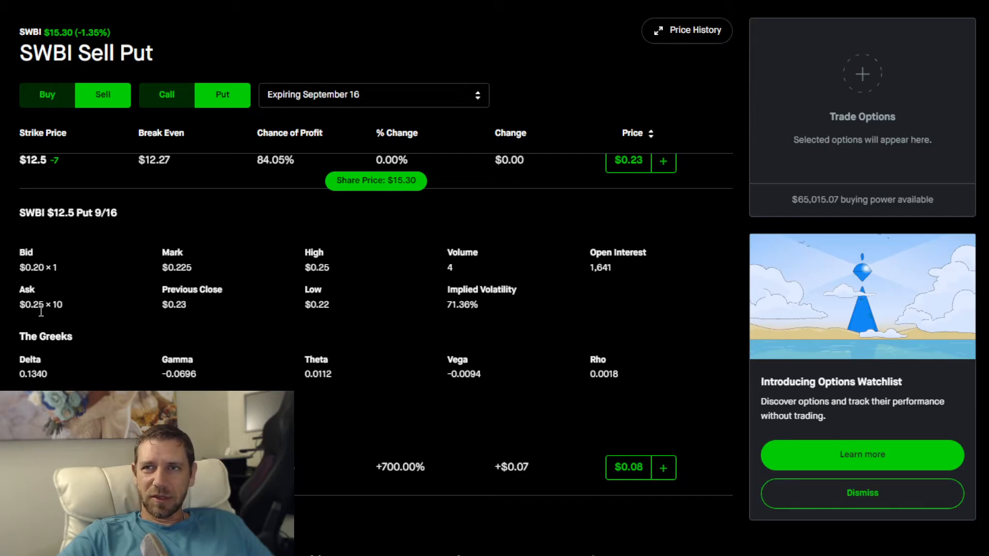
mouse_move(440, 288)
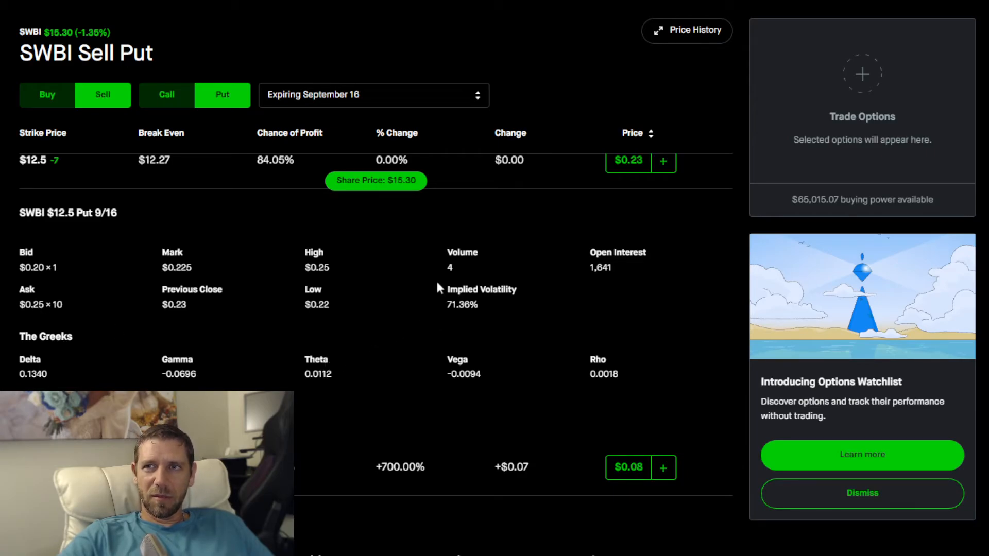
Expand the $12.5 strike put row to show its volume, $0.20 bid and $0.25 ask
double_click(449, 268)
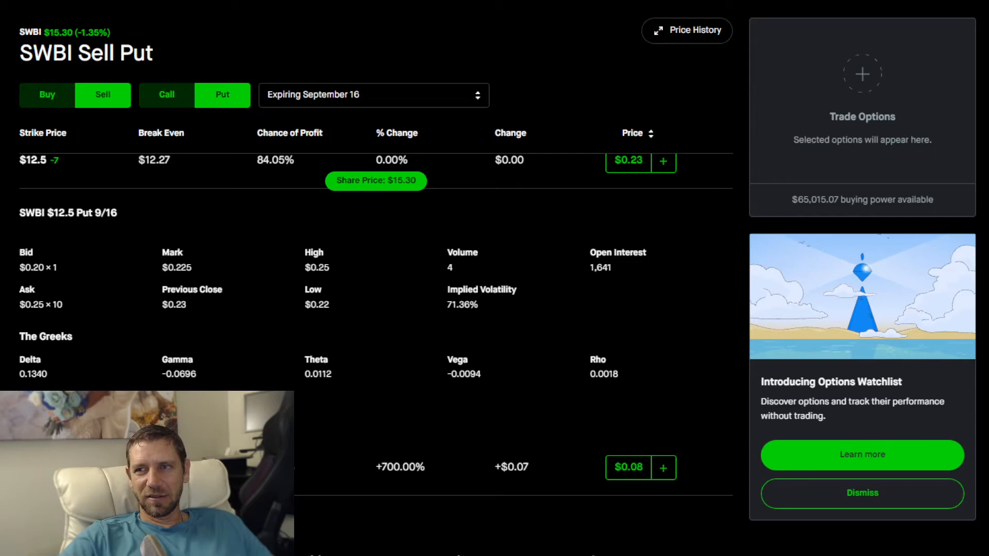
mouse_move(350, 306)
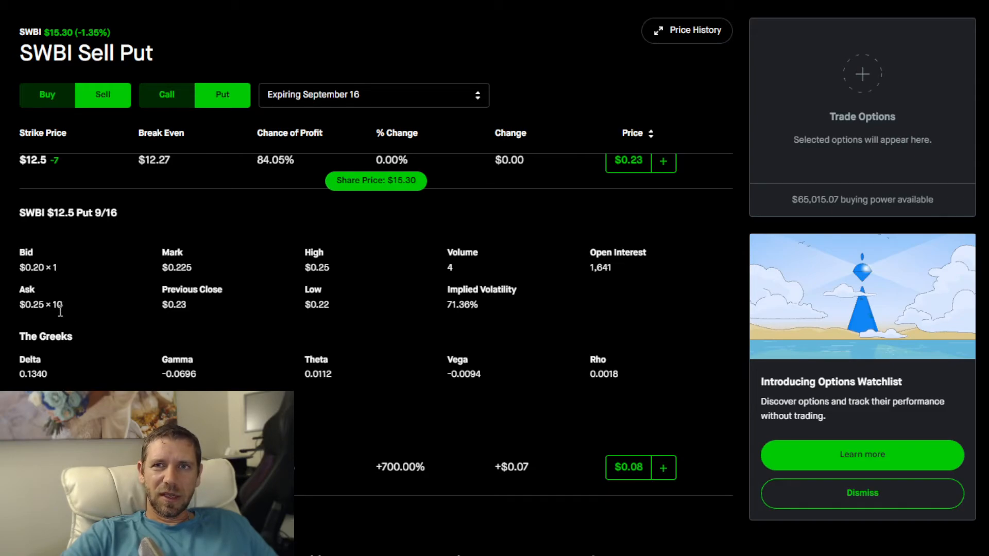
mouse_move(106, 280)
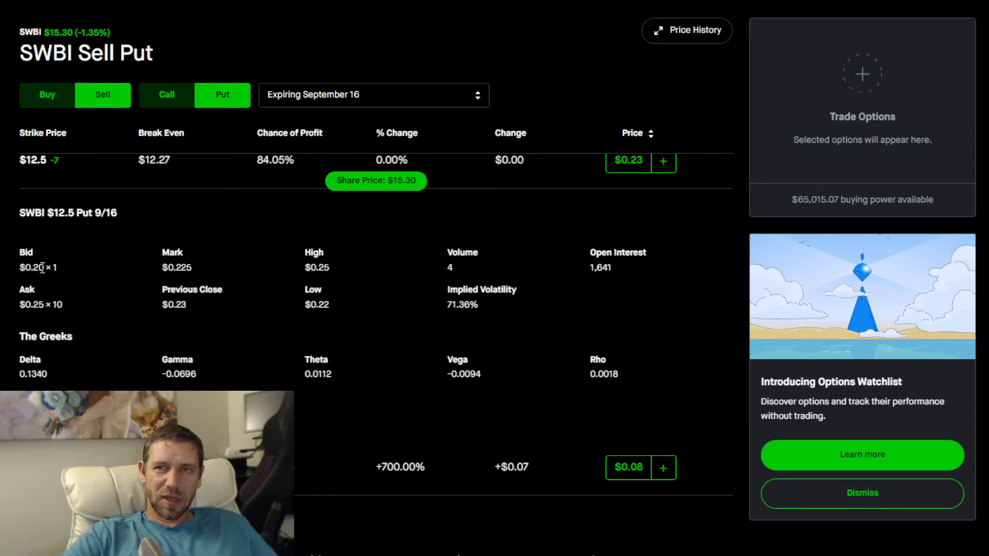
mouse_move(60, 293)
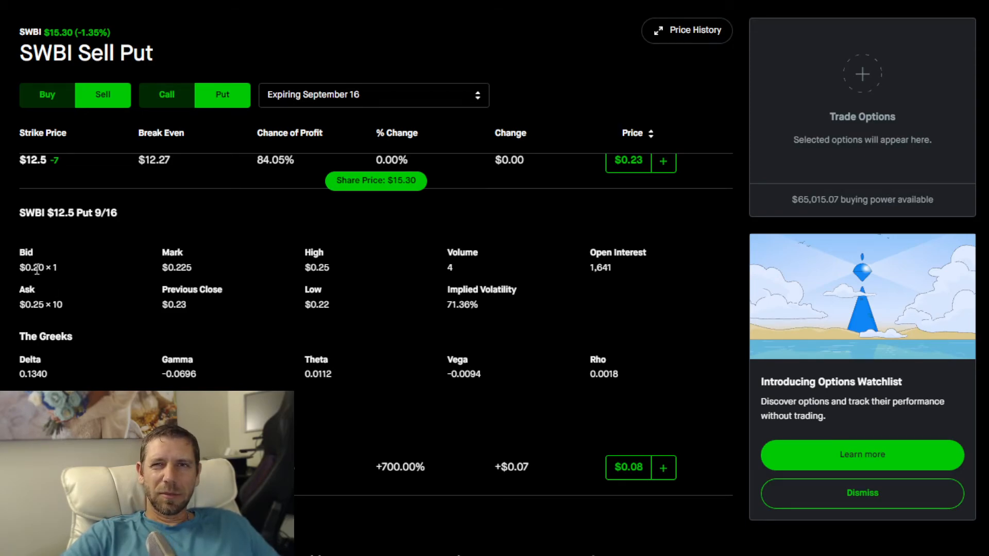
mouse_move(45, 280)
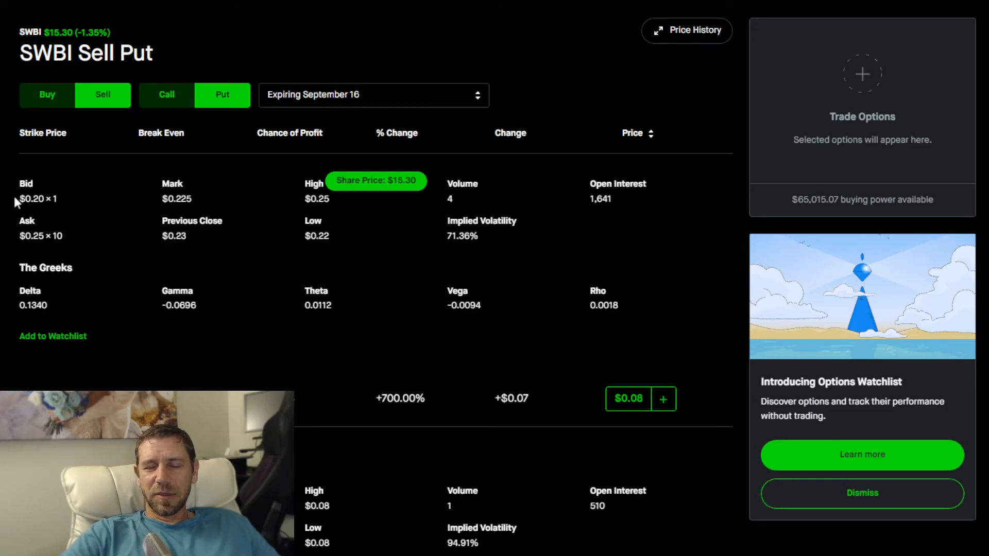
mouse_move(54, 198)
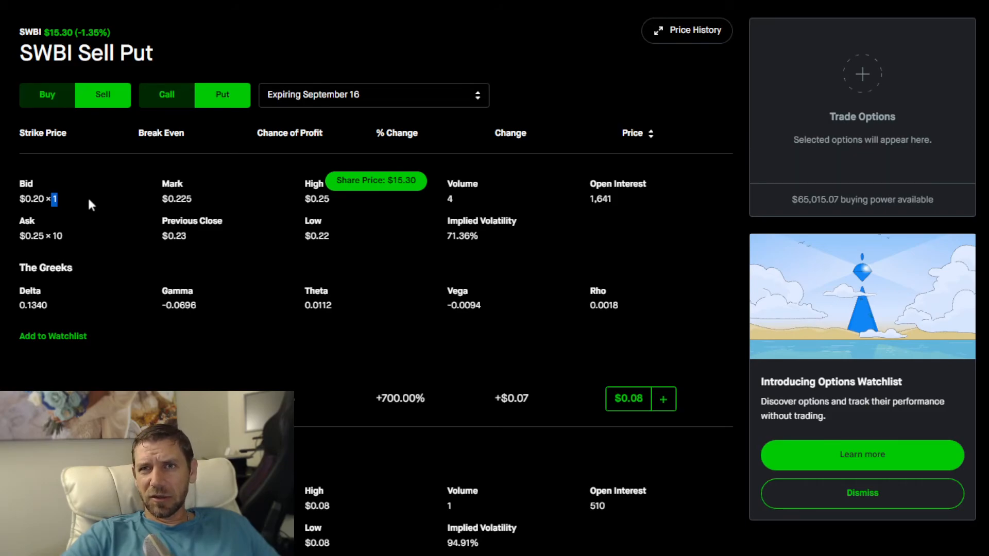
mouse_move(106, 211)
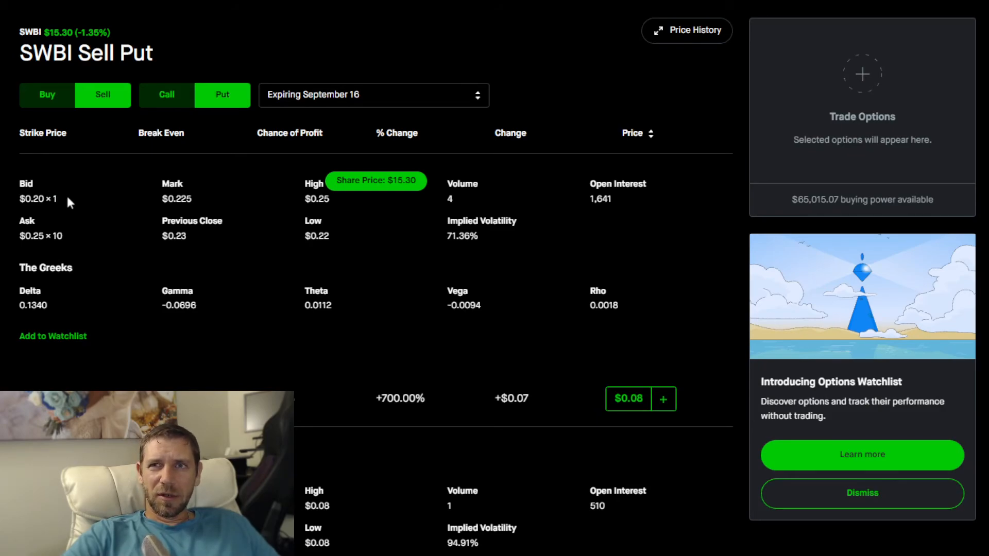
mouse_move(136, 214)
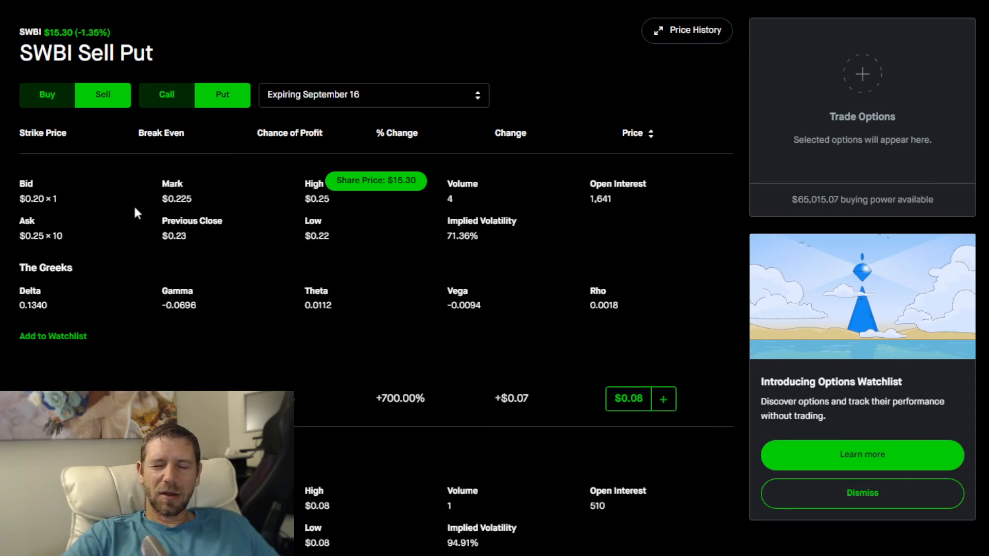
mouse_move(209, 257)
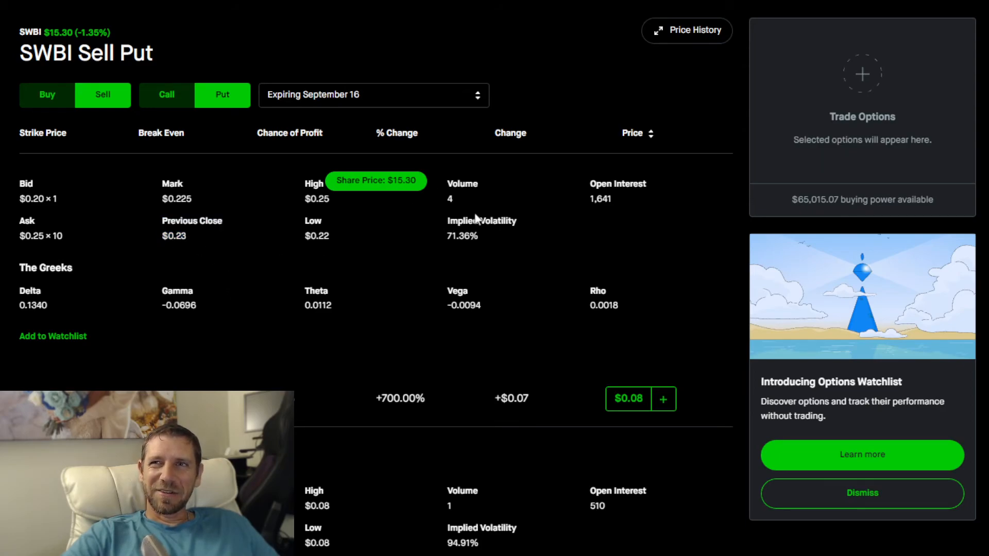
mouse_move(731, 202)
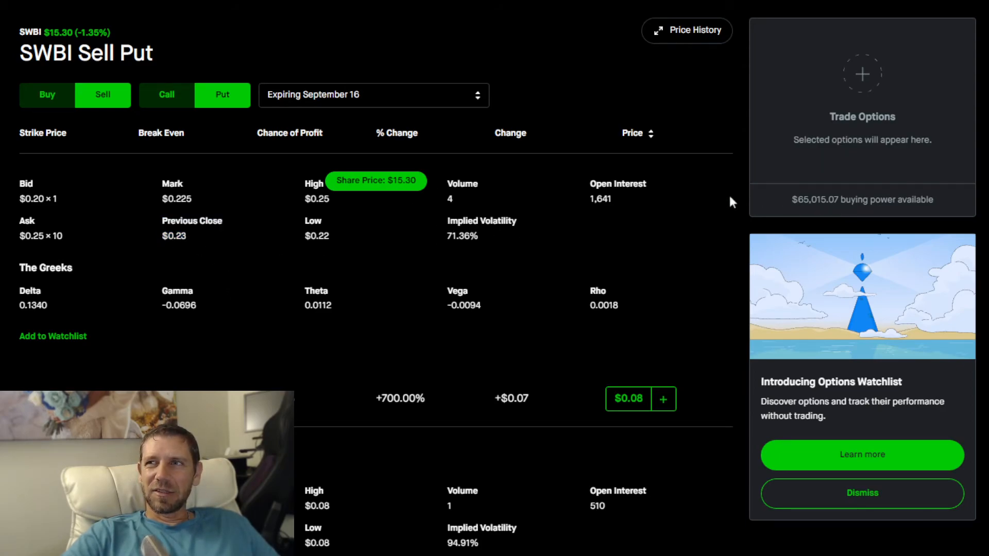
mouse_move(65, 232)
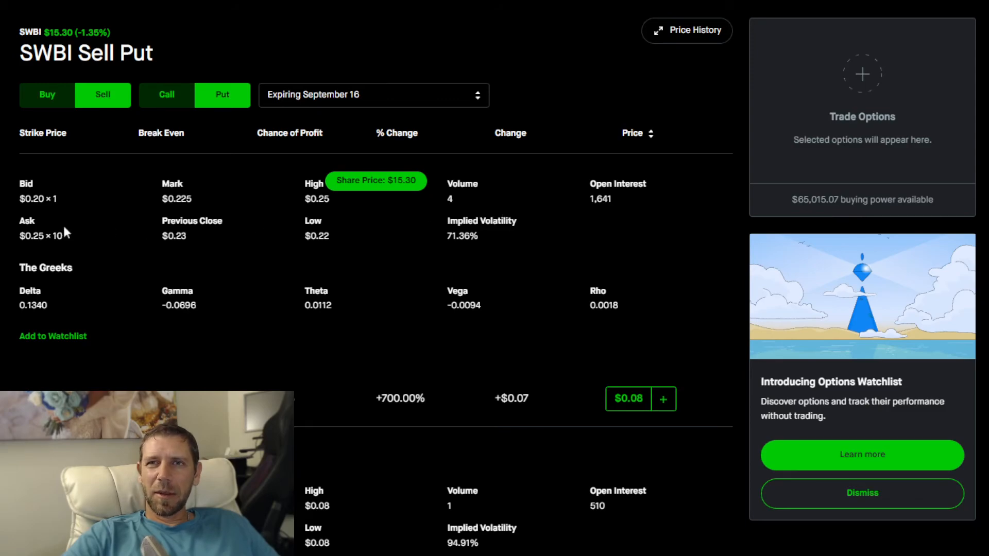
mouse_move(101, 233)
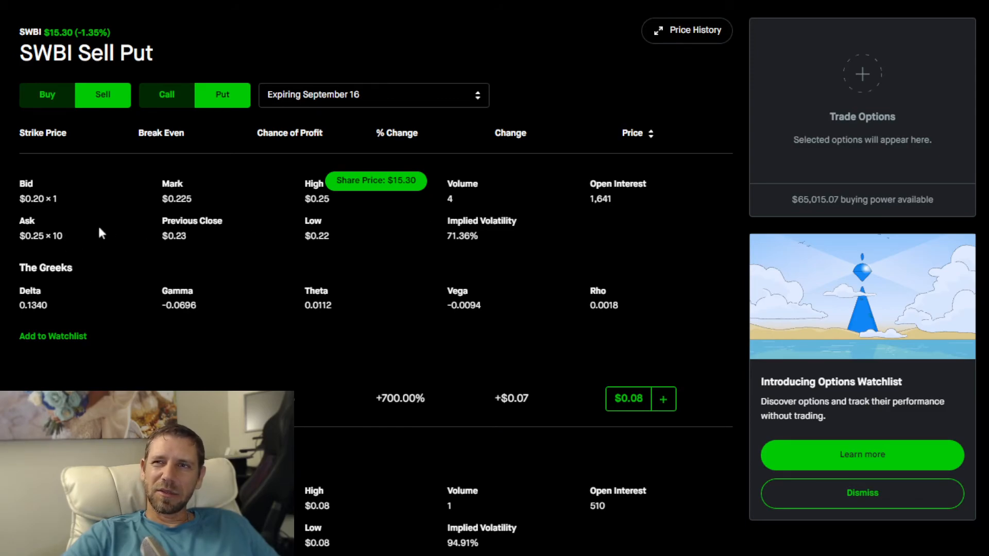
mouse_move(359, 238)
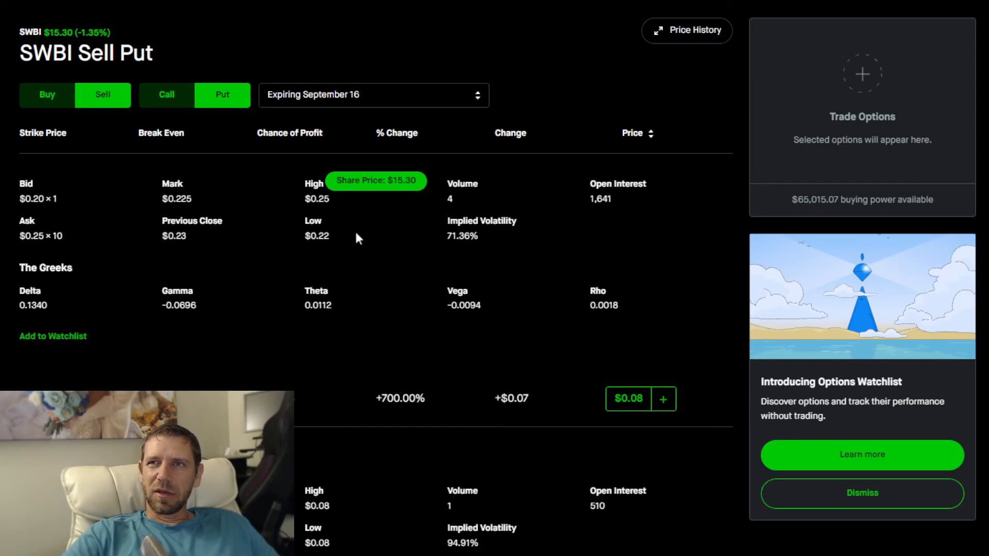
mouse_move(380, 189)
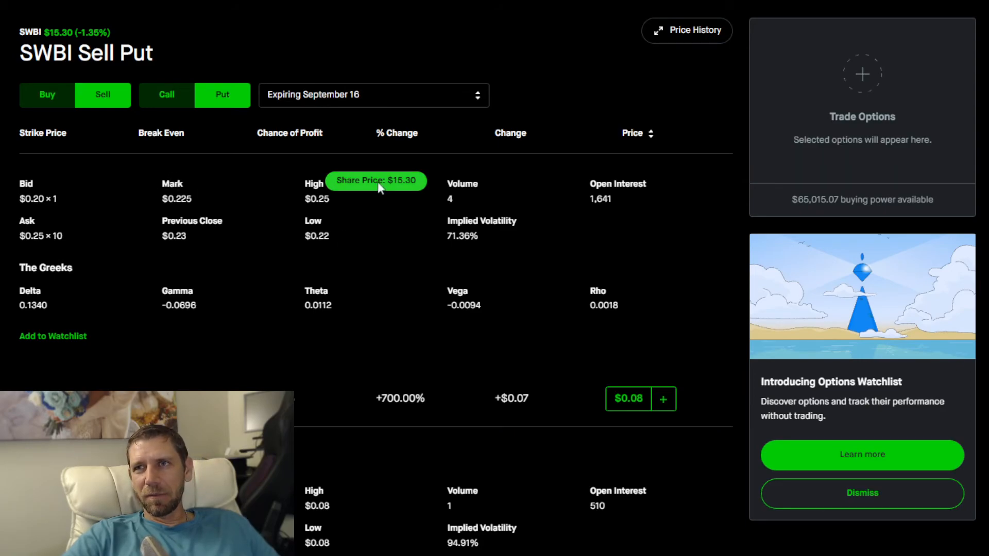
mouse_move(160, 220)
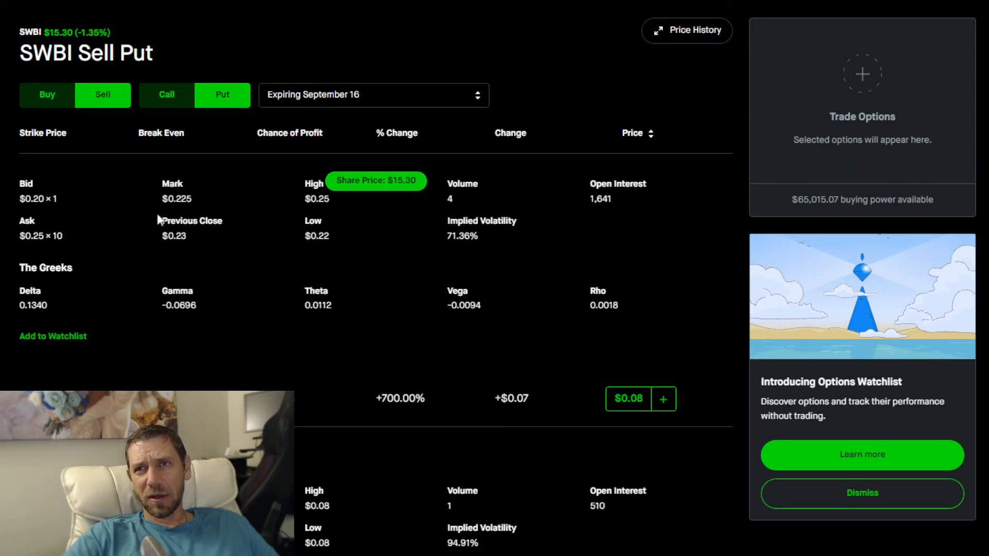
double_click(191, 221)
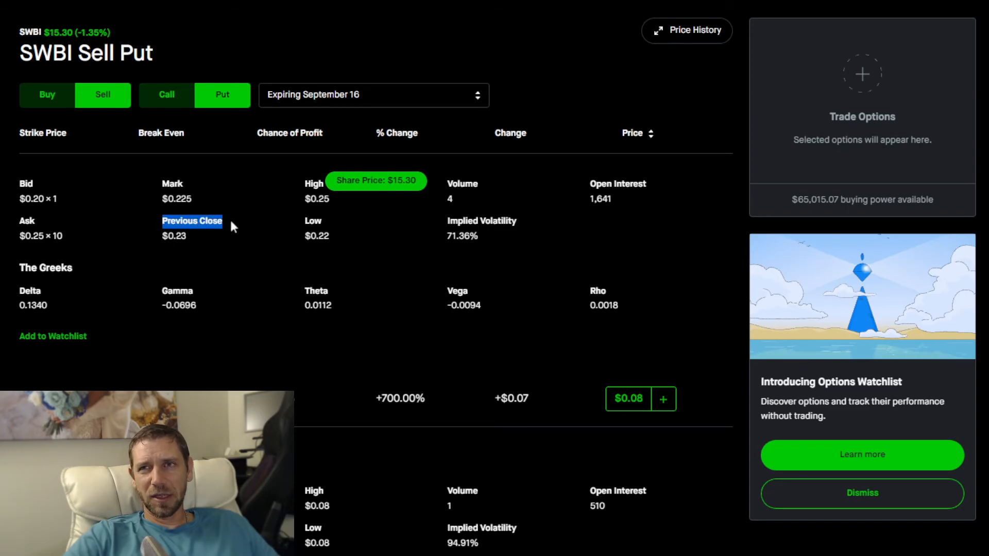
mouse_move(404, 239)
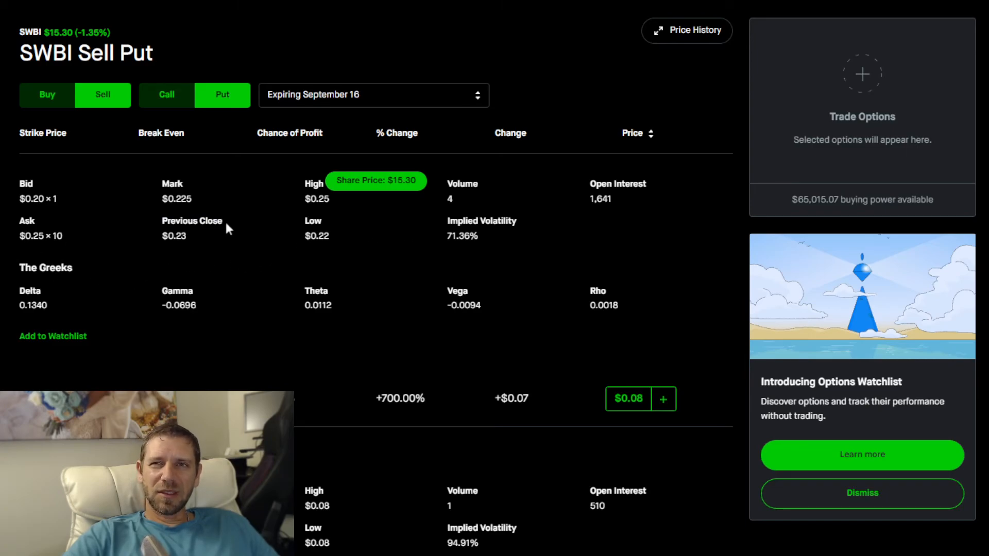
mouse_move(122, 251)
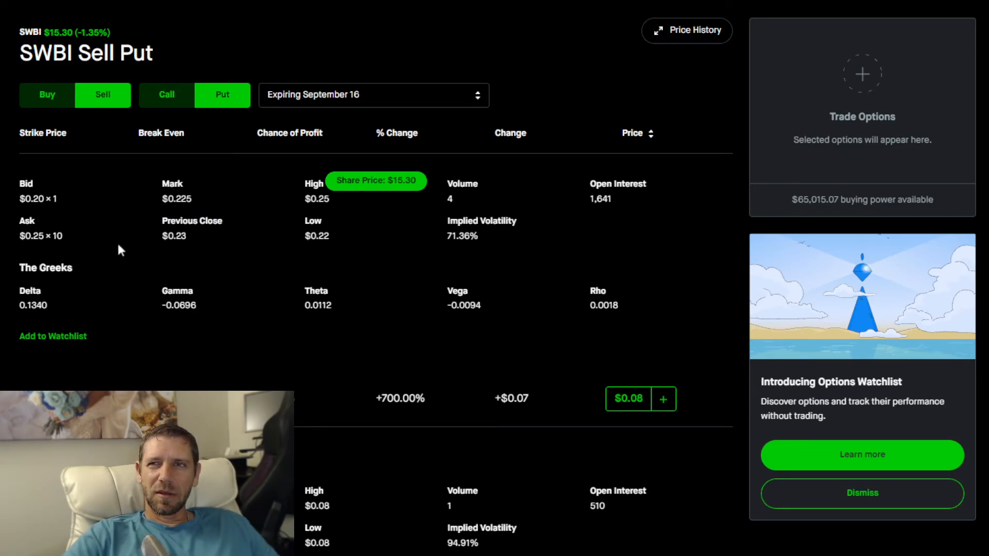
mouse_move(593, 286)
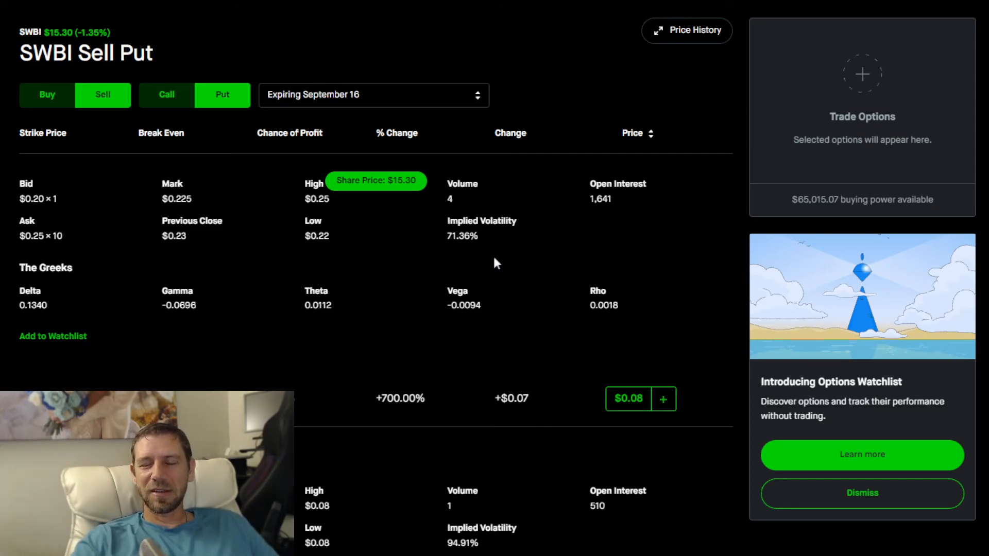
mouse_move(415, 308)
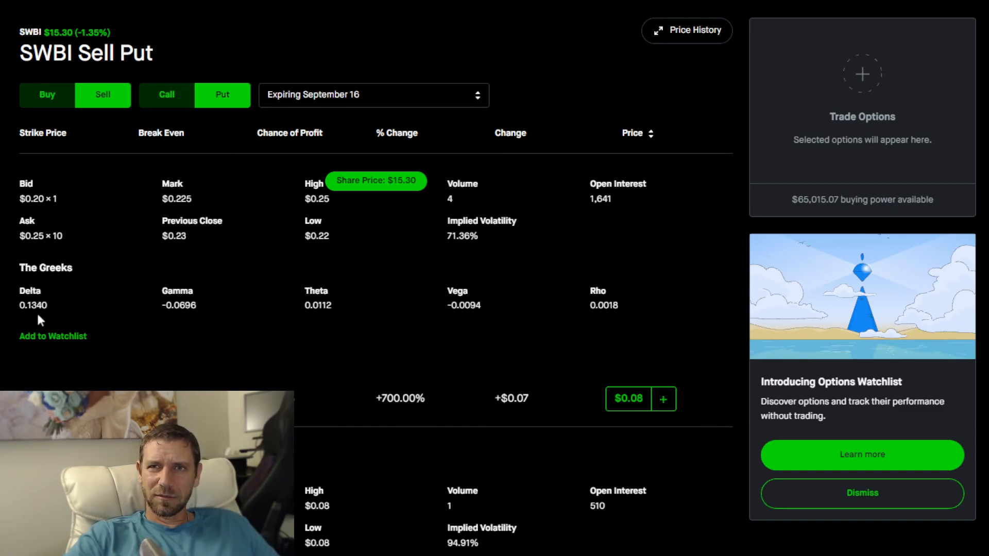
mouse_move(86, 302)
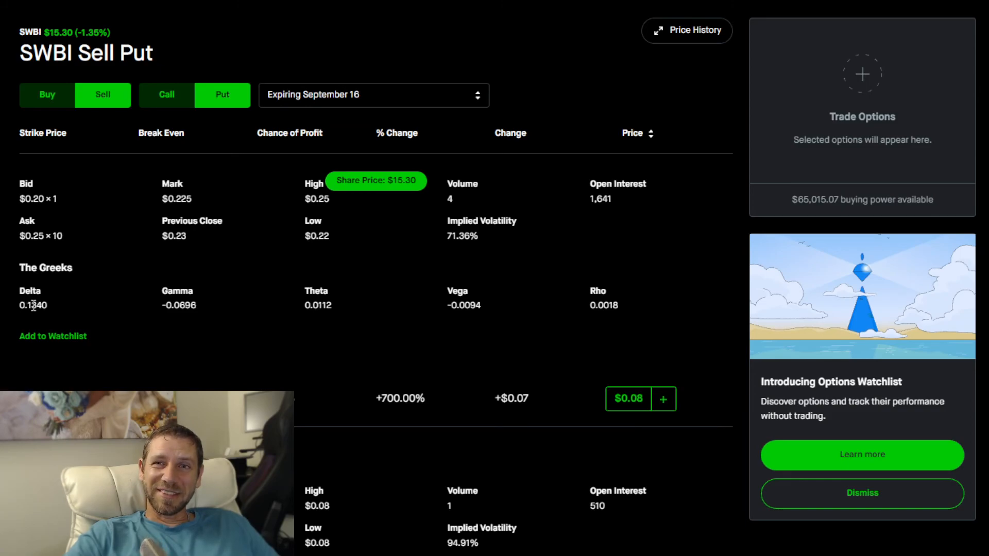
mouse_move(605, 137)
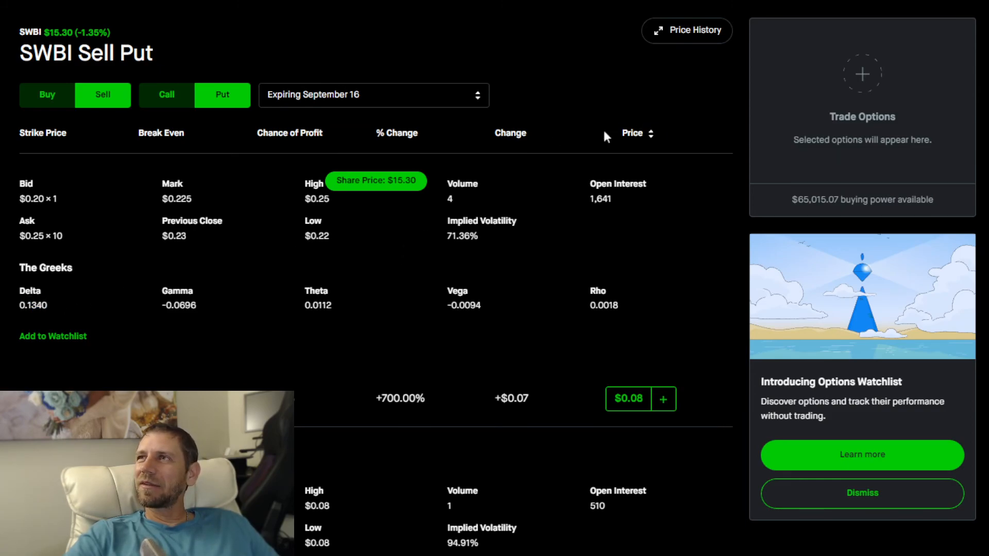
Scroll the sell-put chain down to the $10 Put 9/16 details beneath the $12.5 put's Greeks
scroll(down, 3)
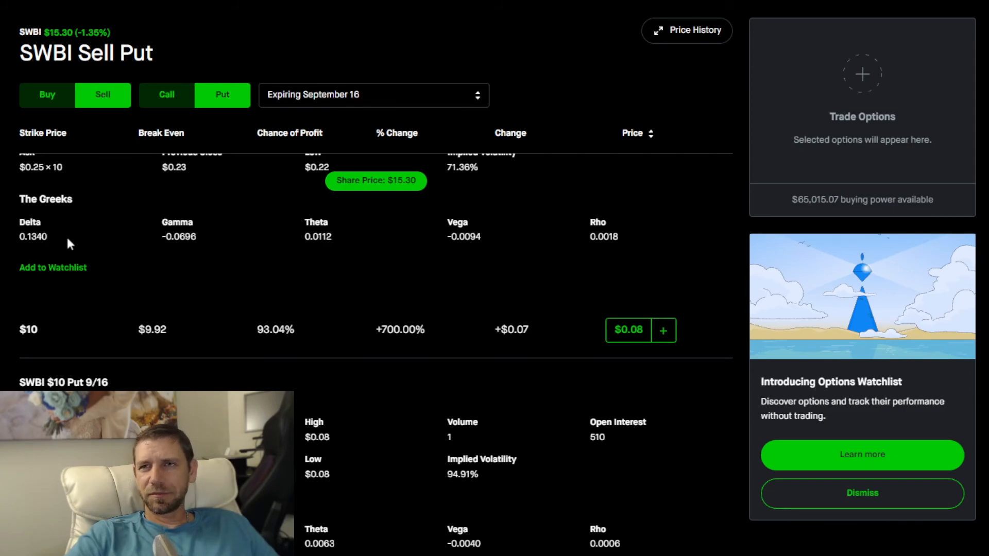
mouse_move(598, 296)
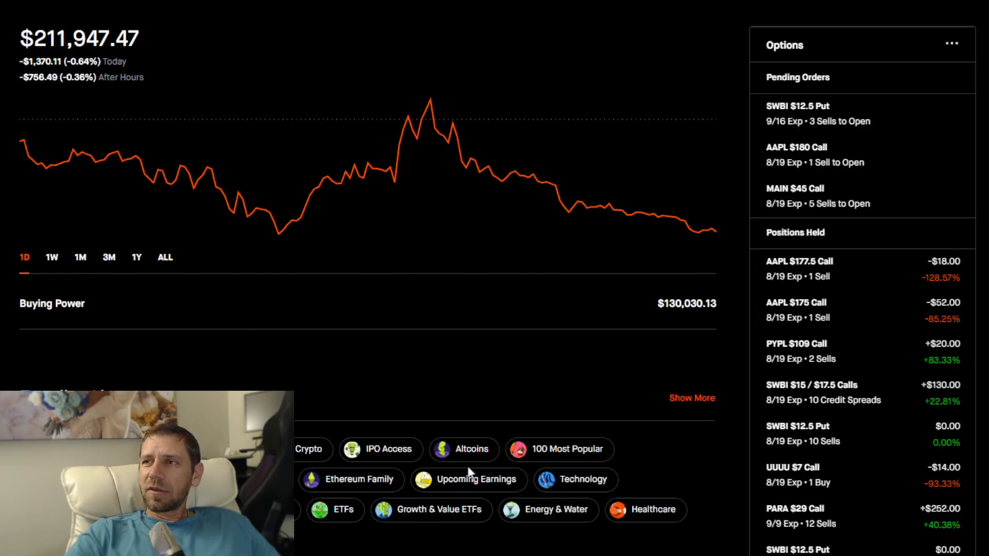
Open the SWBI $15 / $17.5 Calls spread from Positions Held and show its 1W chart
click(822, 384)
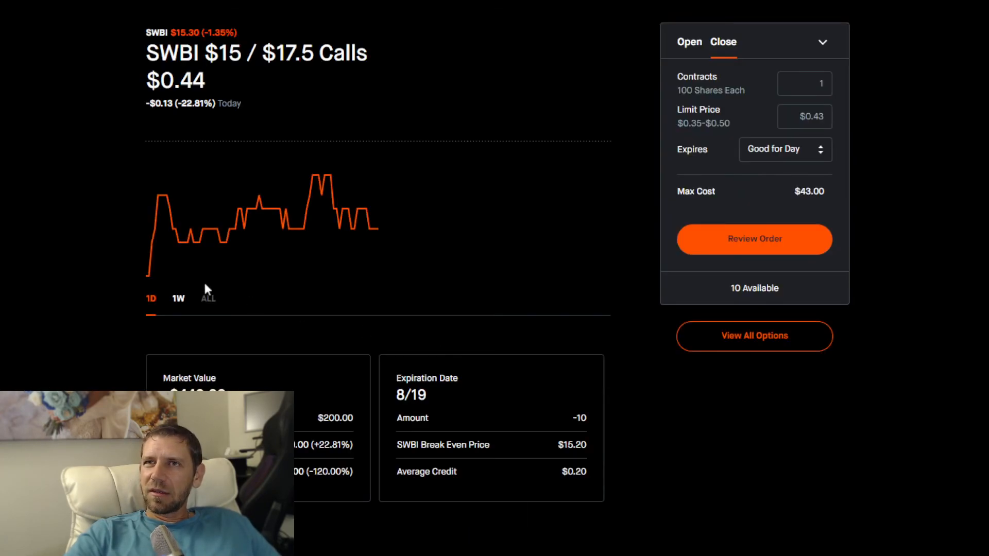
click(178, 299)
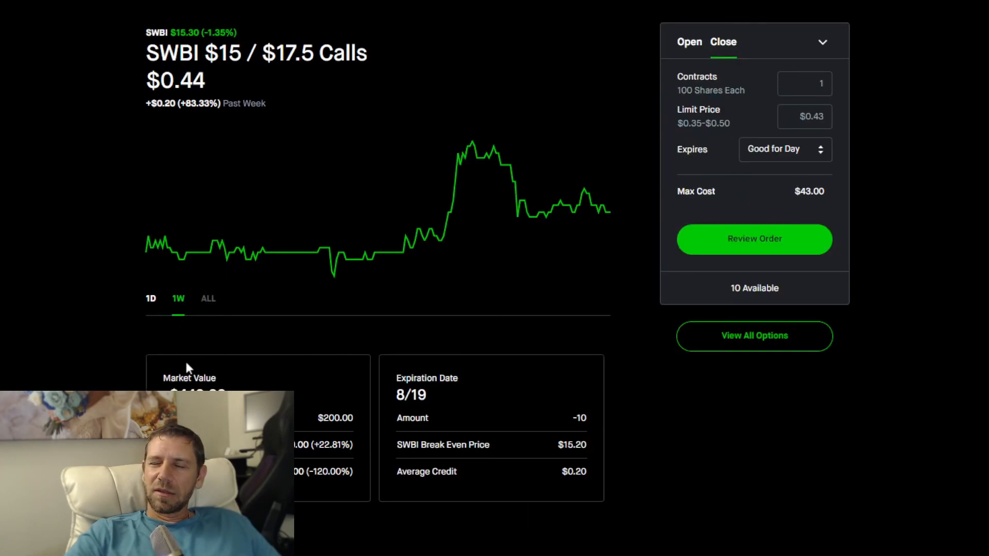
mouse_move(208, 66)
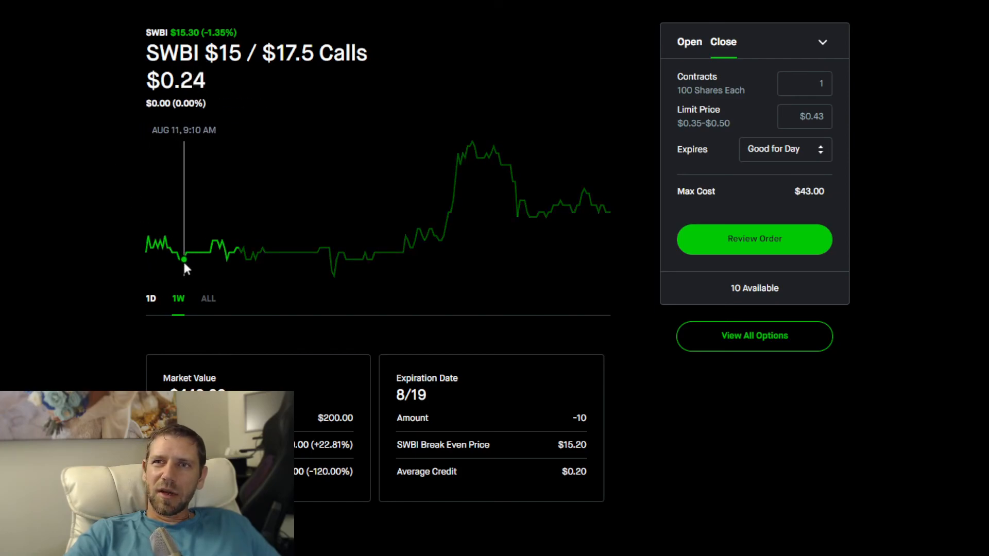
mouse_move(226, 260)
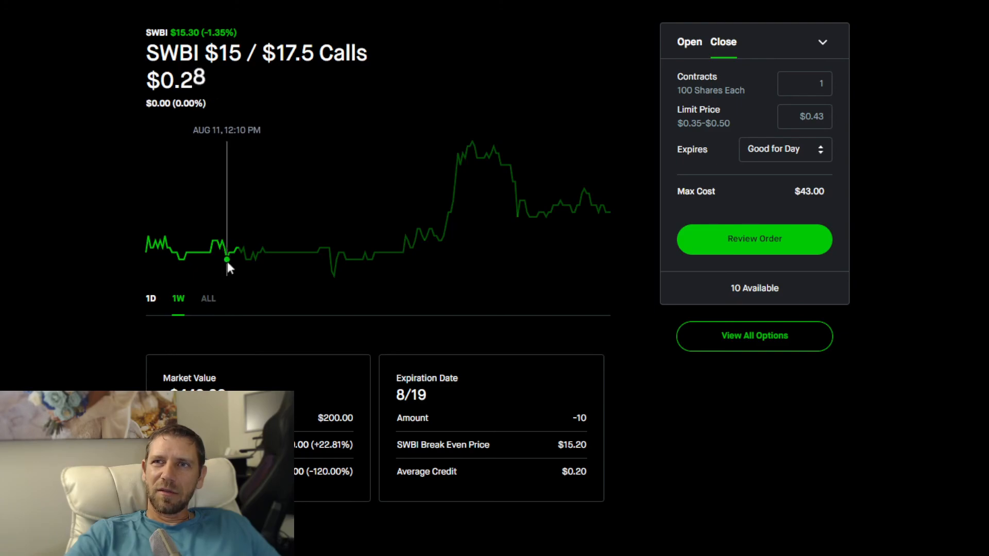
mouse_move(279, 263)
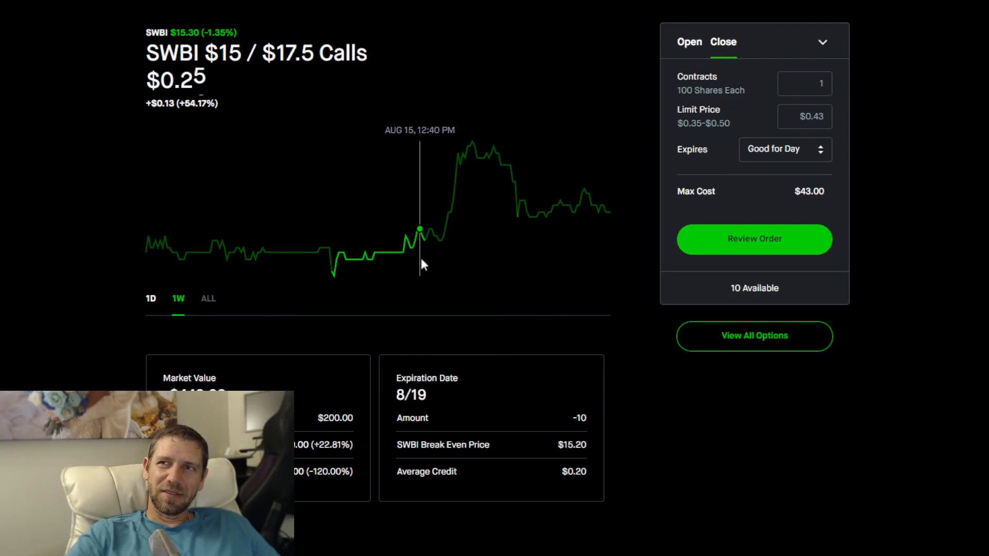
mouse_move(472, 205)
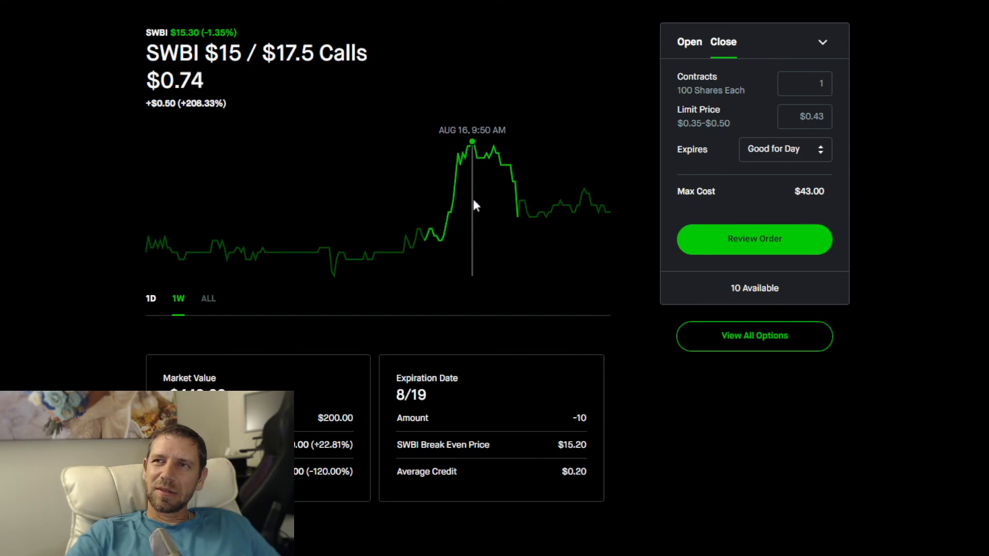
mouse_move(586, 211)
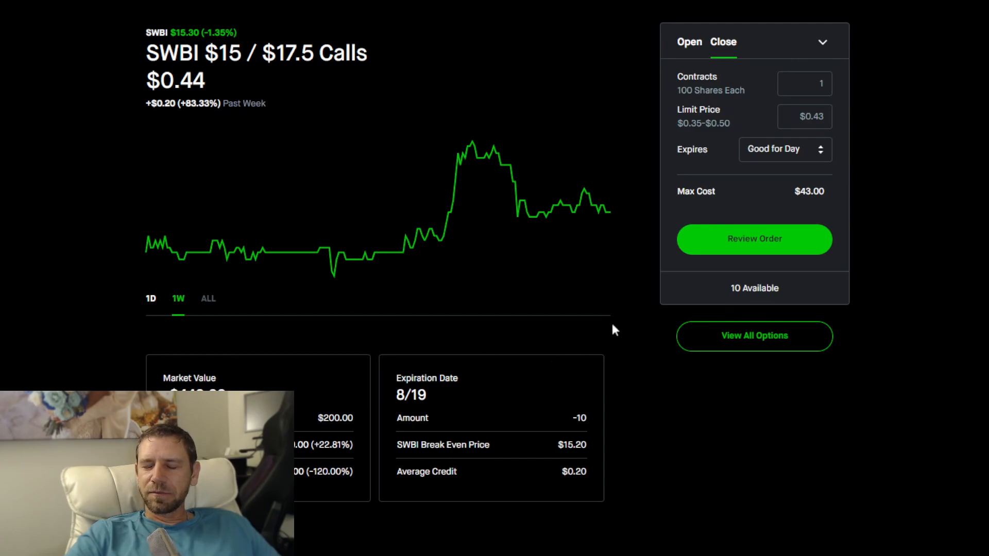
Scroll to the spread's -$440 market value, -$240 total return and two call legs
scroll(down, 3)
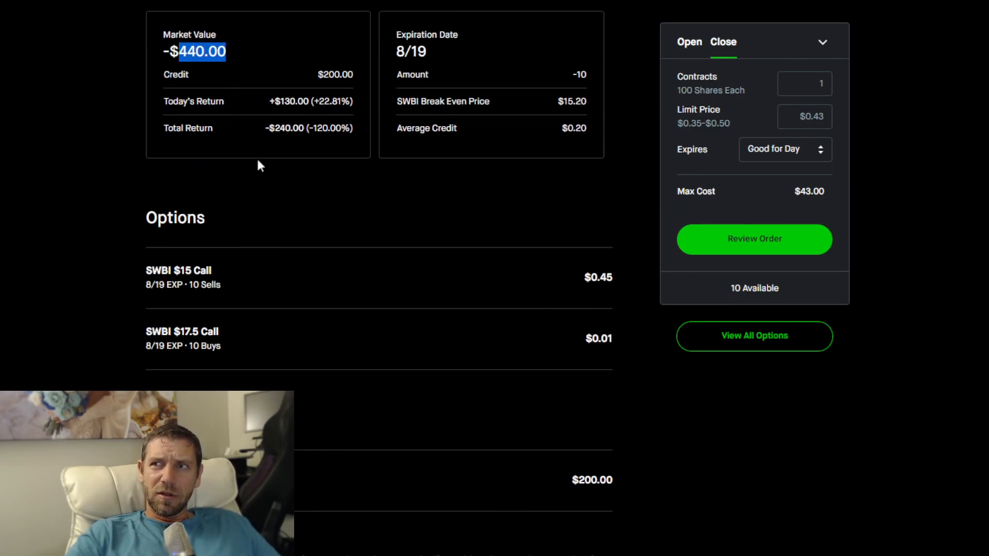
mouse_move(476, 554)
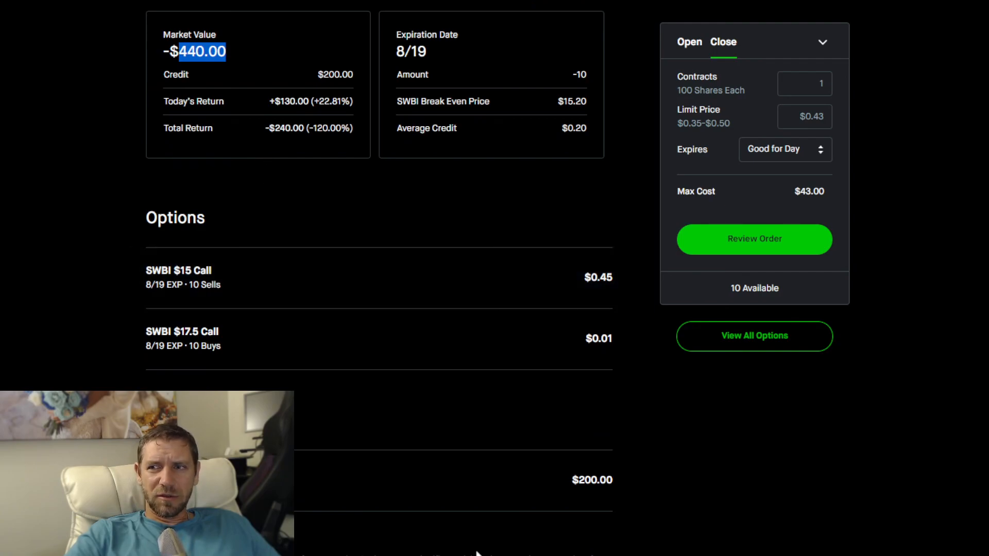